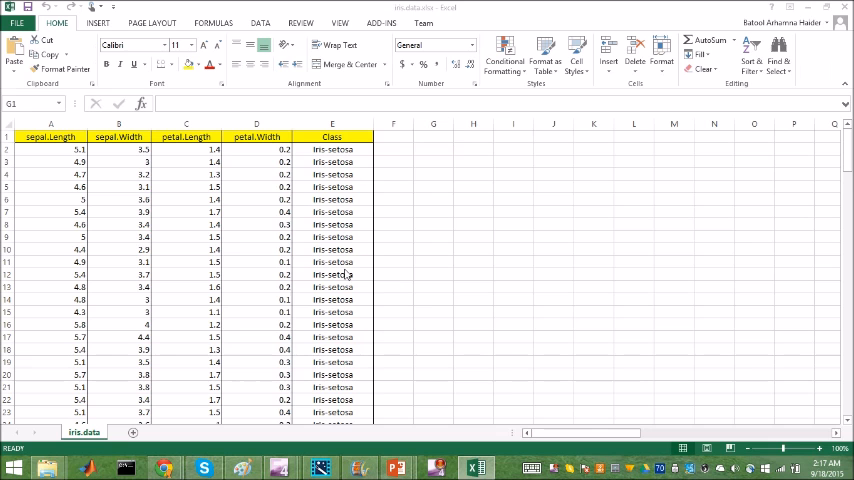
{"action": "mouse_move", "coordinate": [205, 208]}
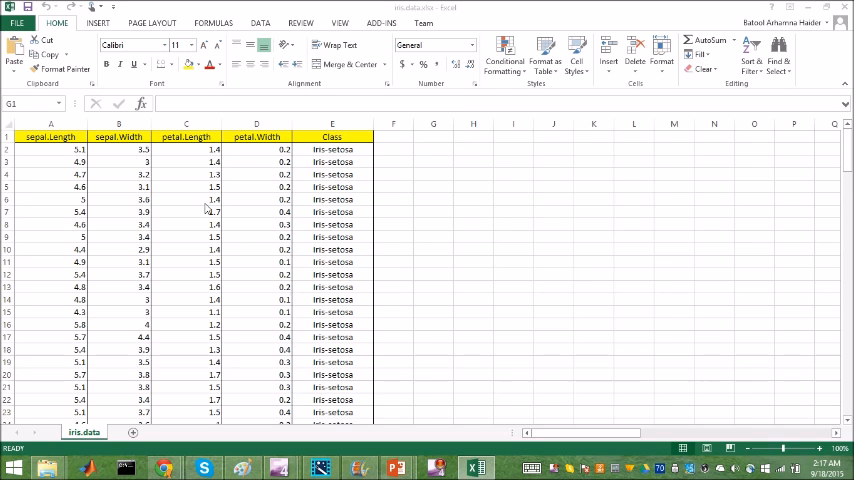
{"action": "mouse_move", "coordinate": [60, 164]}
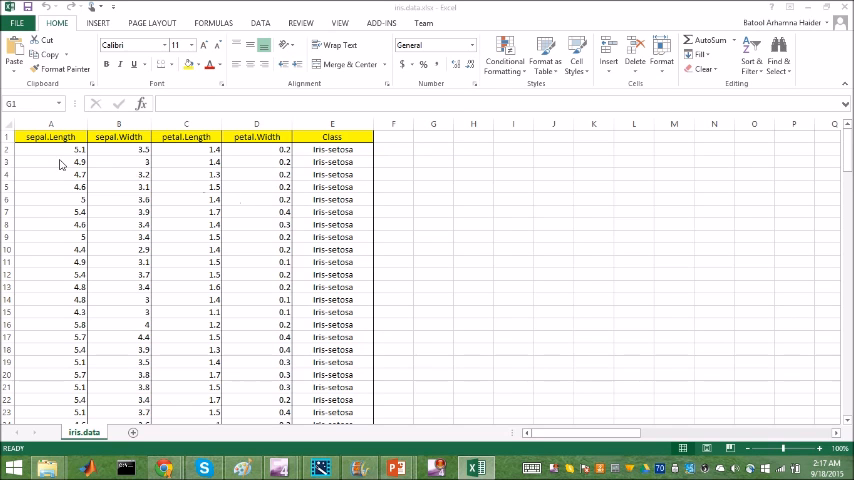
- Inspect the first sepal length and petal length values in the iris spreadsheet
{"action": "left_click", "coordinate": [433, 149]}
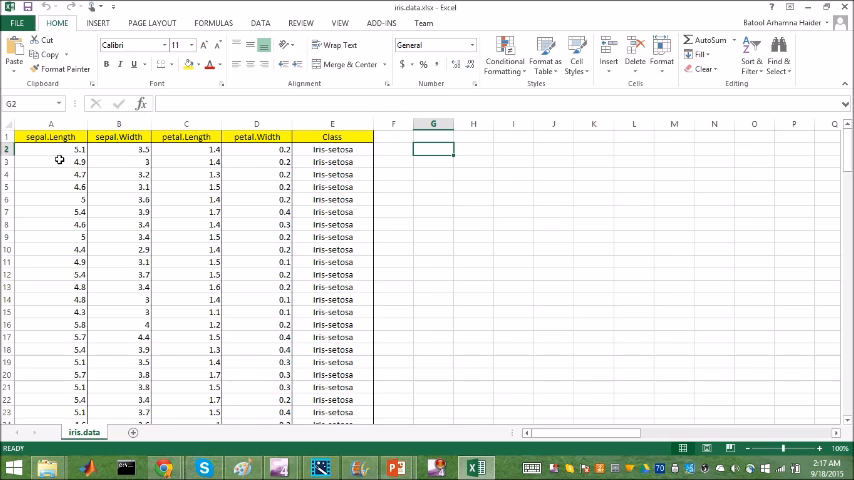
{"action": "scroll", "scroll_direction": "down", "scroll_amount": 3}
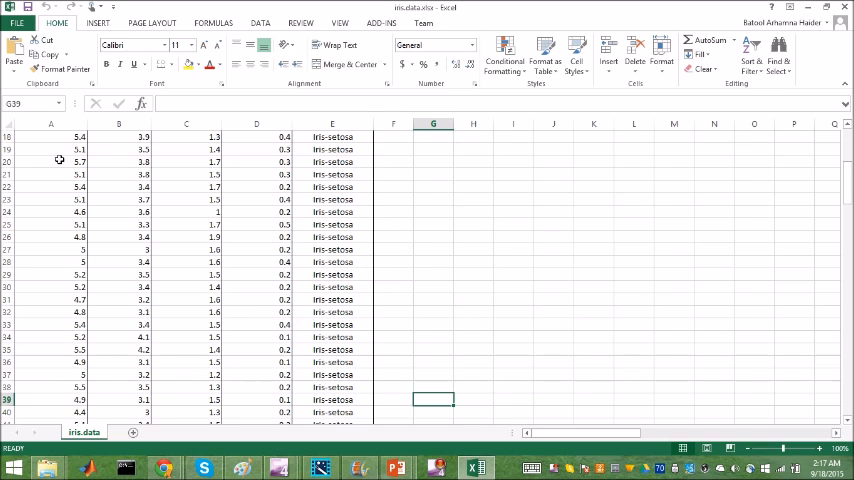
{"action": "scroll", "scroll_direction": "up", "scroll_amount": 3}
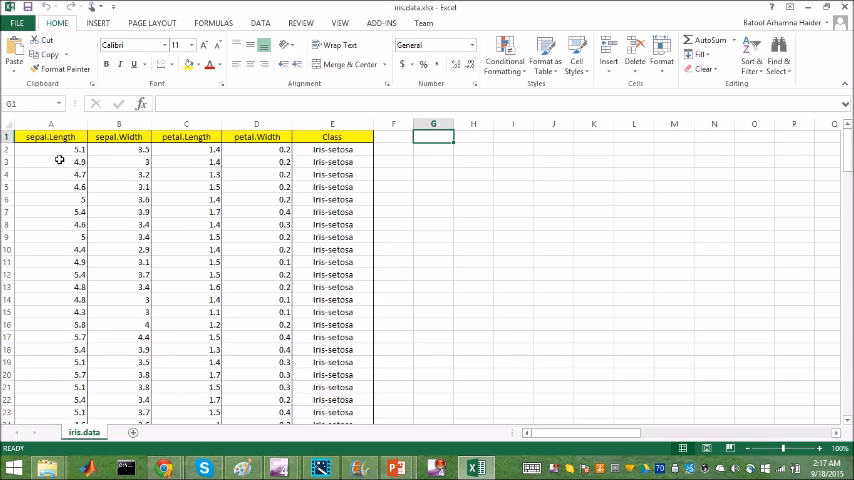
{"action": "left_click", "coordinate": [50, 149]}
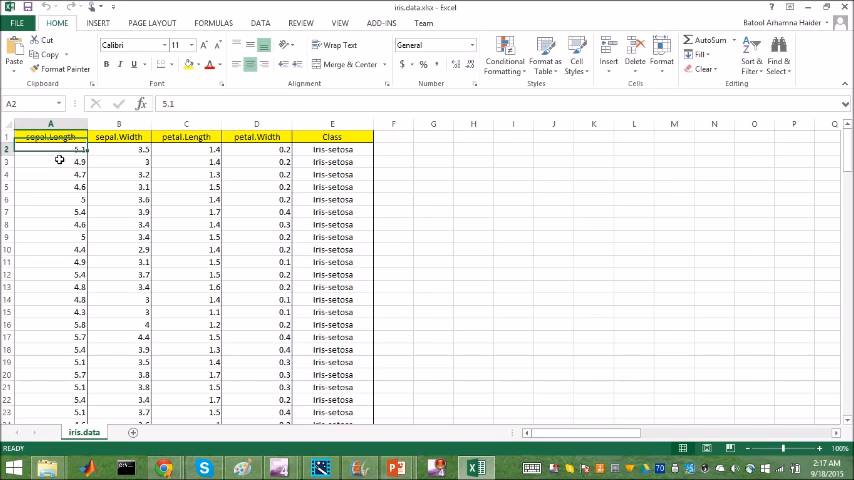
{"action": "left_click", "coordinate": [118, 149]}
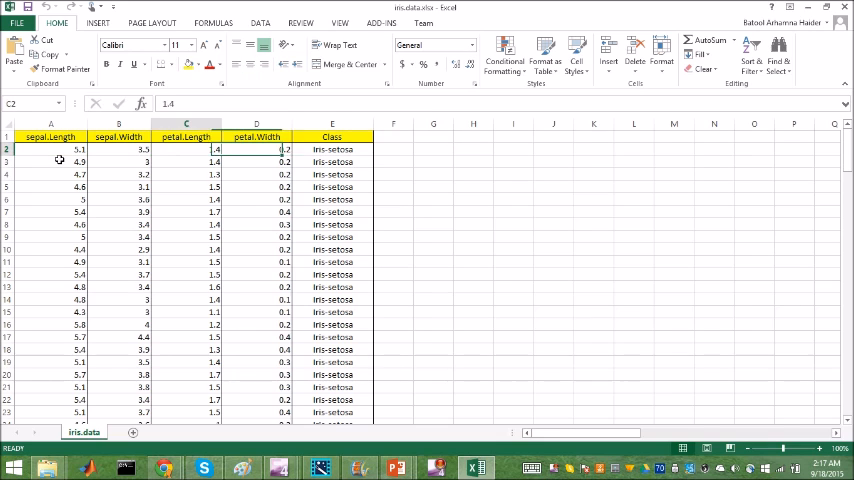
{"action": "left_click", "coordinate": [50, 149]}
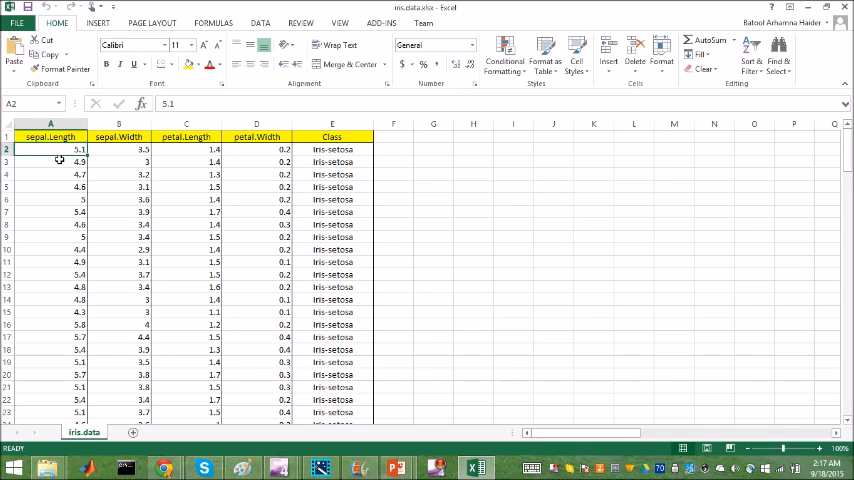
- Check the sepal.Length, petal.Length and Class headings, then scroll down to row 150
{"action": "left_click", "coordinate": [50, 137]}
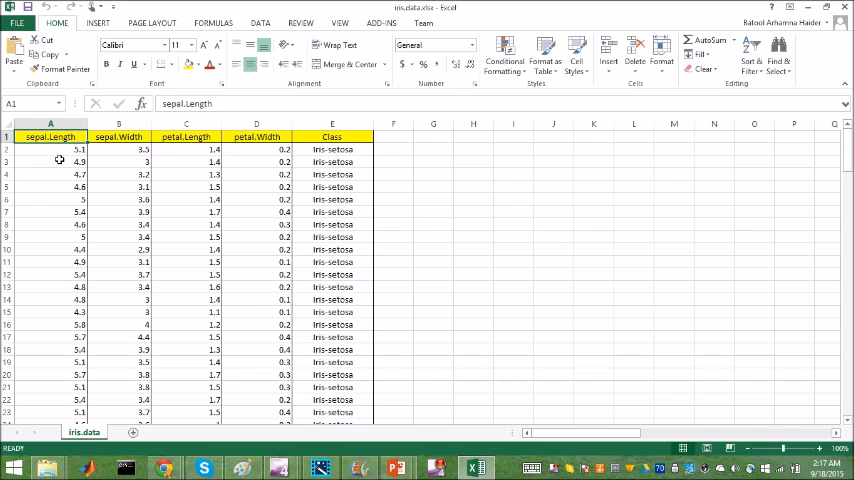
{"action": "left_click", "coordinate": [186, 137]}
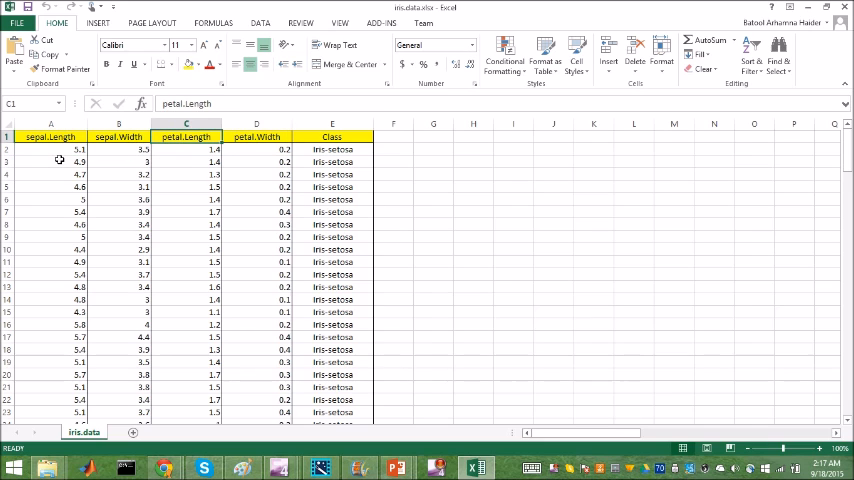
{"action": "left_click", "coordinate": [332, 137]}
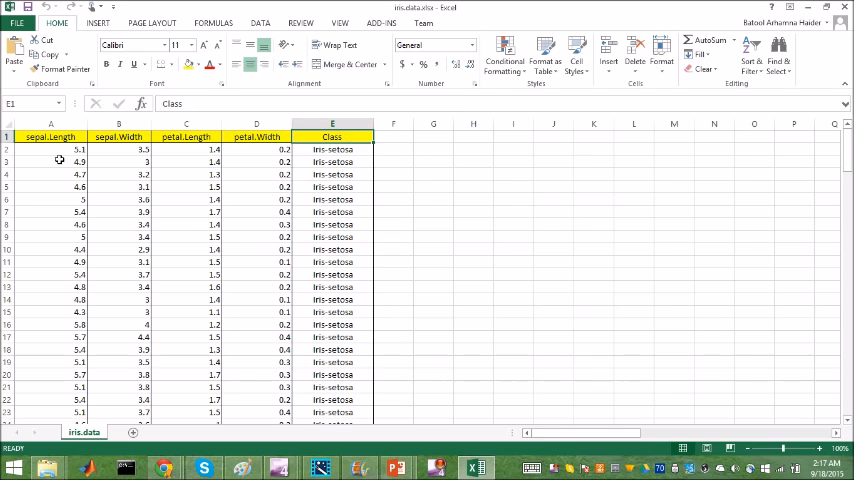
{"action": "left_click", "coordinate": [332, 174]}
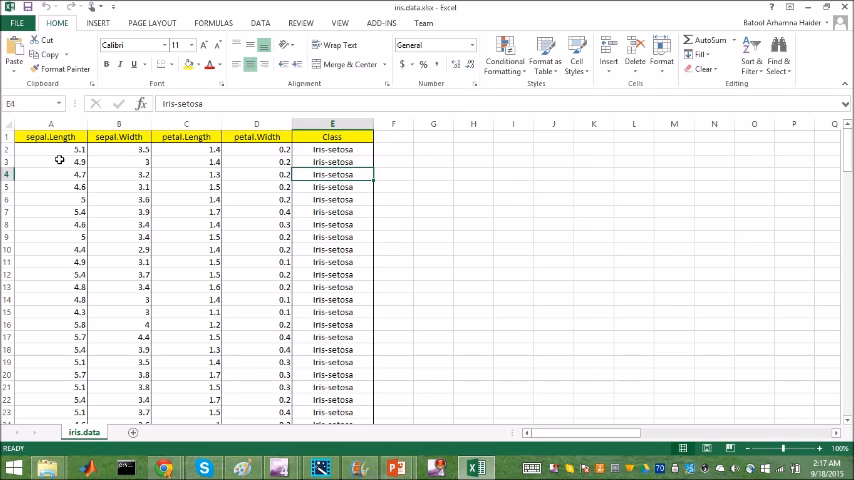
{"action": "scroll", "scroll_direction": "down", "scroll_amount": 3}
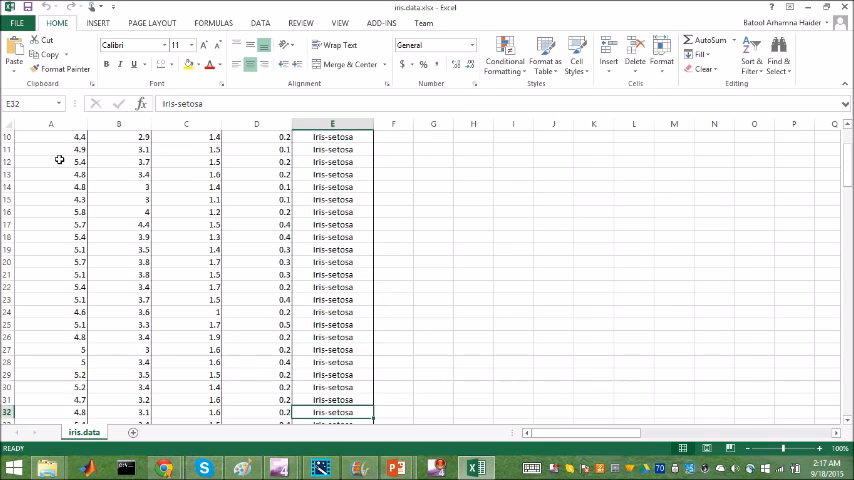
{"action": "scroll", "scroll_direction": "down", "scroll_amount": 3}
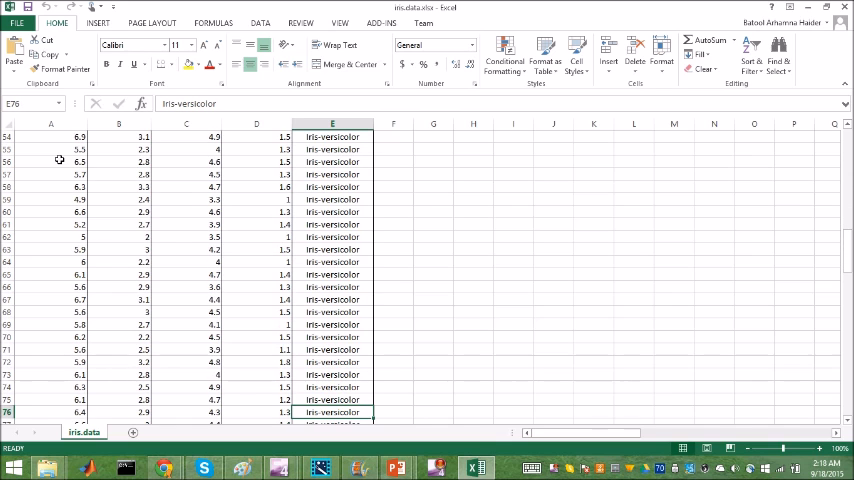
{"action": "scroll", "scroll_direction": "down", "scroll_amount": 3}
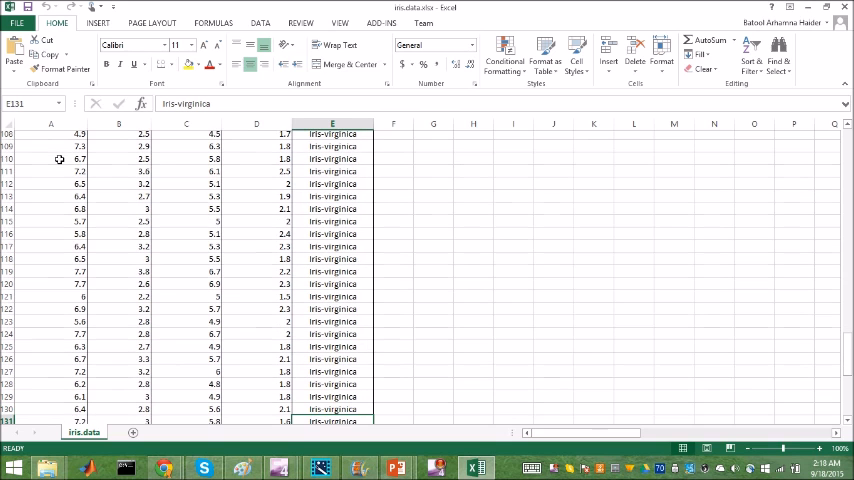
{"action": "scroll", "scroll_direction": "down", "scroll_amount": 3}
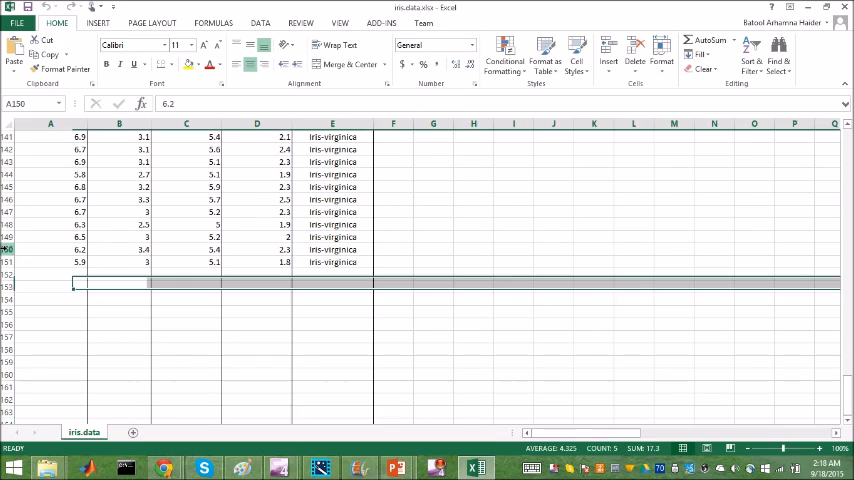
{"action": "left_click", "coordinate": [50, 249]}
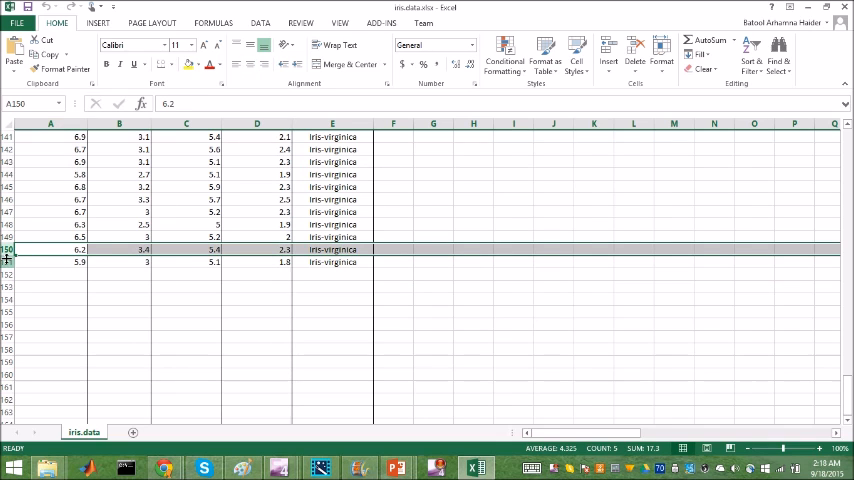
{"action": "mouse_move", "coordinate": [130, 303]}
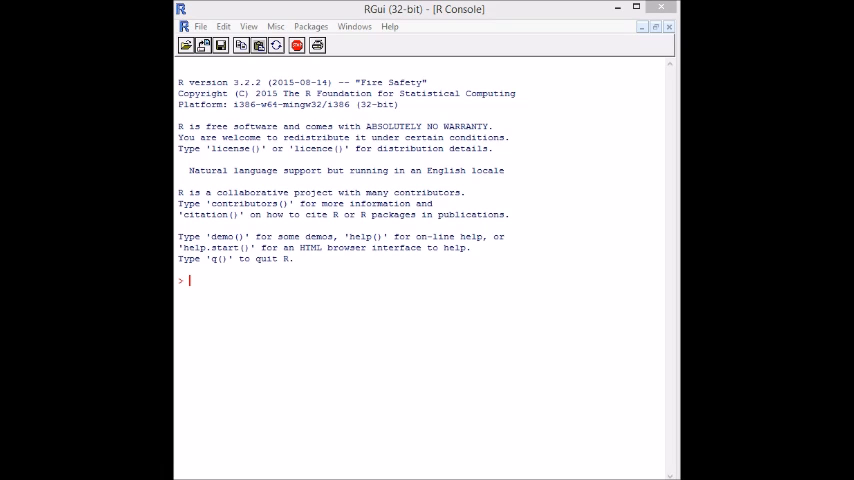
{"action": "mouse_move", "coordinate": [291, 285]}
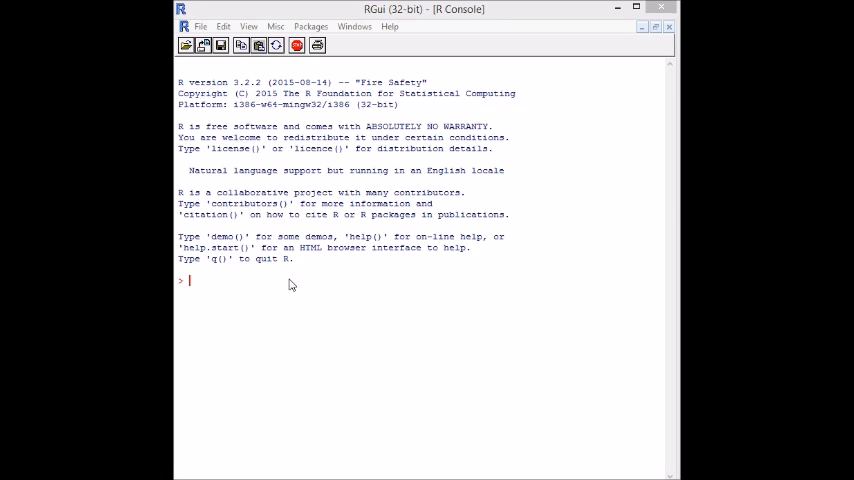
{"action": "mouse_move", "coordinate": [250, 285]}
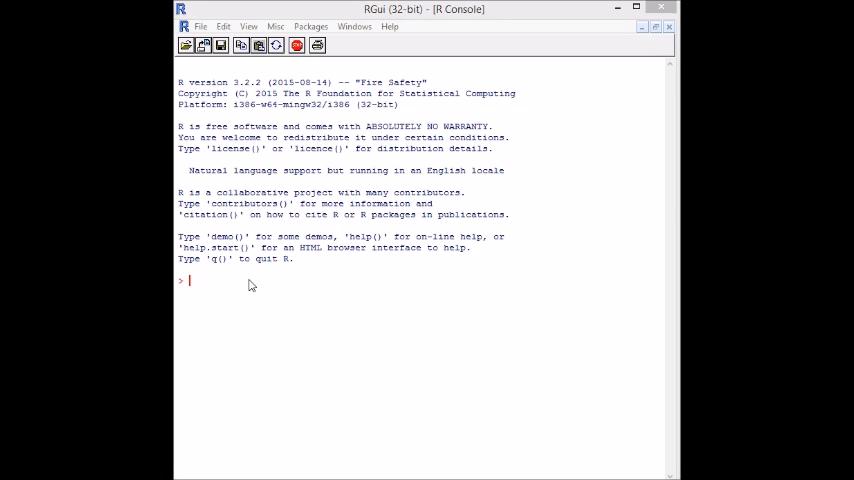
{"action": "mouse_move", "coordinate": [306, 291]}
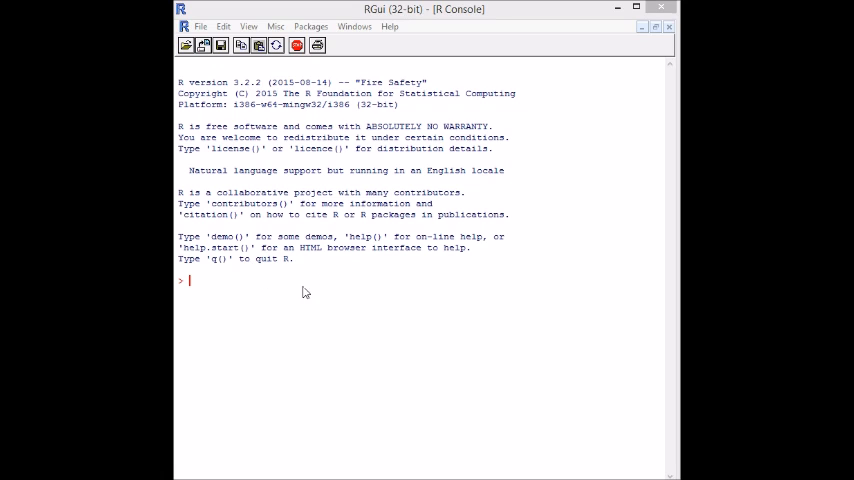
{"action": "mouse_move", "coordinate": [253, 293]}
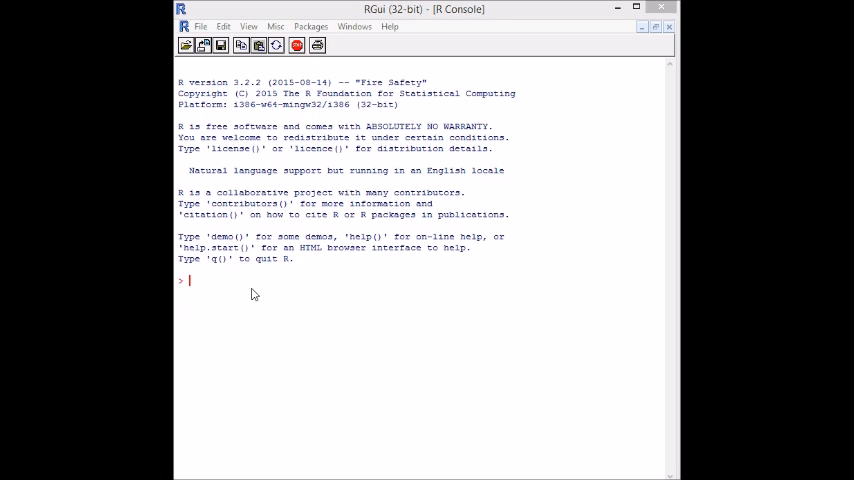
{"action": "mouse_move", "coordinate": [221, 281]}
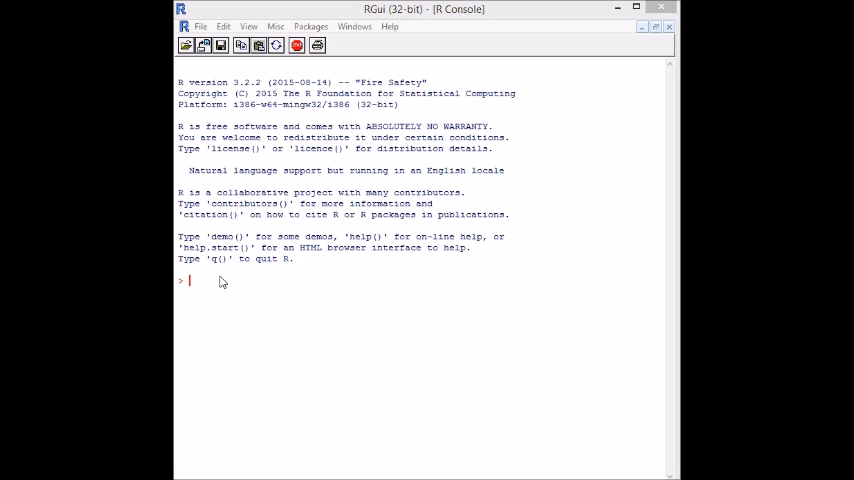
{"action": "mouse_move", "coordinate": [237, 291]}
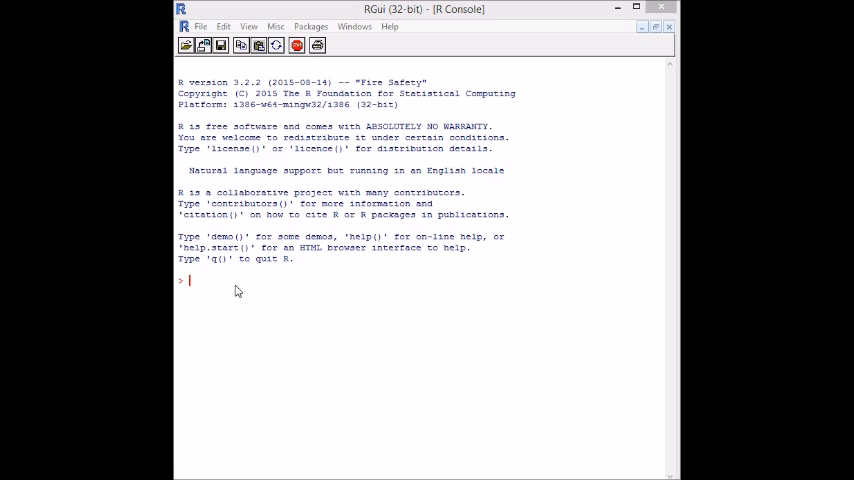
{"action": "mouse_move", "coordinate": [248, 288]}
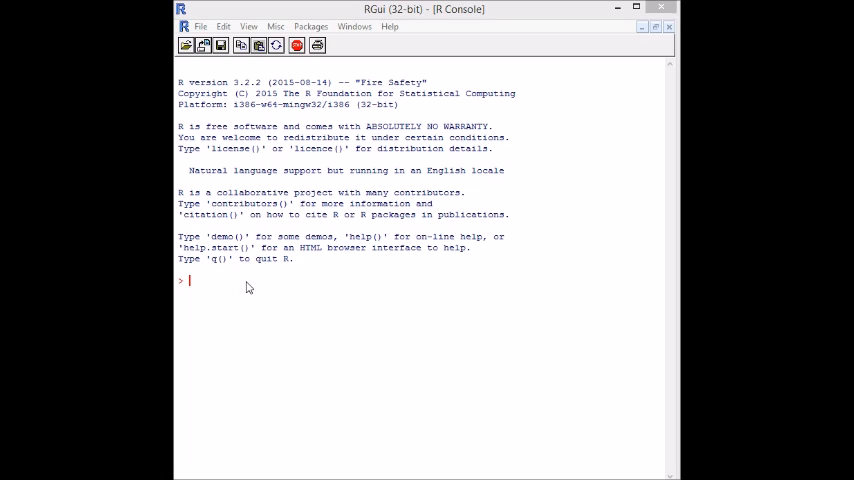
{"action": "mouse_move", "coordinate": [256, 305]}
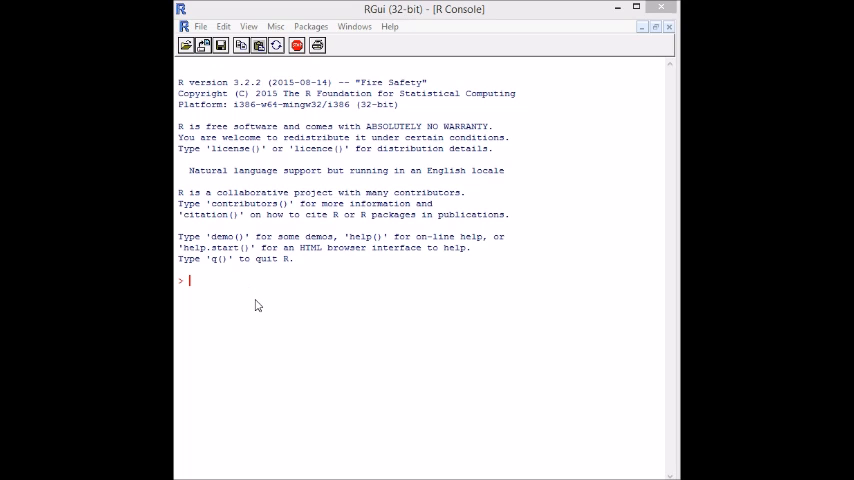
{"action": "mouse_move", "coordinate": [197, 282]}
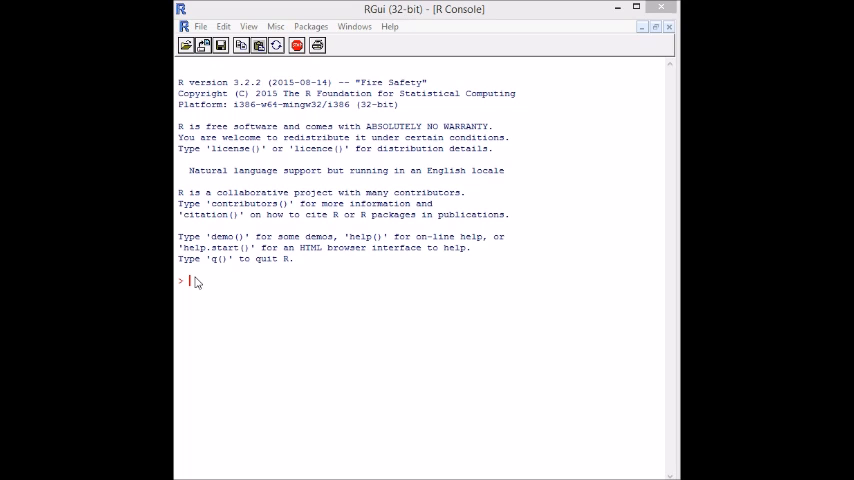
- Type read.table with the Udacity iris.data.txt path and open that file in Notepad
{"action": "type", "text": "read"}
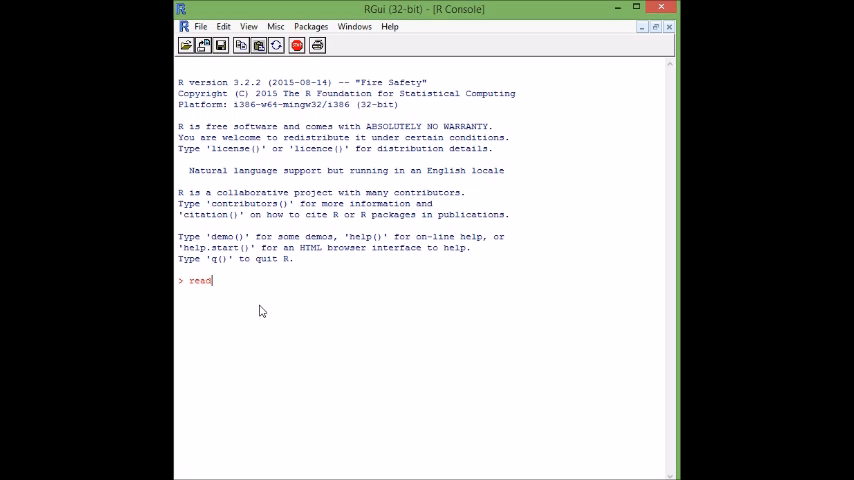
{"action": "type", "text": ".tabl"}
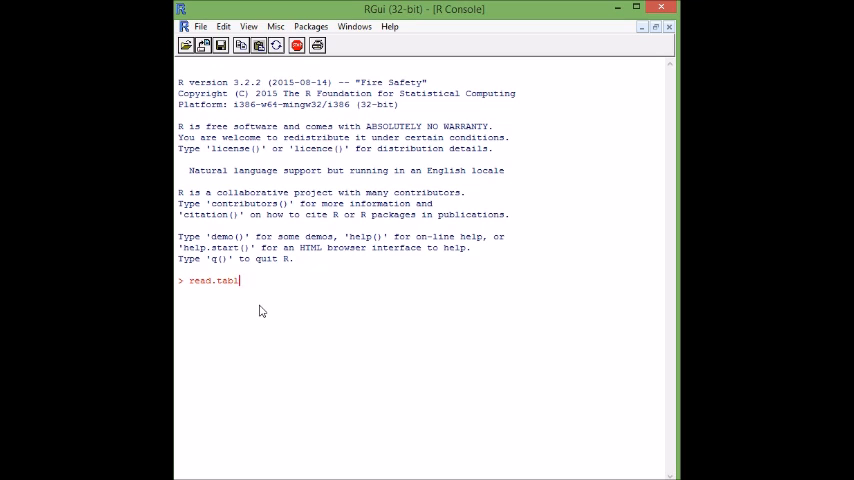
{"action": "type", "text": "e(\""}
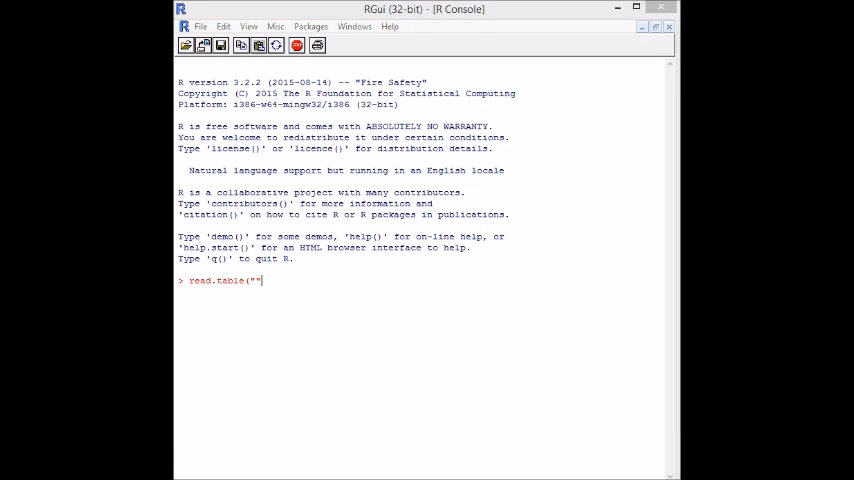
{"action": "mouse_move", "coordinate": [250, 290]}
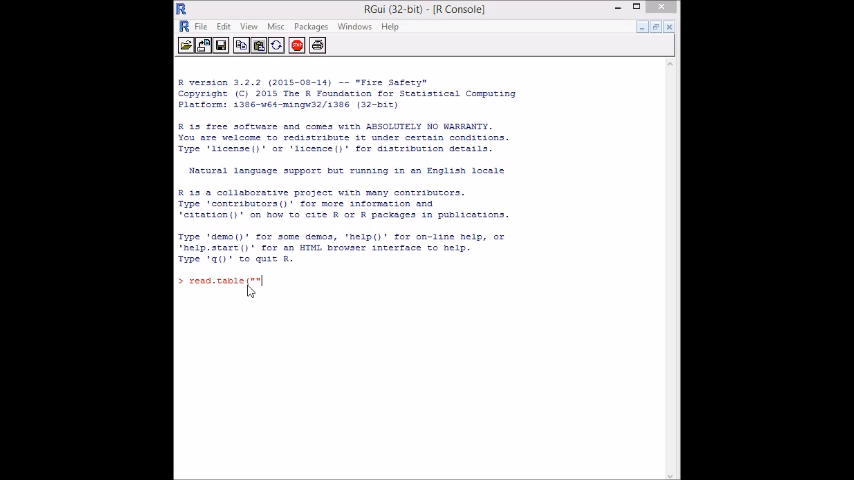
{"action": "type", "text": "R"}
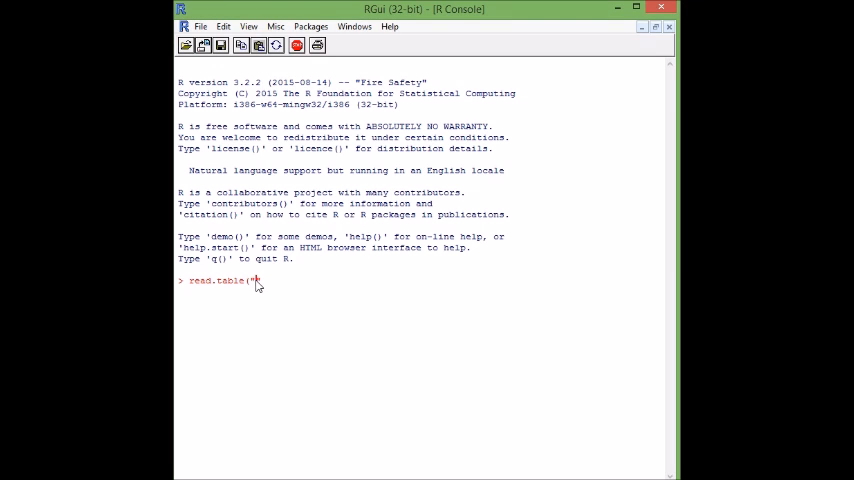
{"action": "type", "text": "C:/Users/Haider/Documents/Desktop 1/Udacity/iris.data.txt\""}
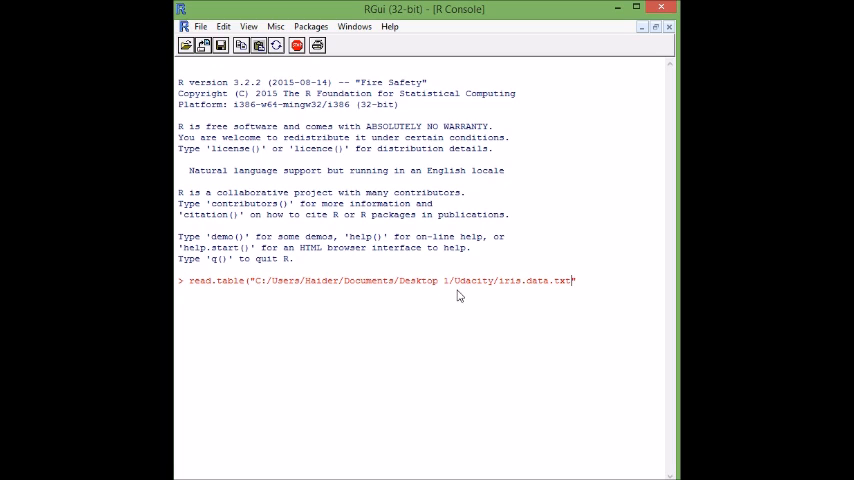
{"action": "double_click", "coordinate": [535, 280]}
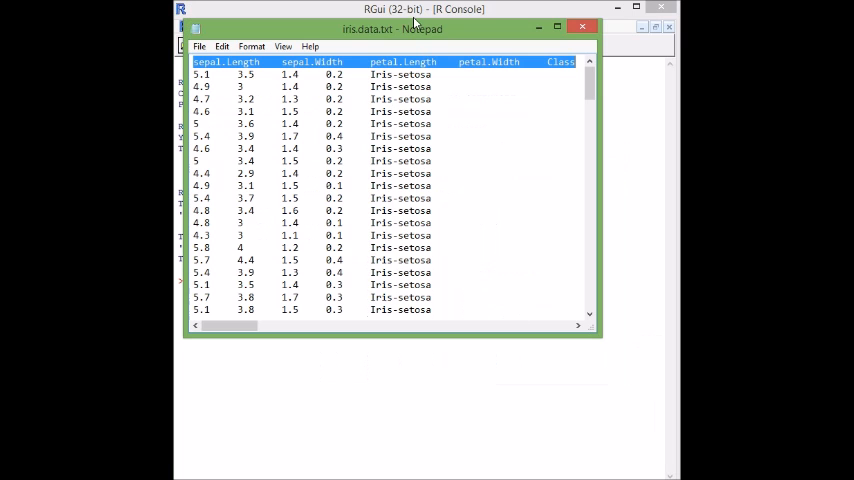
{"action": "mouse_move", "coordinate": [470, 193]}
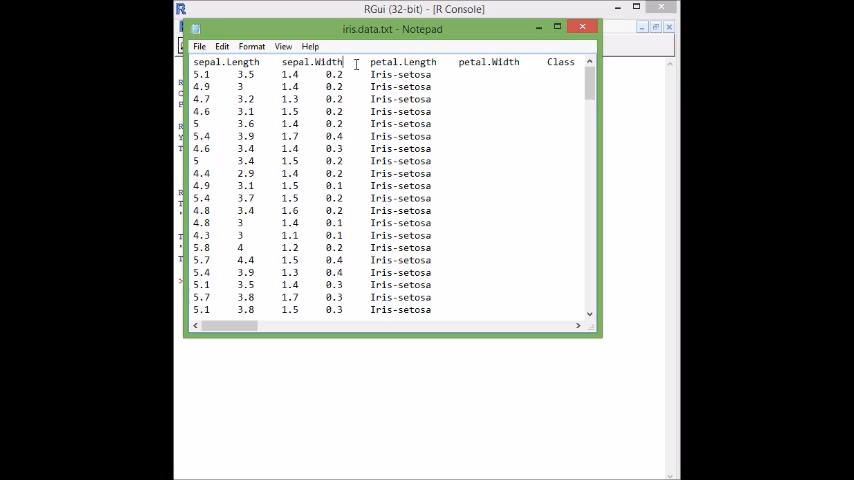
{"action": "mouse_move", "coordinate": [527, 63]}
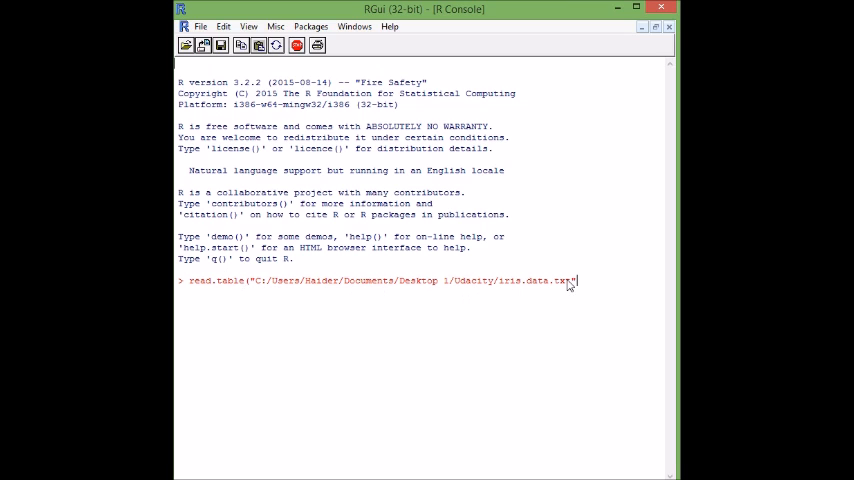
- Run iris = read.table("…/iris.data.txt", header=TRUE, sep="") to load the data
{"action": "type", "text": ","}
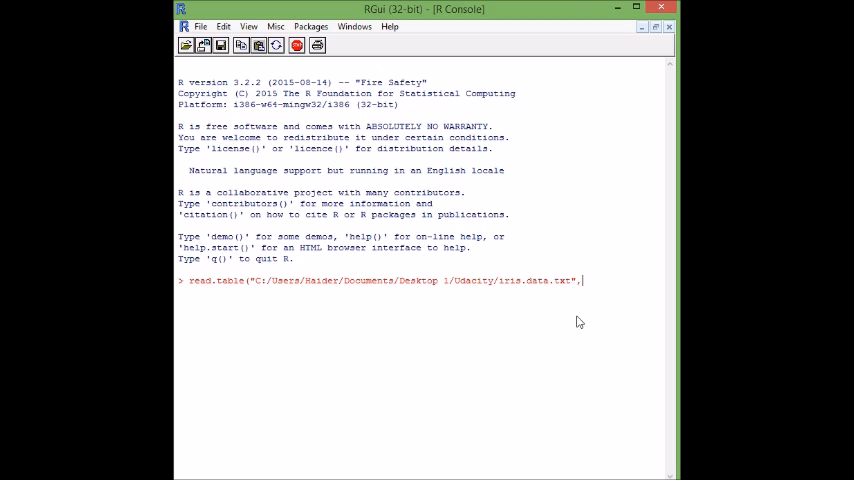
{"action": "type", "text": "he"}
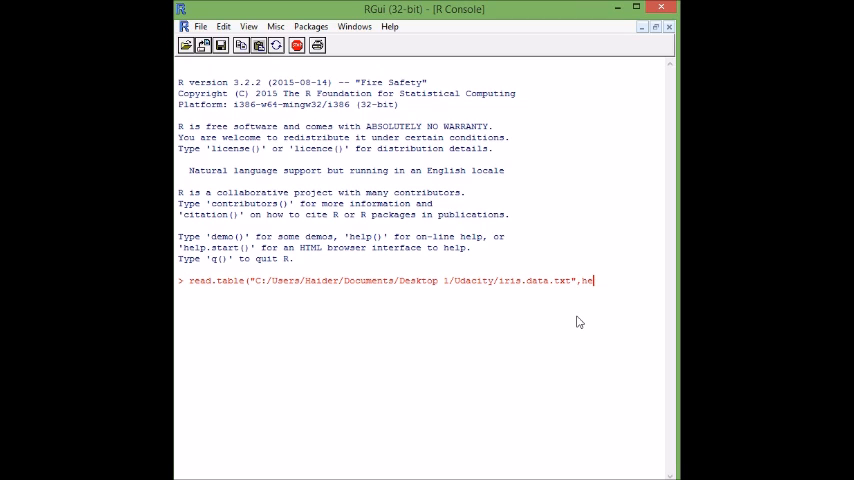
{"action": "type", "text": "ader="}
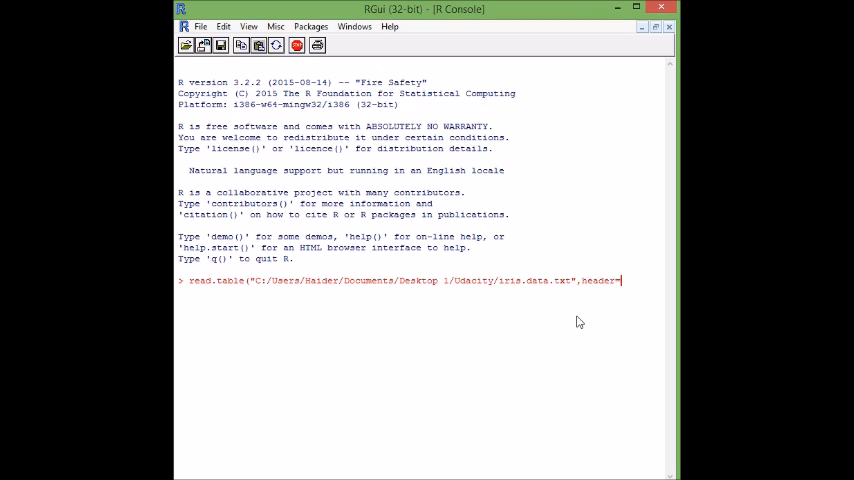
{"action": "type", "text": "TRUE"}
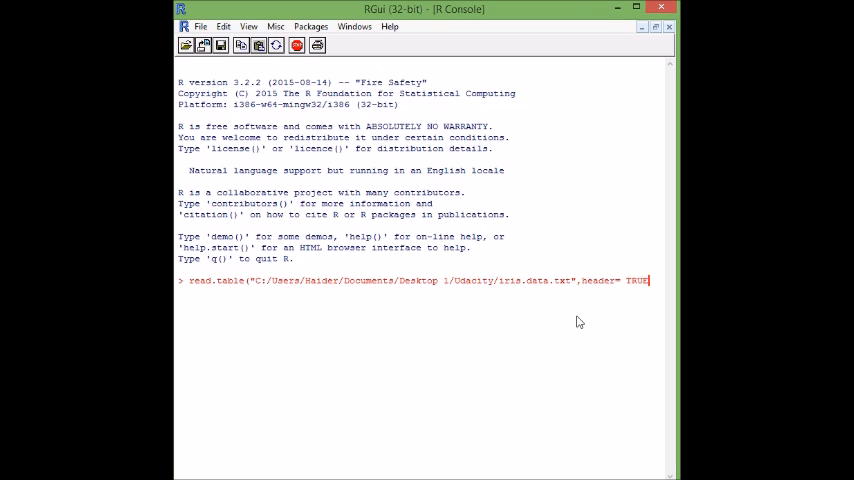
{"action": "type", "text": ","}
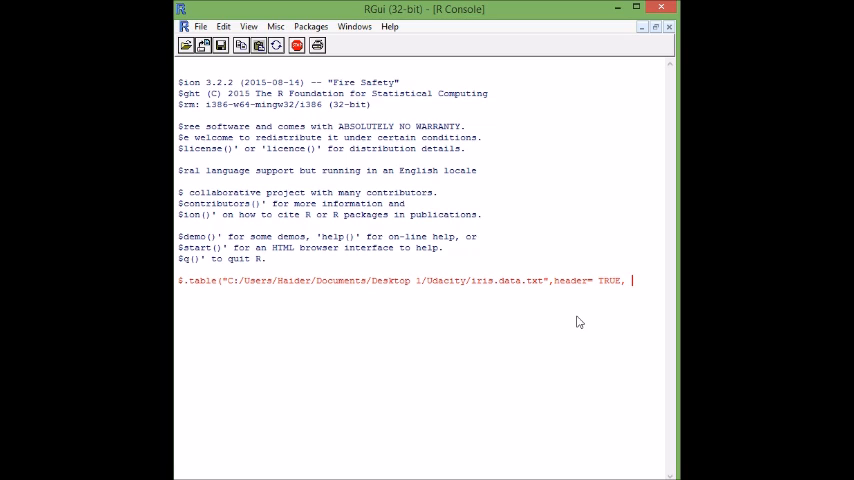
{"action": "mouse_move", "coordinate": [462, 204]}
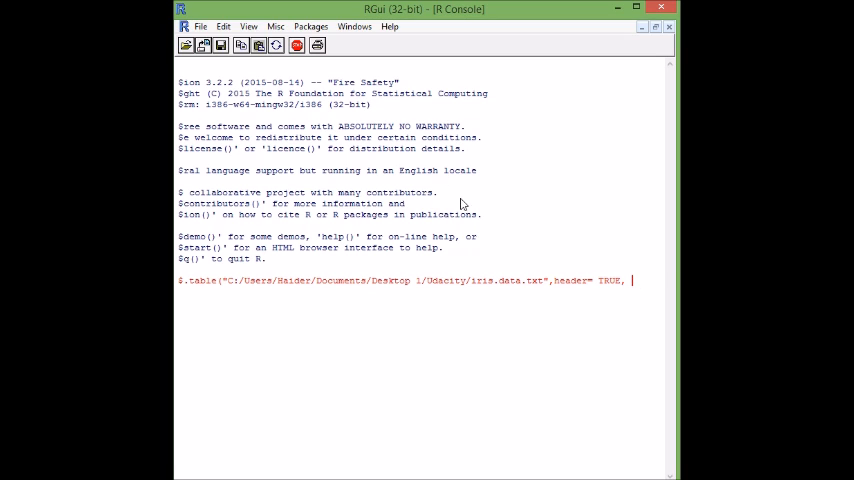
{"action": "mouse_move", "coordinate": [596, 203]}
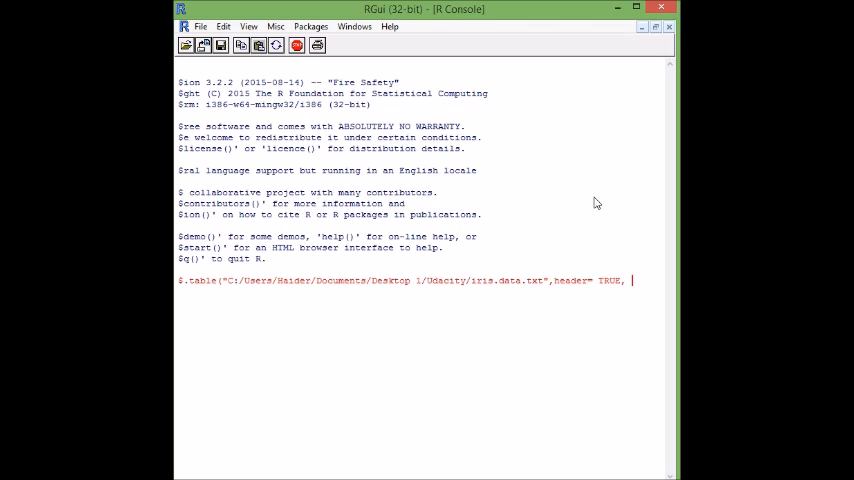
{"action": "type", "text": "sep"}
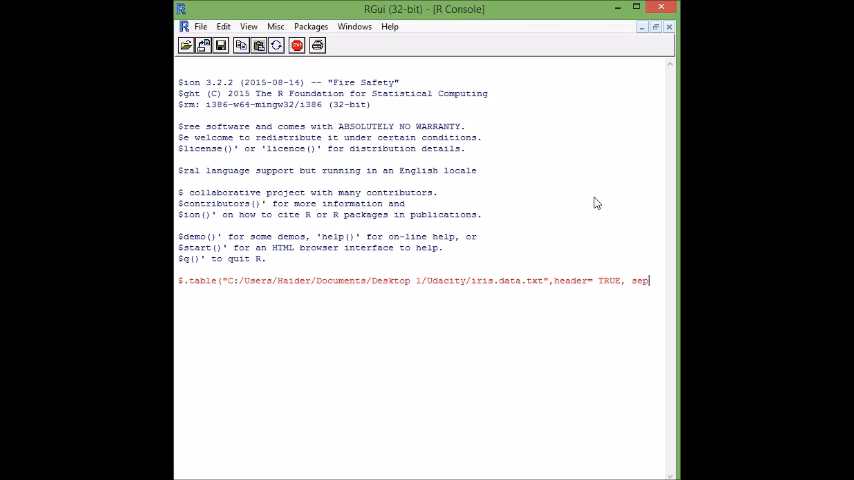
{"action": "type", "text": "= \""}
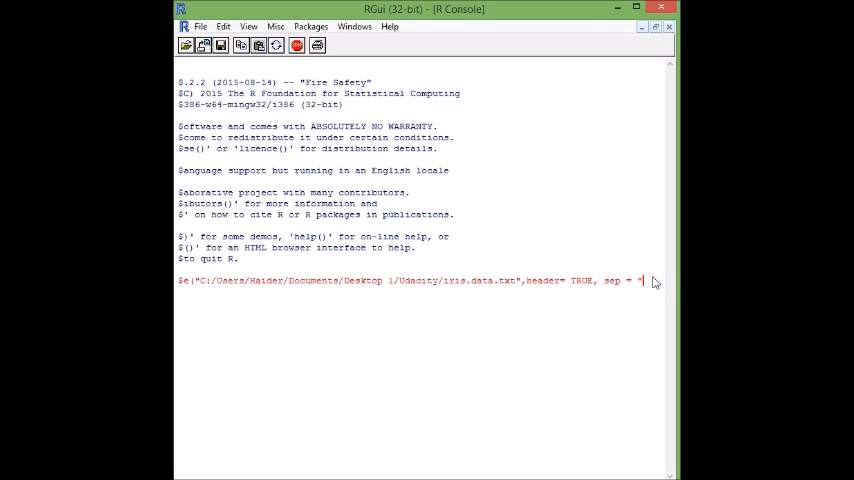
{"action": "type", "text": "\""}
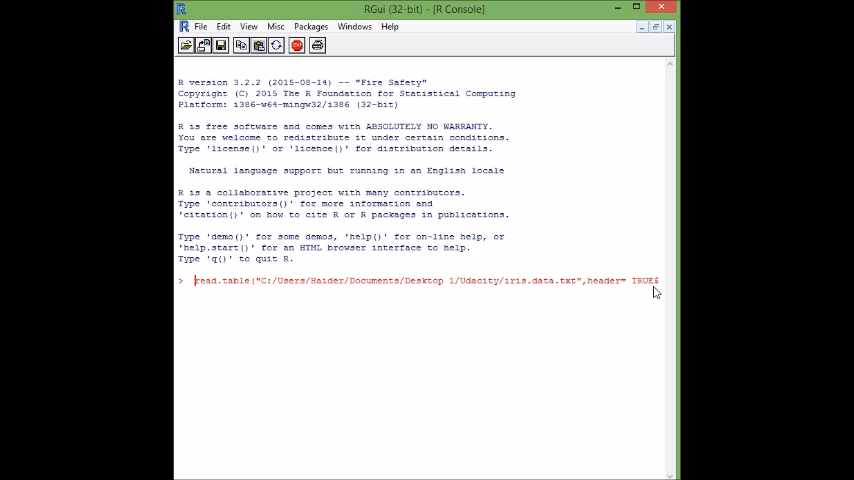
{"action": "type", "text": "iris ="}
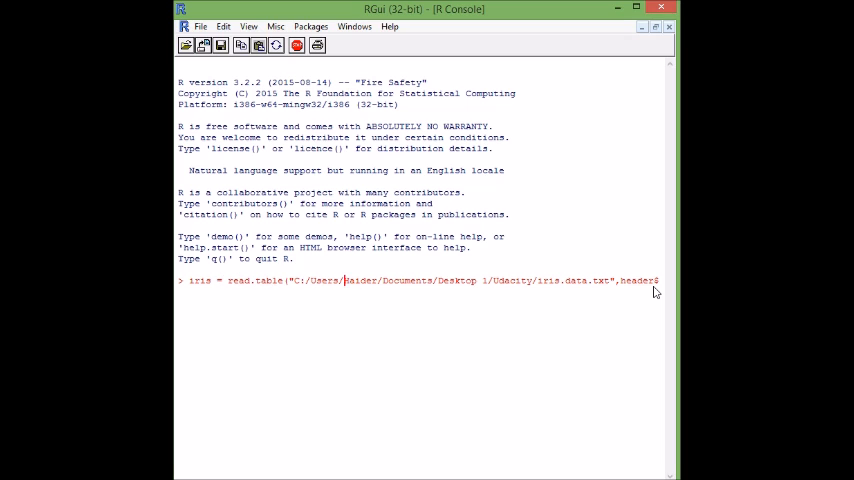
{"action": "key", "text": "Return"}
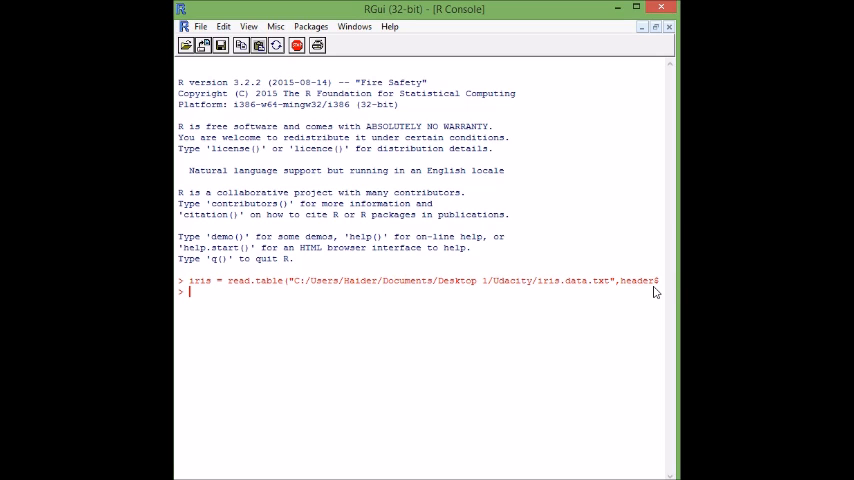
- Run View(iris) to browse the five-column iris table
{"action": "type", "text": "v"}
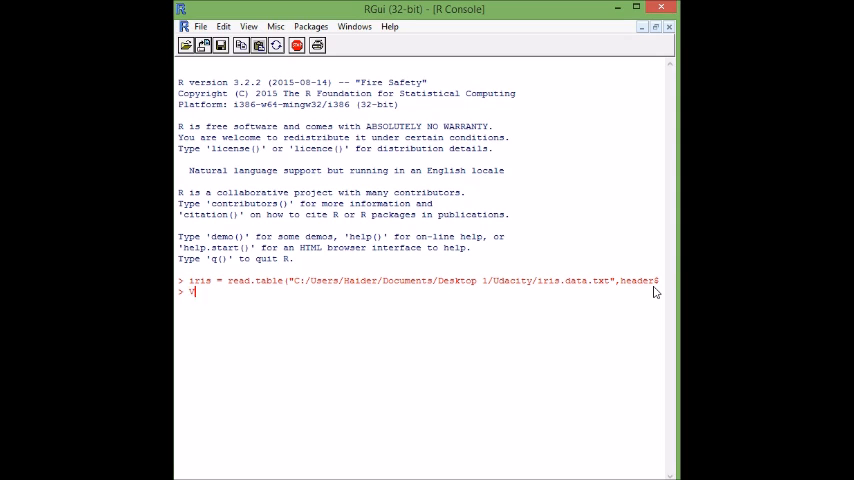
{"action": "type", "text": "iew"}
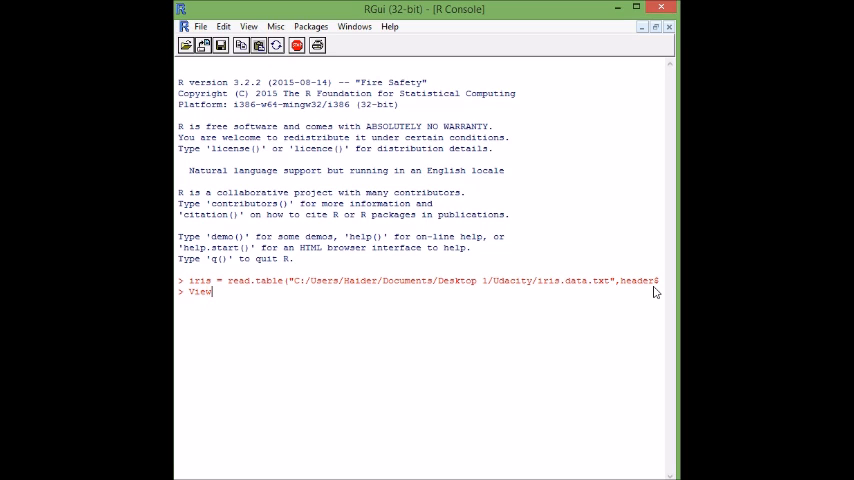
{"action": "type", "text": "(i"}
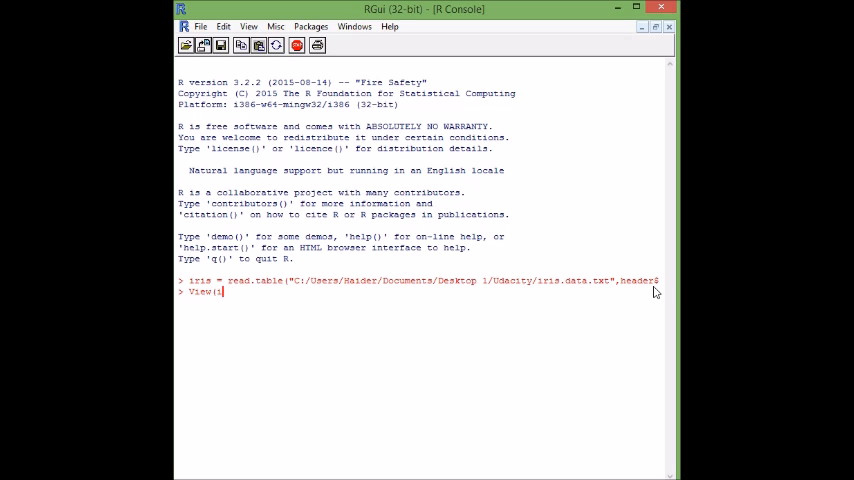
{"action": "type", "text": "ris"}
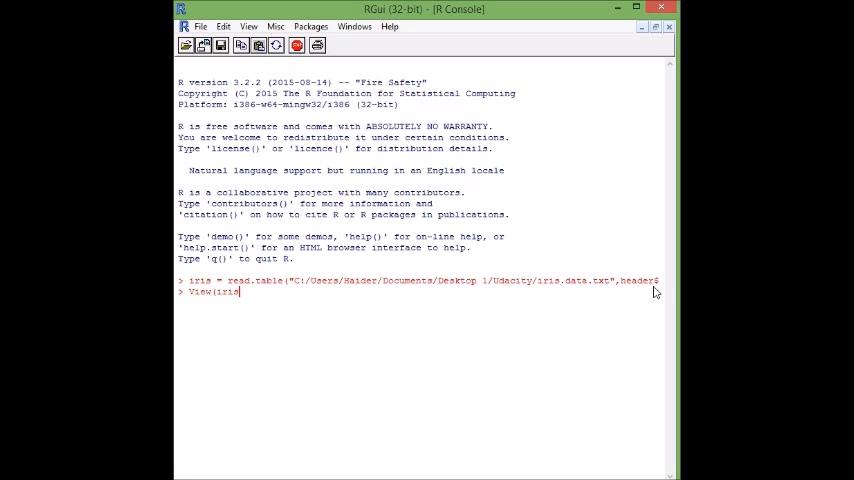
{"action": "type", "text": ")"}
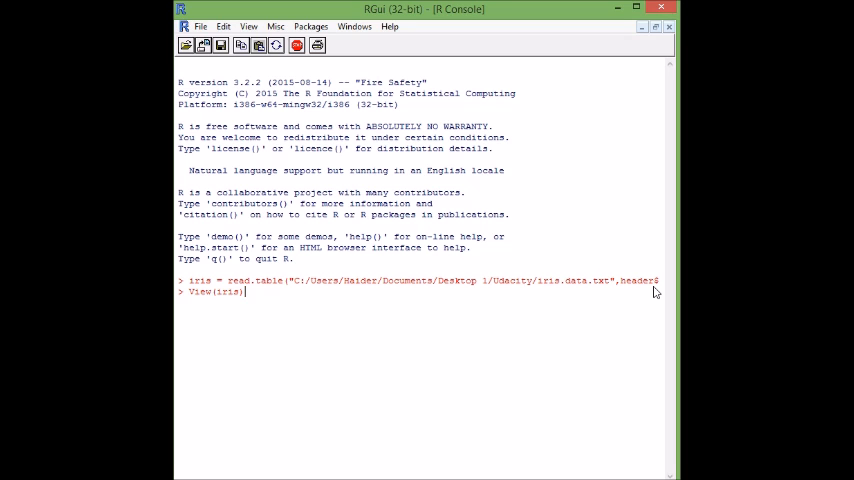
{"action": "key", "text": "Return"}
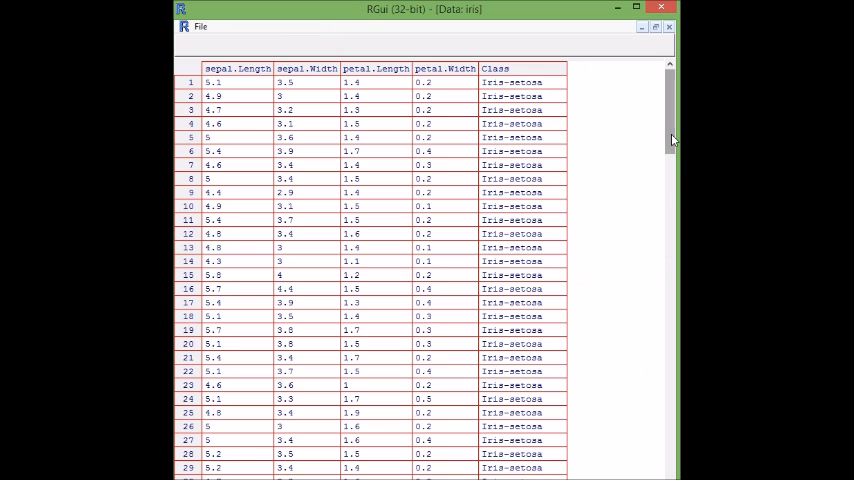
- Scroll through the Data: iris viewer, then close it
{"action": "scroll", "scroll_direction": "down", "scroll_amount": 3}
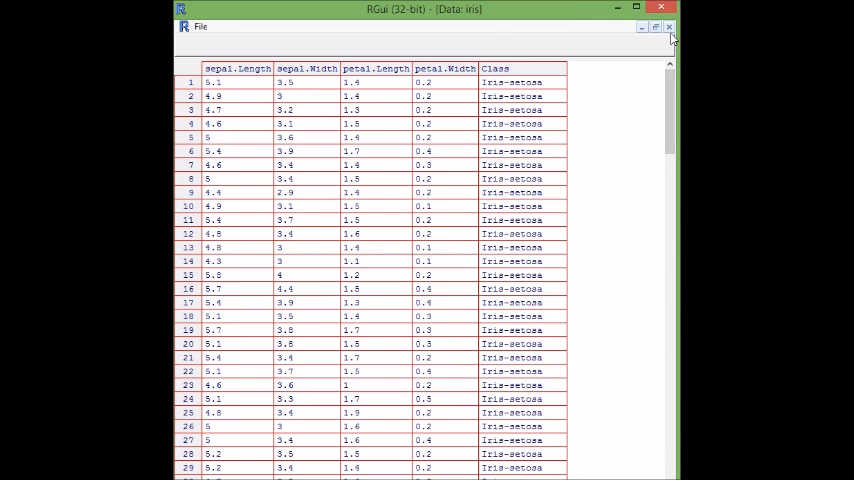
{"action": "left_click", "coordinate": [670, 27]}
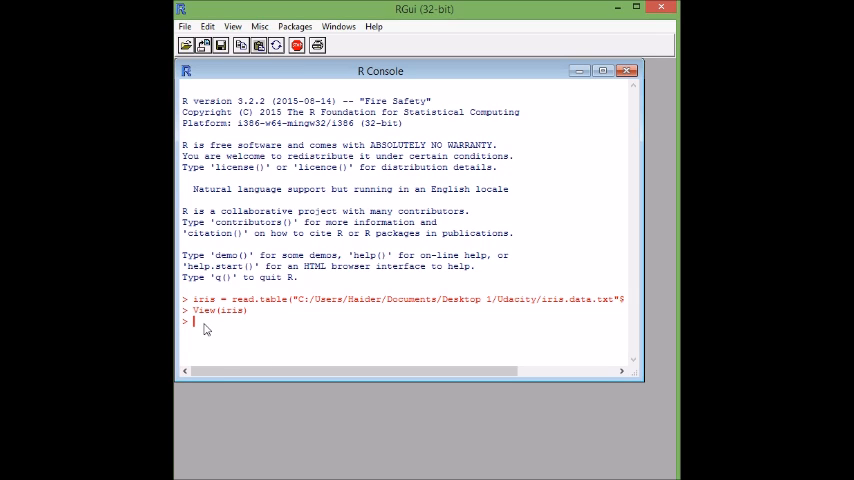
{"action": "mouse_move", "coordinate": [474, 219]}
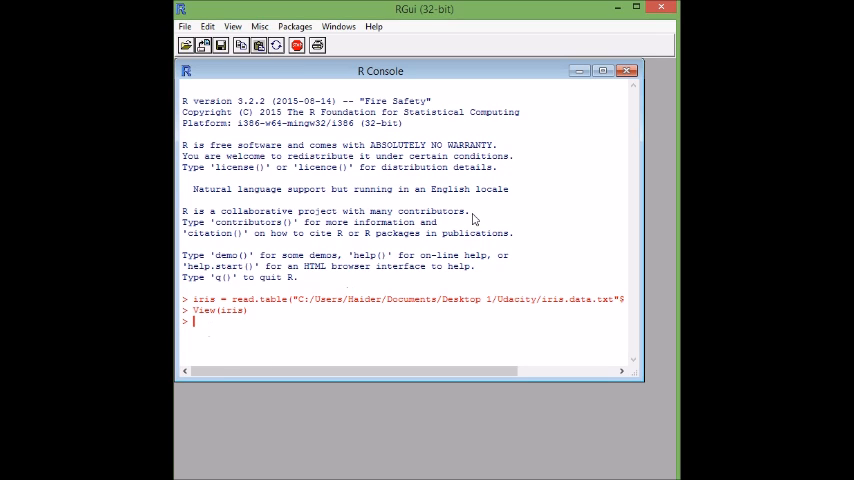
{"action": "mouse_move", "coordinate": [207, 327]}
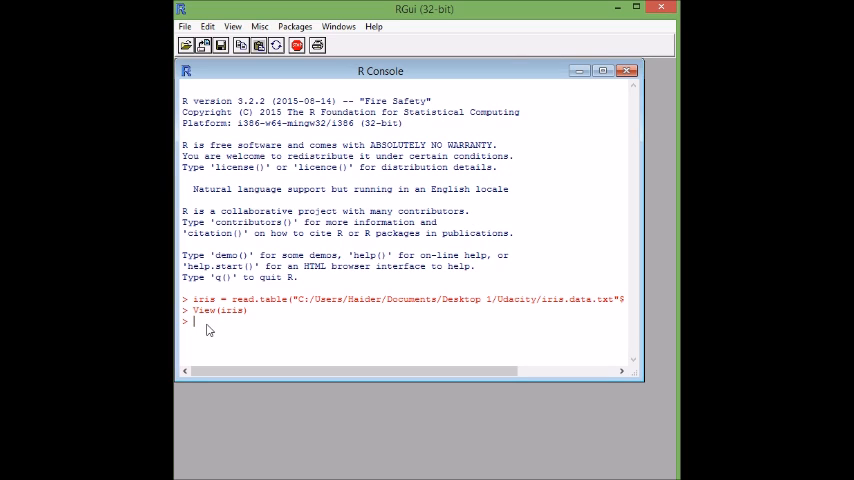
- Run plot(iris[c("petal.Length","petal.Width")]) to scatter-plot petal length against width
{"action": "type", "text": "plot"}
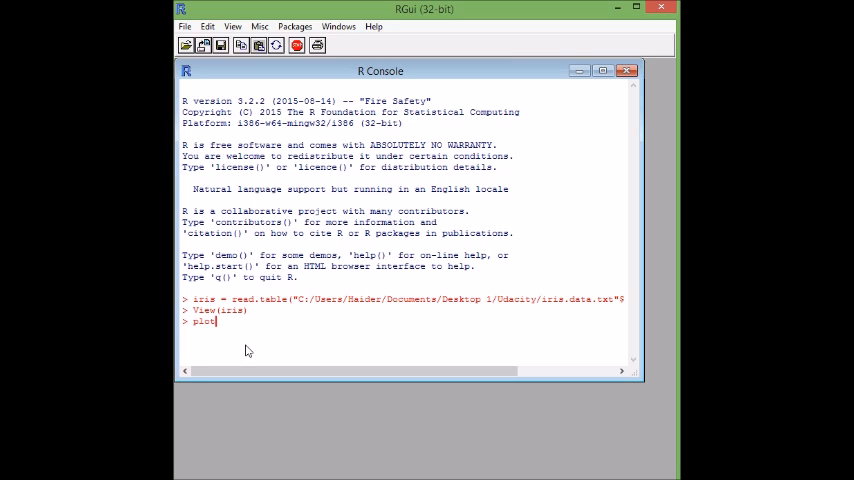
{"action": "type", "text": "("}
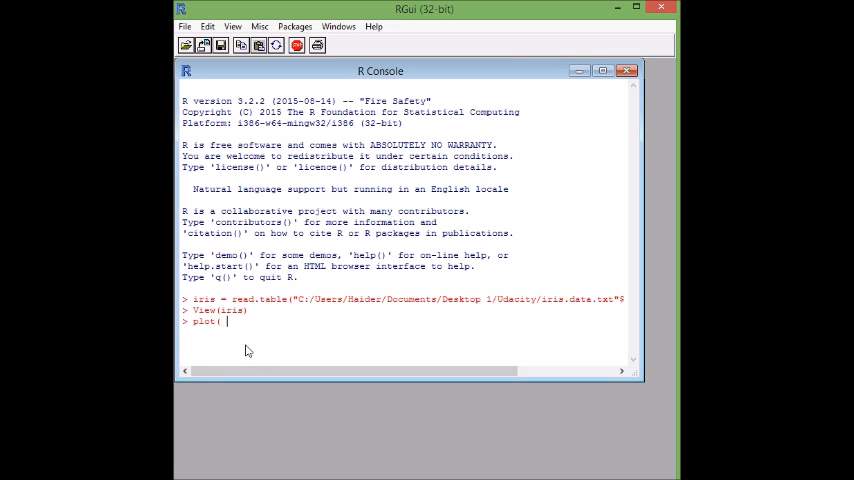
{"action": "type", "text": "iris"}
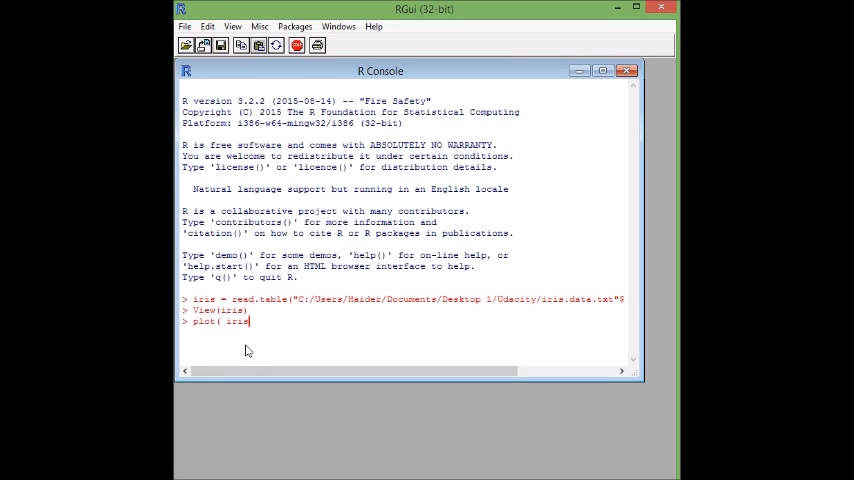
{"action": "type", "text": "["}
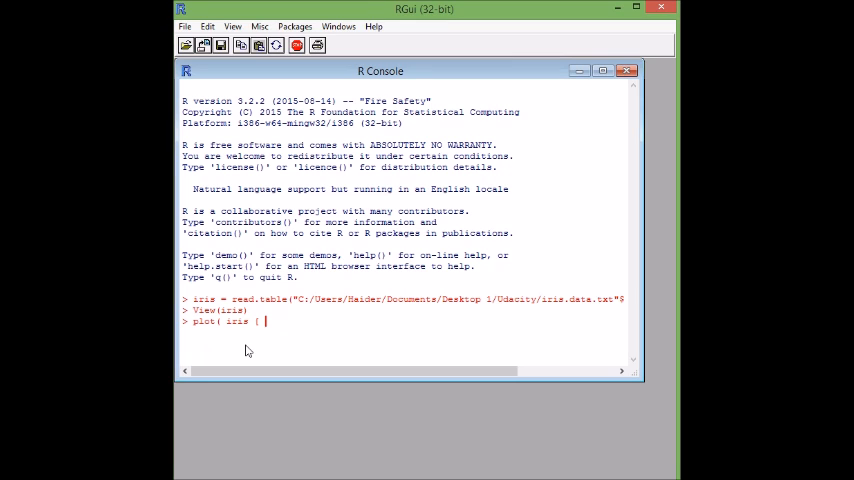
{"action": "type", "text": "c"}
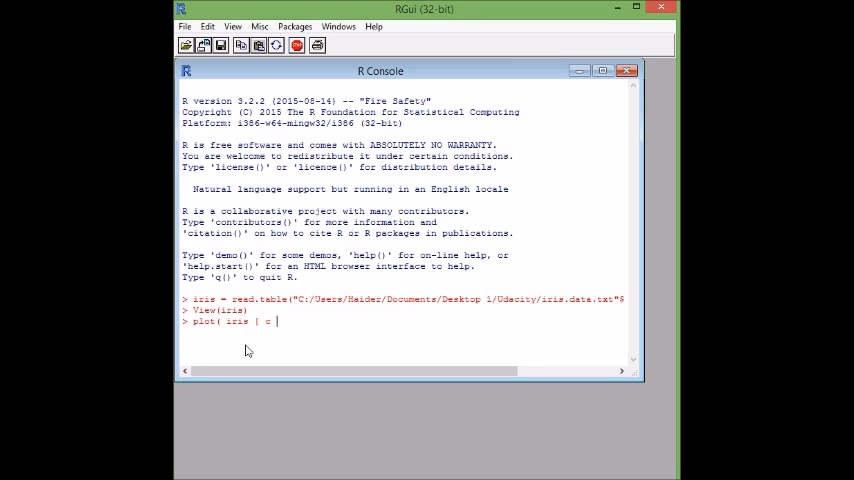
{"action": "type", "text": "(\""}
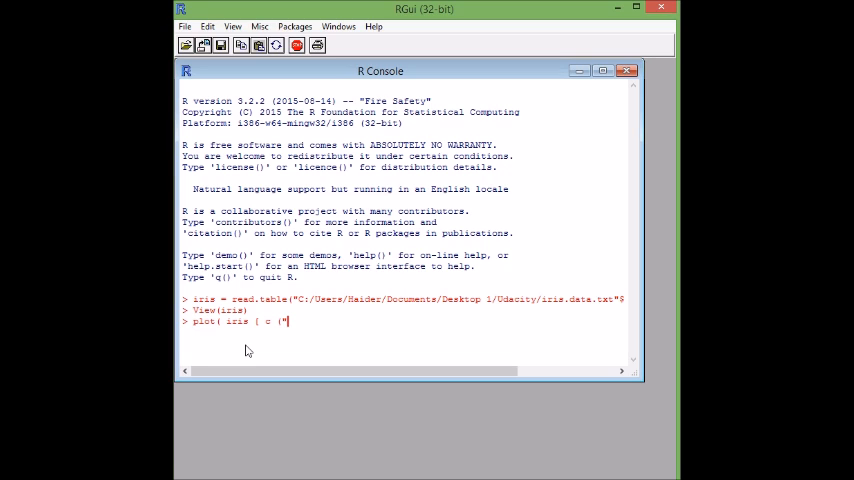
{"action": "type", "text": "petal"}
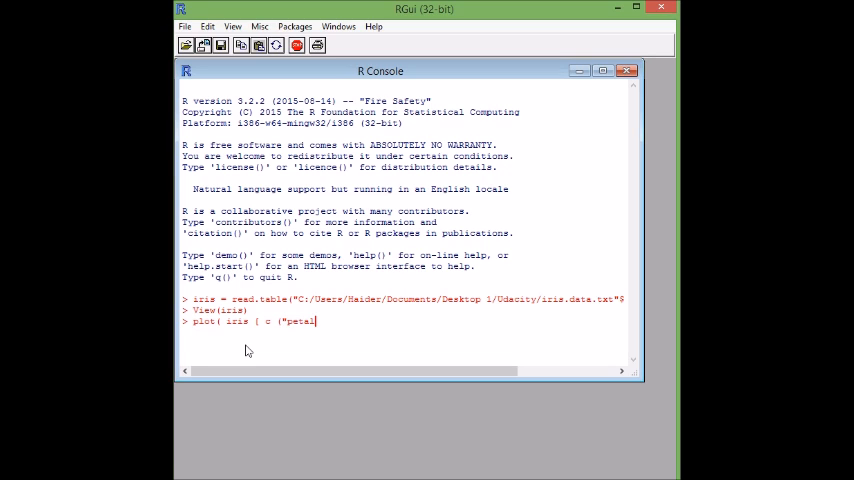
{"action": "type", "text": ".Length\",\""}
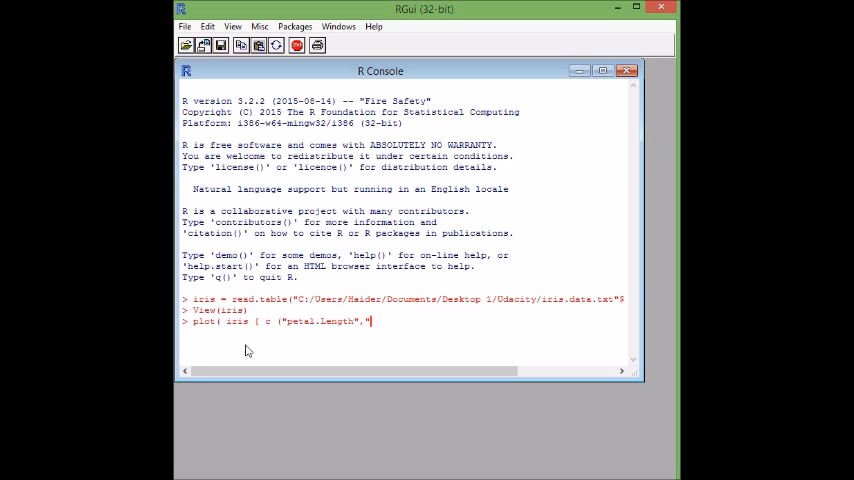
{"action": "type", "text": "petal"}
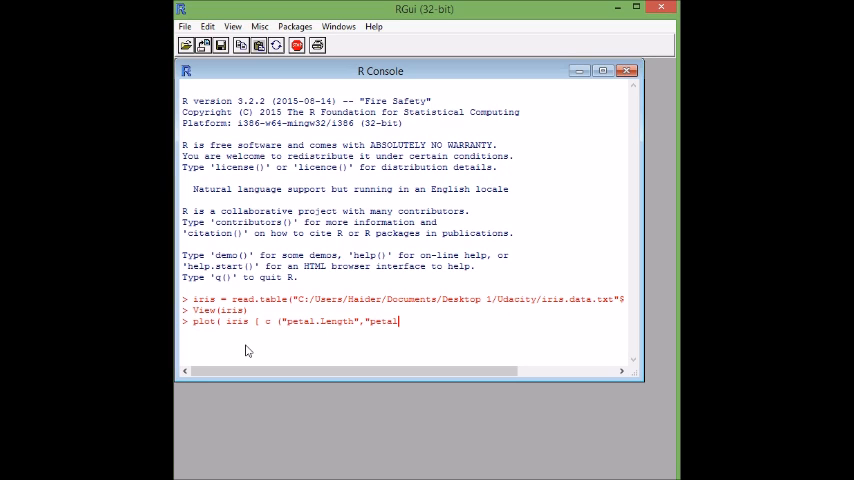
{"action": "type", "text": "W"}
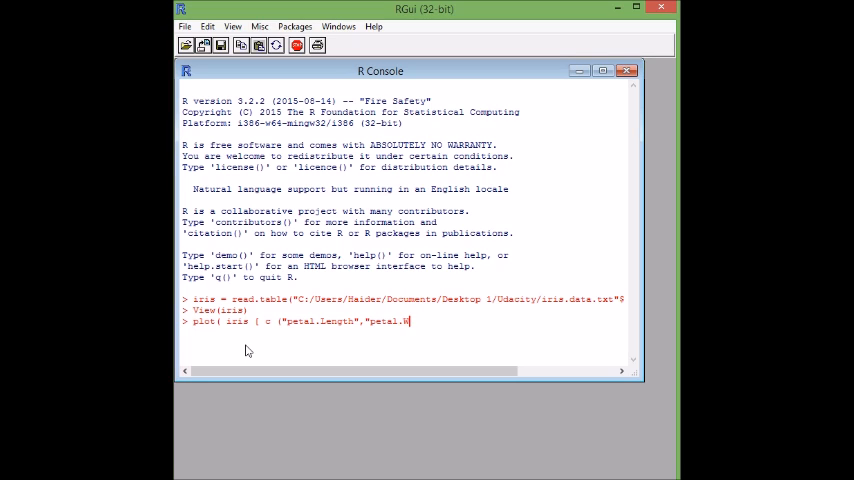
{"action": "type", "text": "dth"}
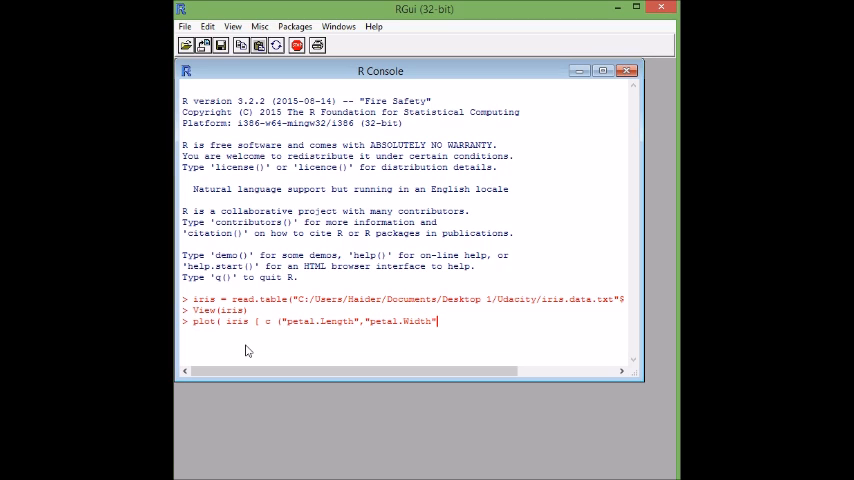
{"action": "type", "text": ")]"}
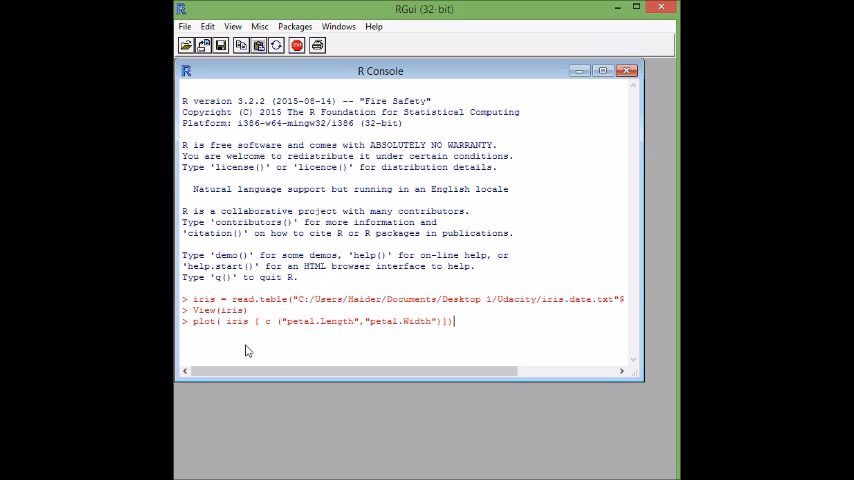
{"action": "mouse_move", "coordinate": [310, 333]}
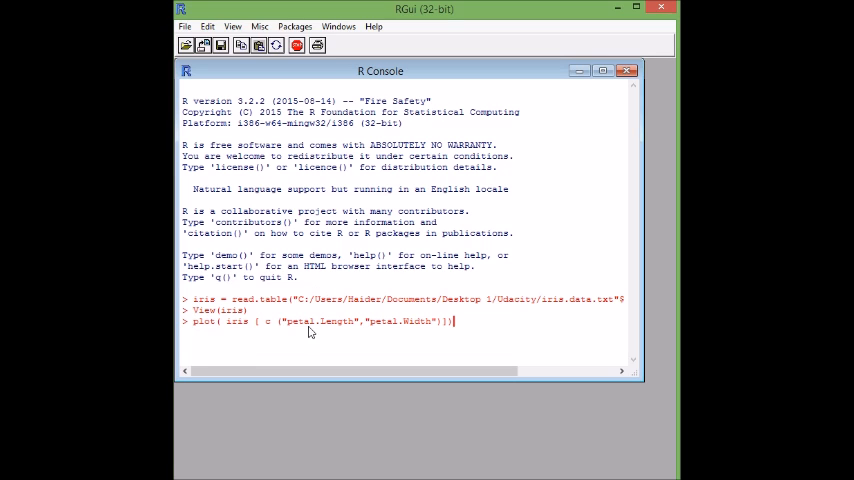
{"action": "mouse_move", "coordinate": [324, 330]}
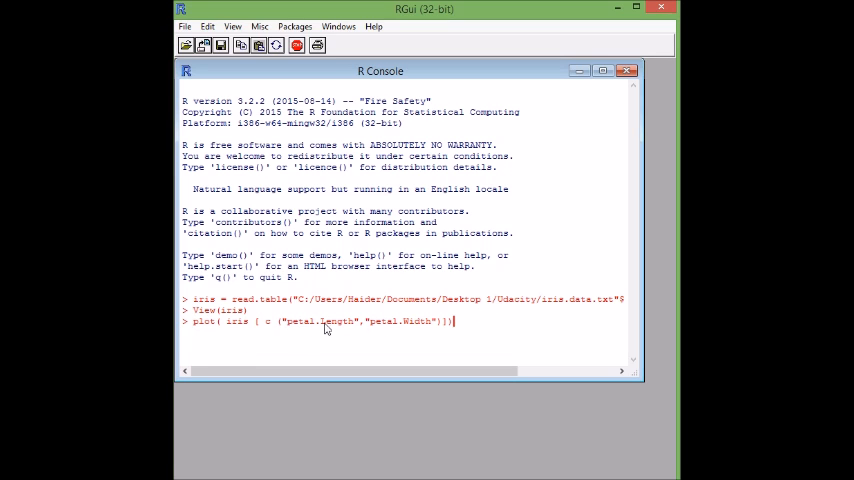
{"action": "mouse_move", "coordinate": [508, 331]}
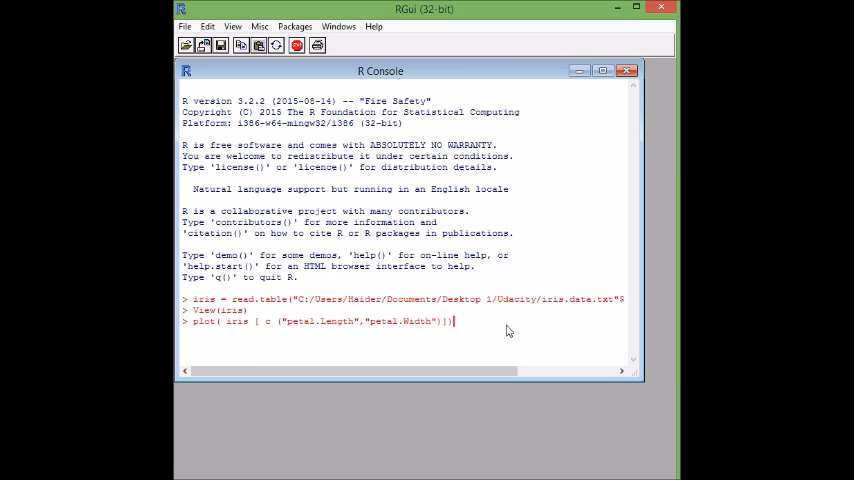
{"action": "key", "text": "Return"}
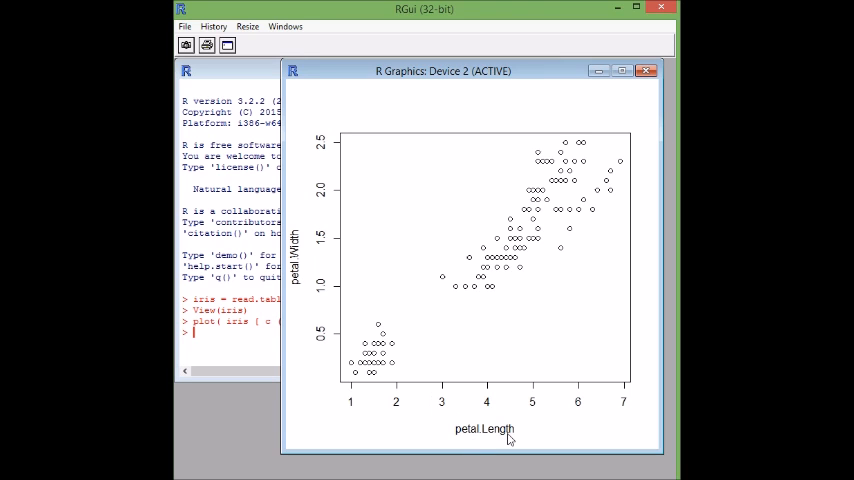
{"action": "mouse_move", "coordinate": [490, 412]}
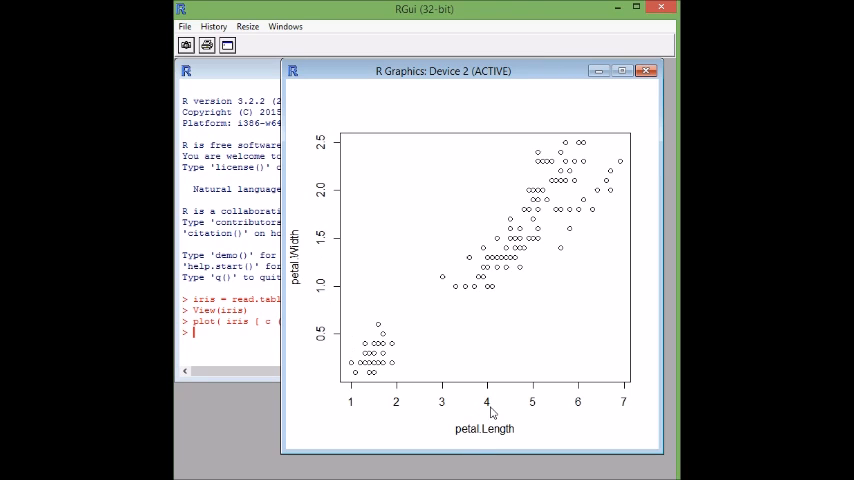
{"action": "mouse_move", "coordinate": [520, 243]}
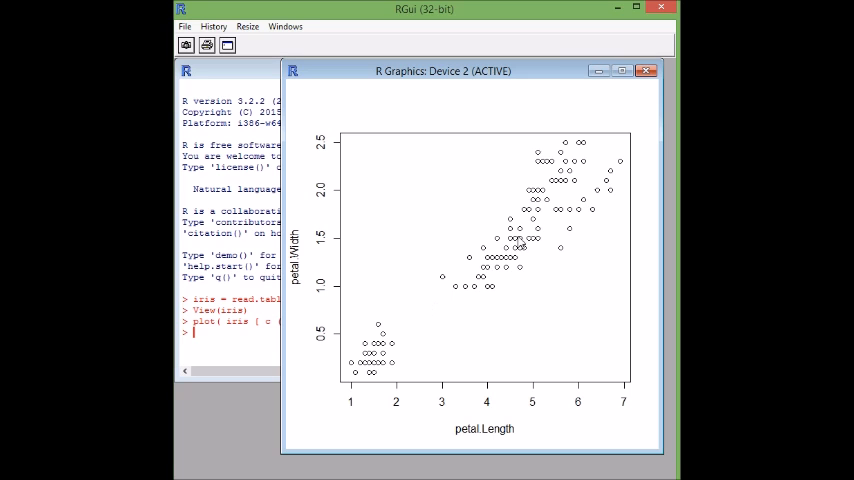
{"action": "mouse_move", "coordinate": [575, 213]}
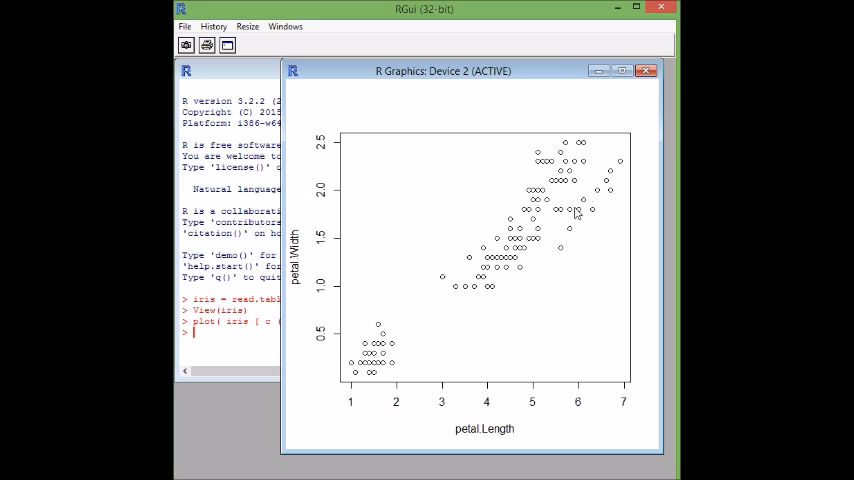
{"action": "mouse_move", "coordinate": [487, 261]}
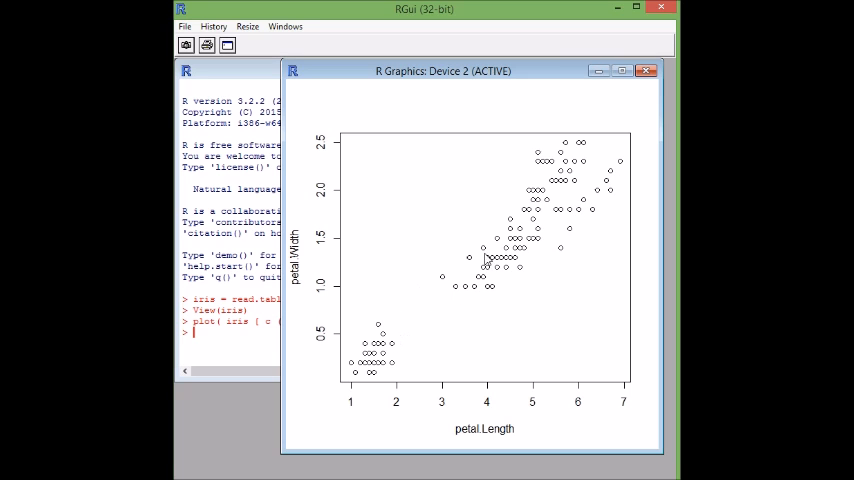
{"action": "mouse_move", "coordinate": [372, 329]}
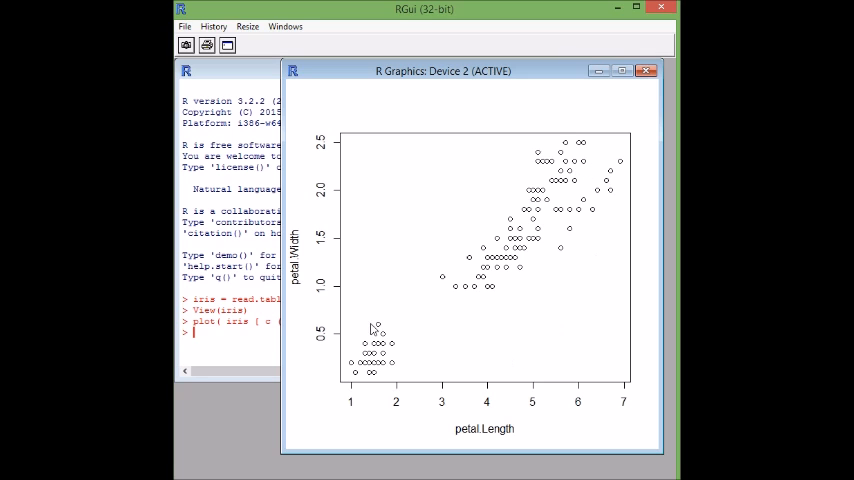
{"action": "mouse_move", "coordinate": [505, 288]}
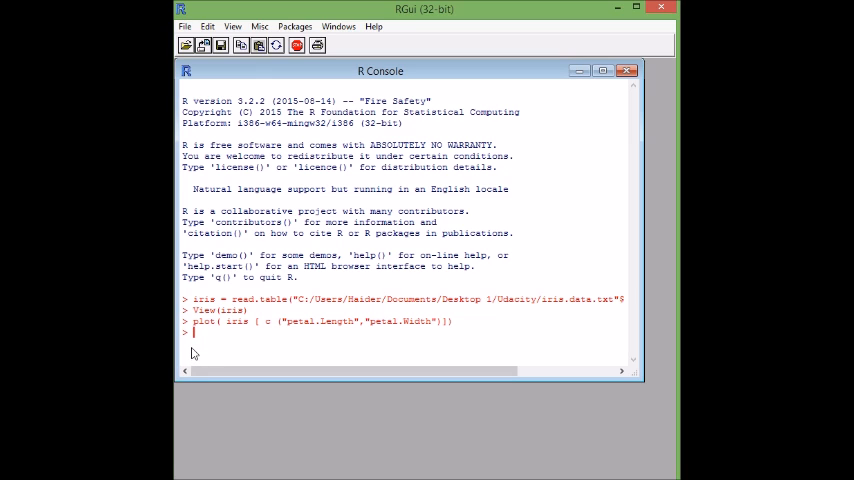
{"action": "mouse_move", "coordinate": [238, 356]}
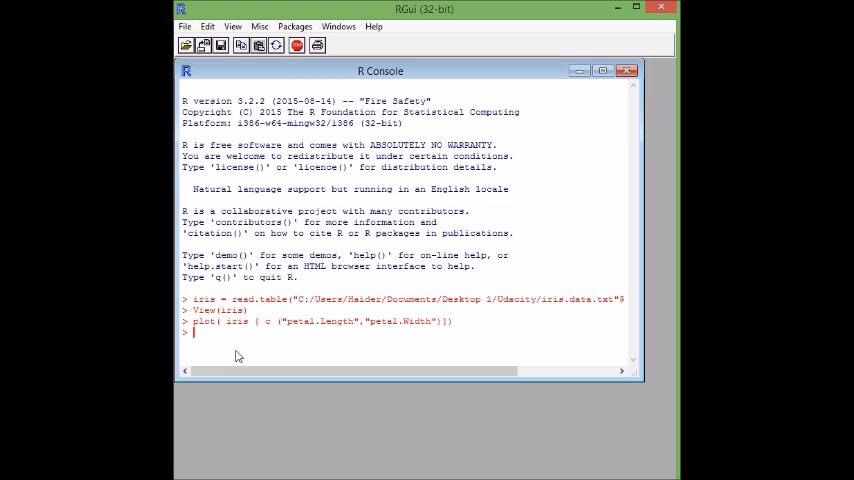
{"action": "type", "text": "View(iris)"}
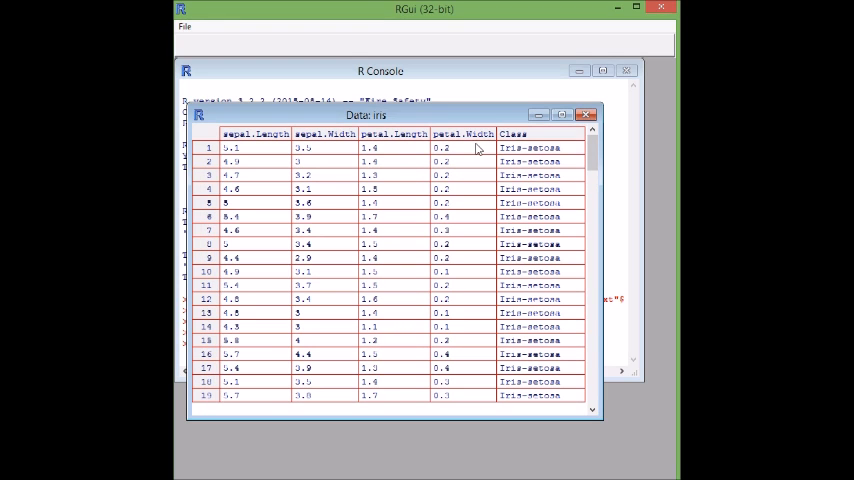
{"action": "mouse_move", "coordinate": [484, 160]}
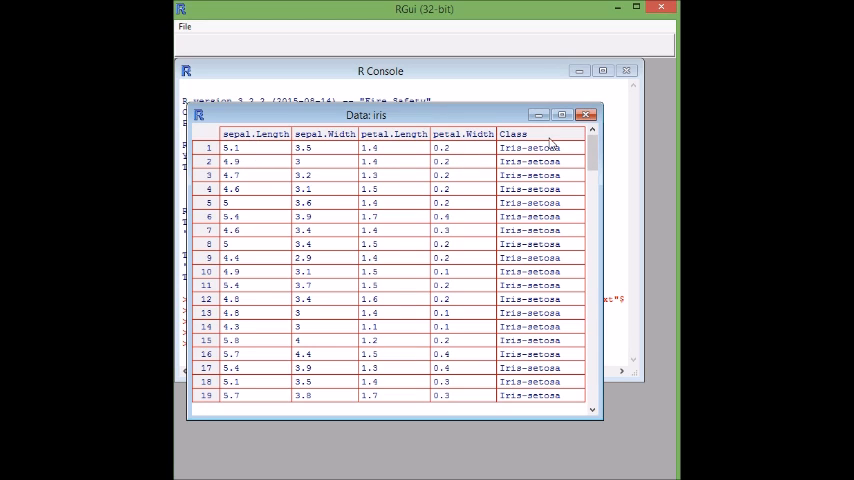
{"action": "mouse_move", "coordinate": [545, 291]}
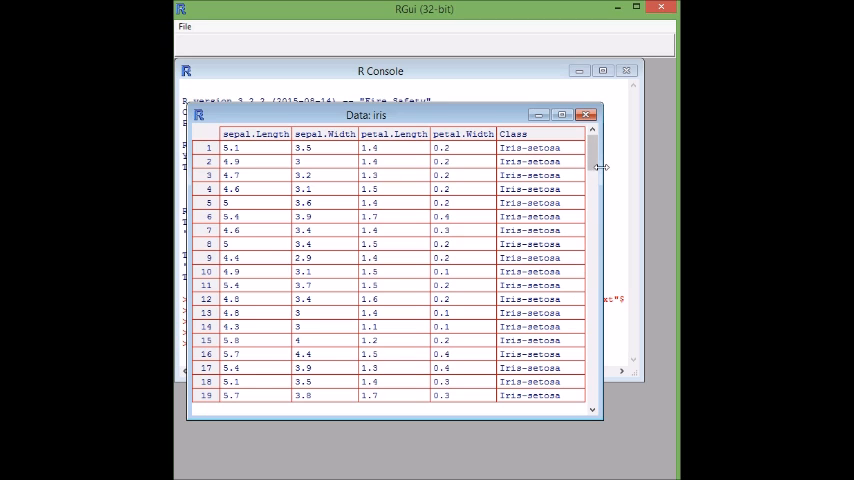
{"action": "scroll", "scroll_direction": "down", "scroll_amount": 3}
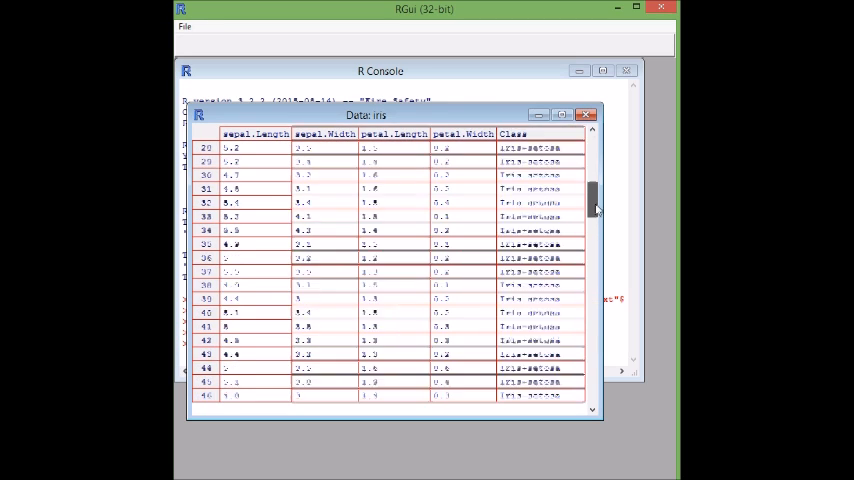
{"action": "scroll", "scroll_direction": "up", "scroll_amount": 3}
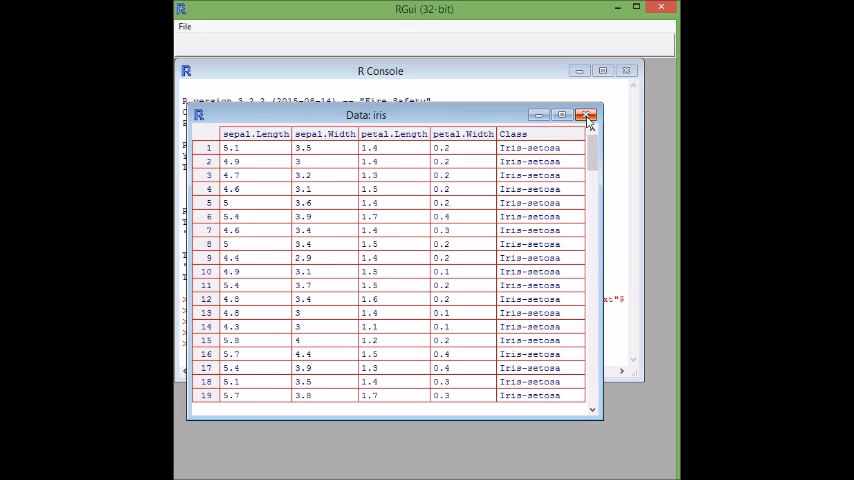
{"action": "left_click", "coordinate": [587, 116]}
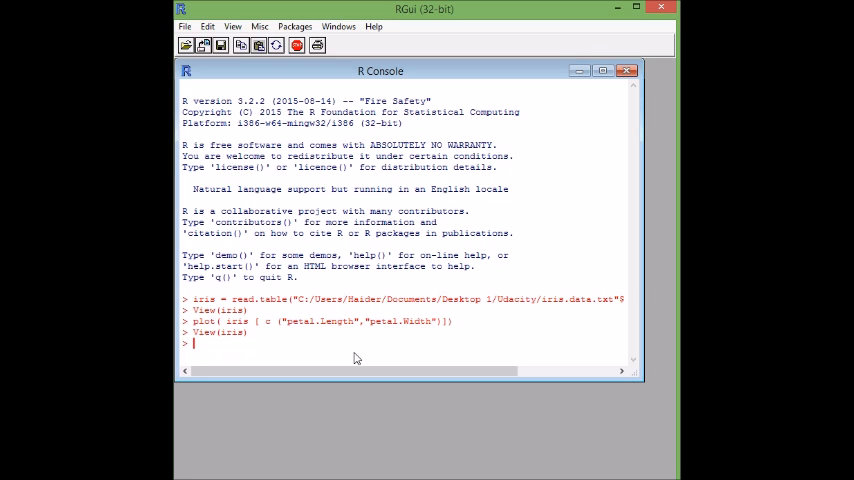
- Copy the iris data into a new object named iris.features
{"action": "type", "text": "iris"}
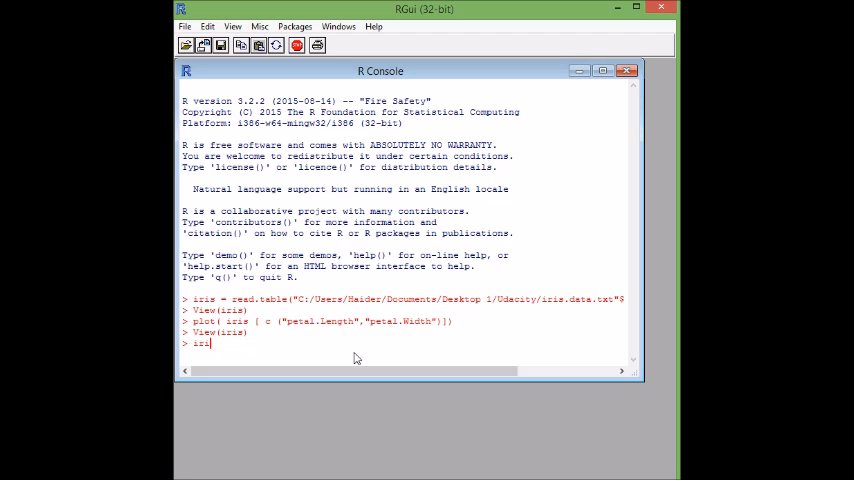
{"action": "type", "text": ".feature"}
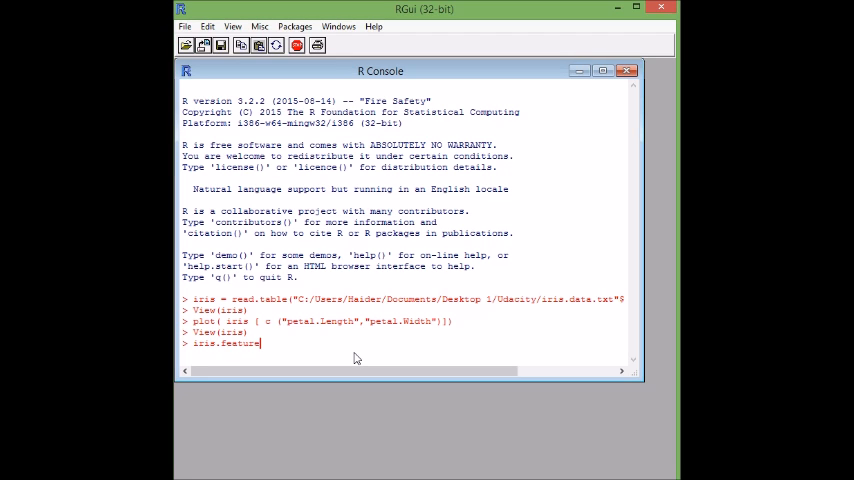
{"action": "type", "text": "s = iris"}
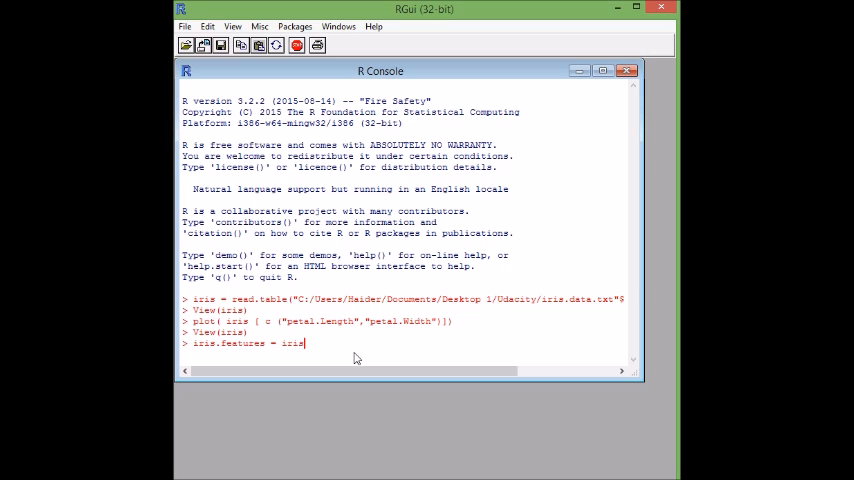
{"action": "key", "text": "Return"}
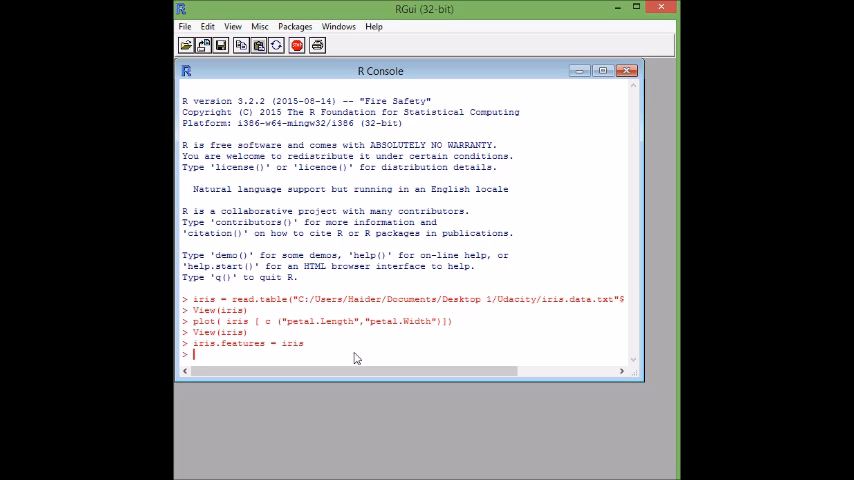
{"action": "mouse_move", "coordinate": [374, 351]}
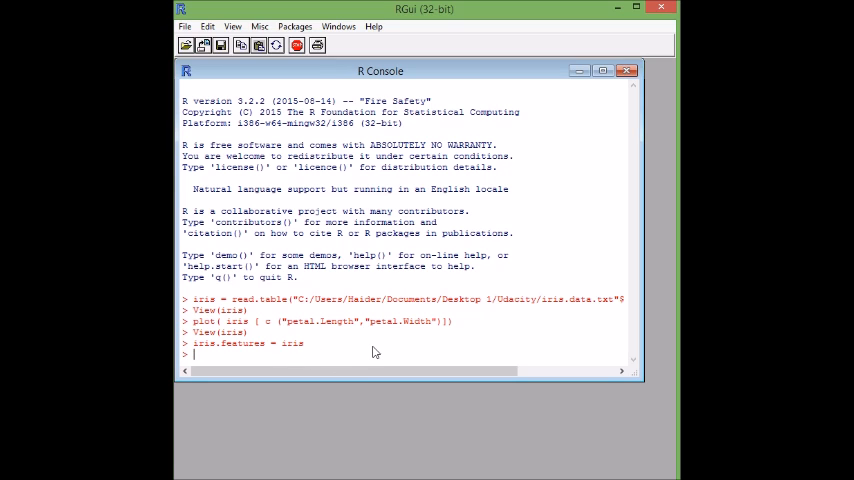
- Enter iris.features$Class <- NULL to drop the Class column
{"action": "type", "text": "iris."}
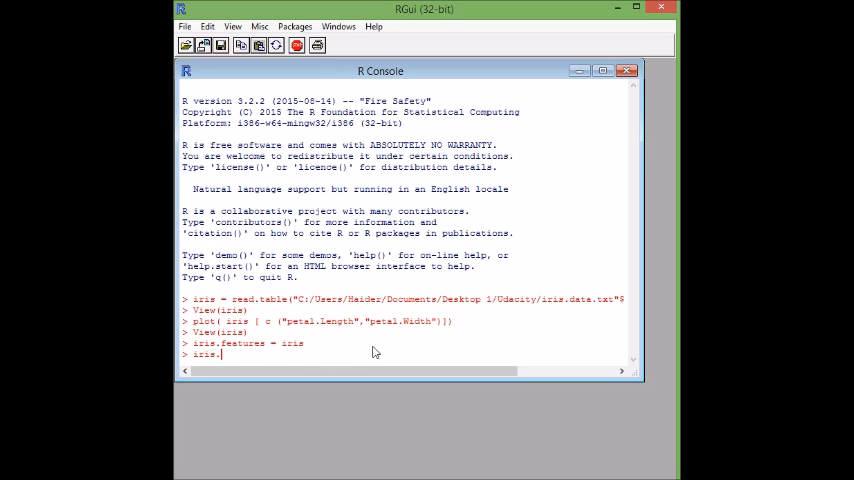
{"action": "type", "text": "fea"}
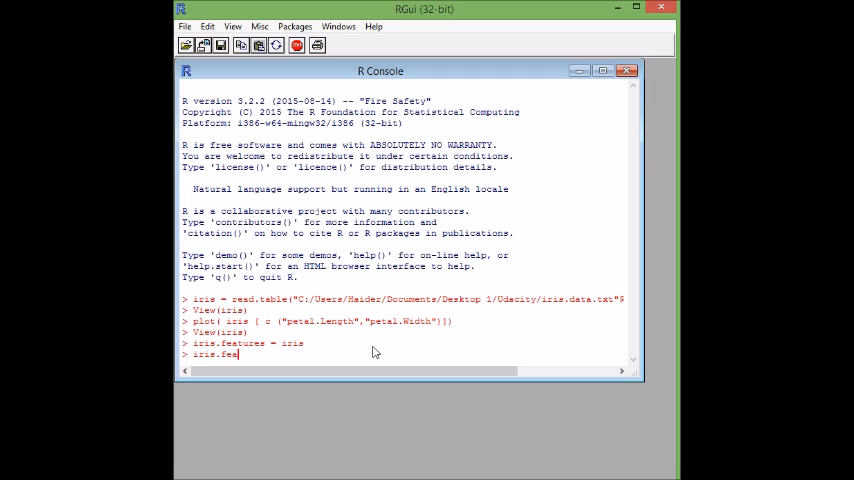
{"action": "type", "text": "tu"}
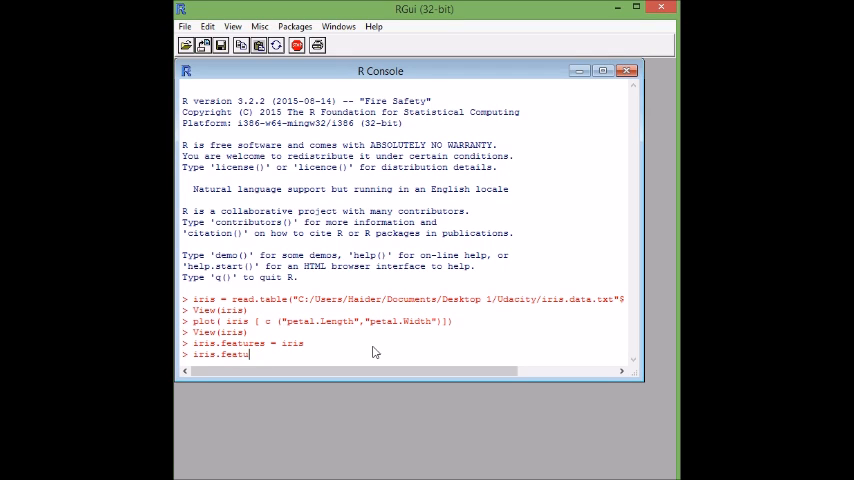
{"action": "type", "text": "res"}
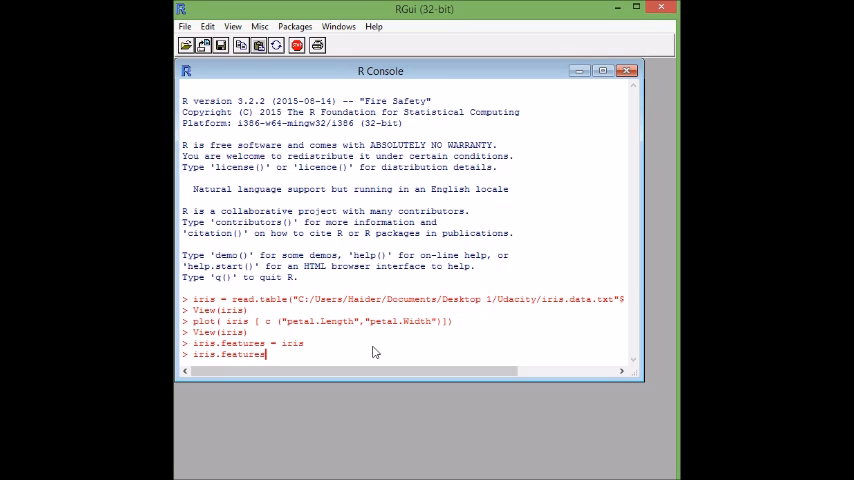
{"action": "type", "text": "$"}
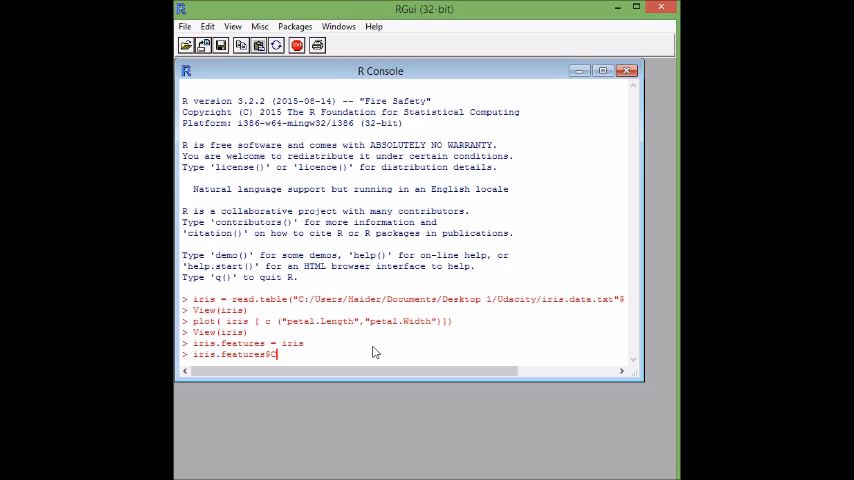
{"action": "type", "text": "Class"}
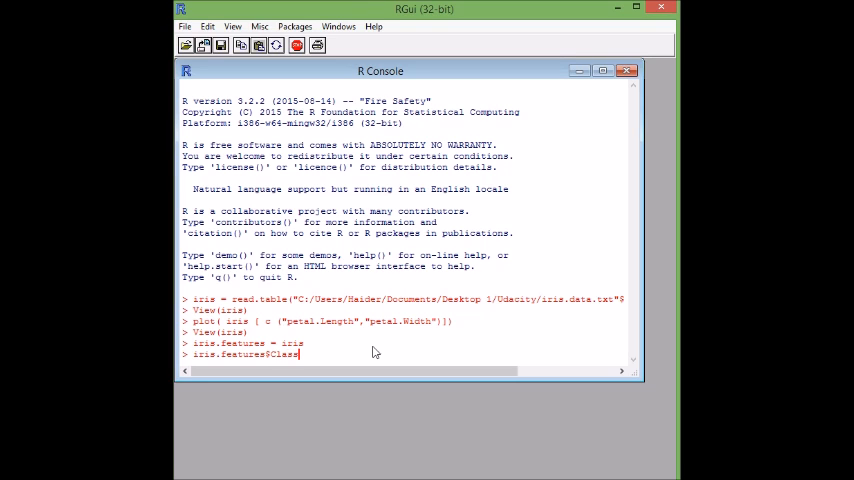
{"action": "mouse_move", "coordinate": [344, 293]}
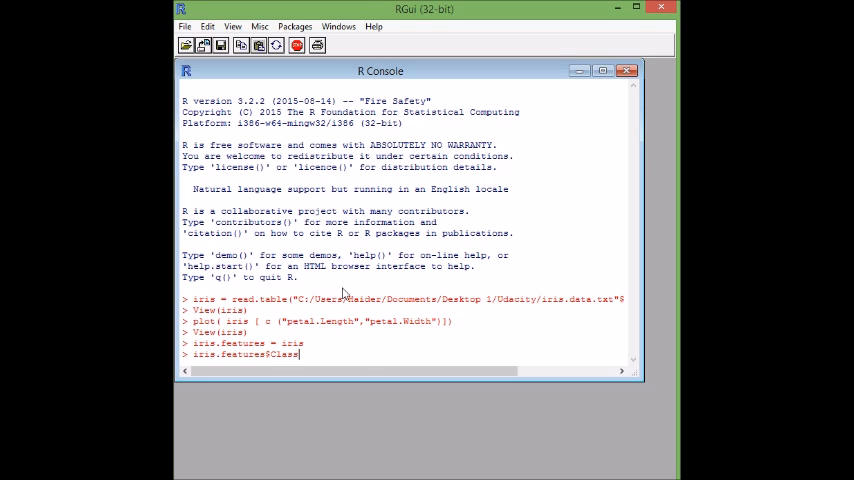
{"action": "type", "text": "<"}
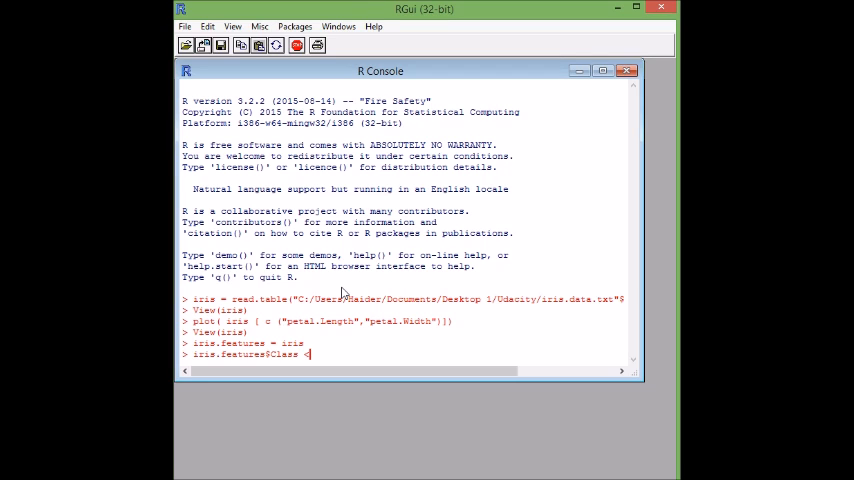
{"action": "type", "text": "NULL"}
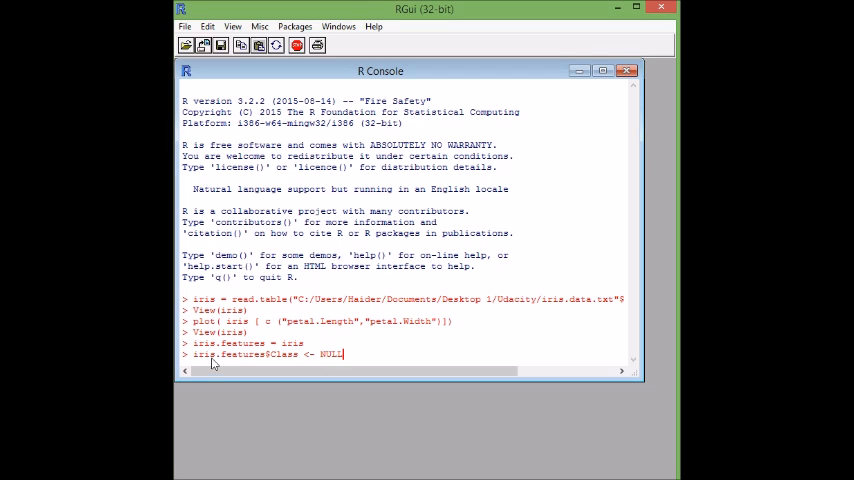
{"action": "mouse_move", "coordinate": [297, 348]}
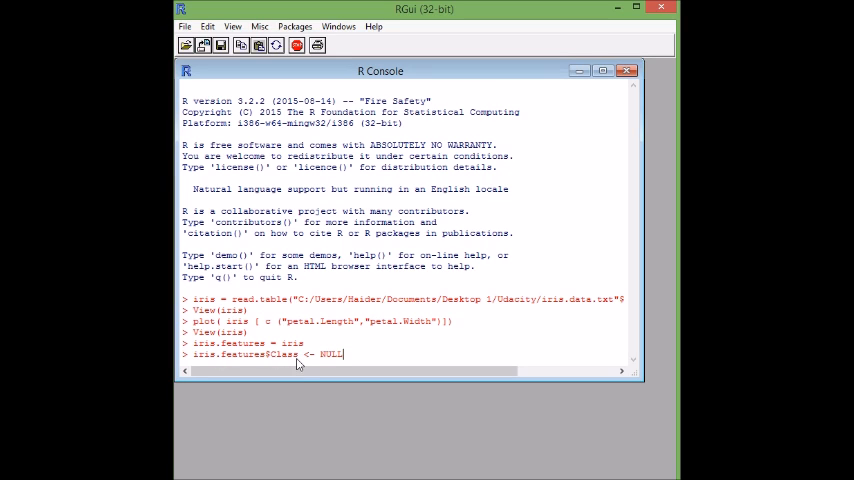
{"action": "mouse_move", "coordinate": [277, 361]}
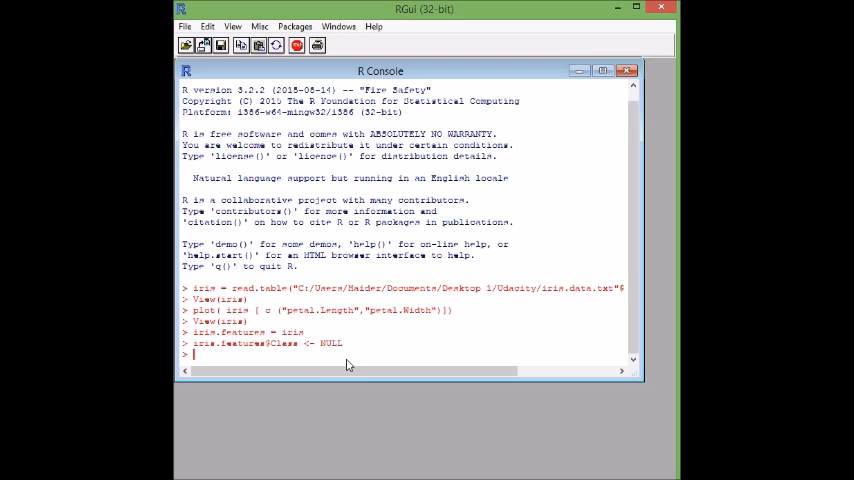
{"action": "type", "text": "View(iris)"}
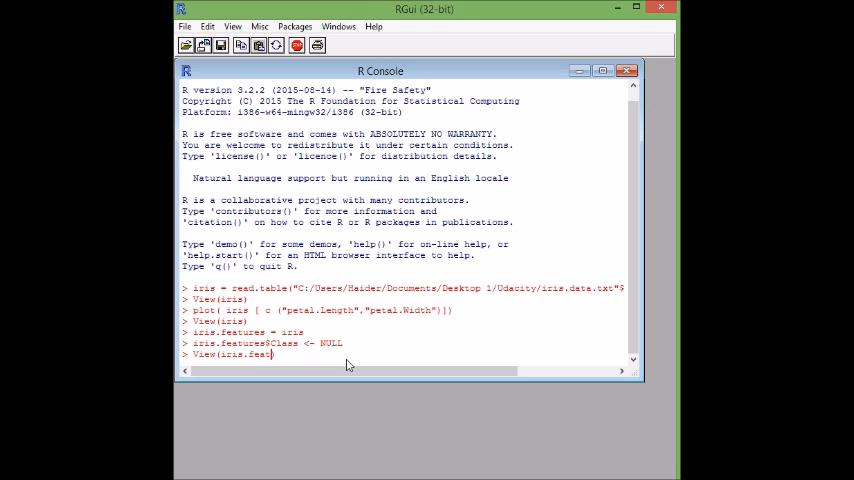
{"action": "type", "text": "ures"}
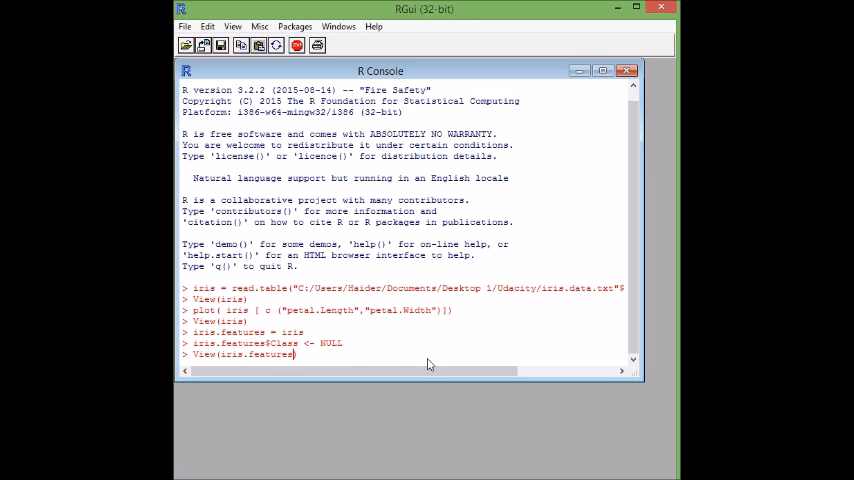
{"action": "key", "text": "Return"}
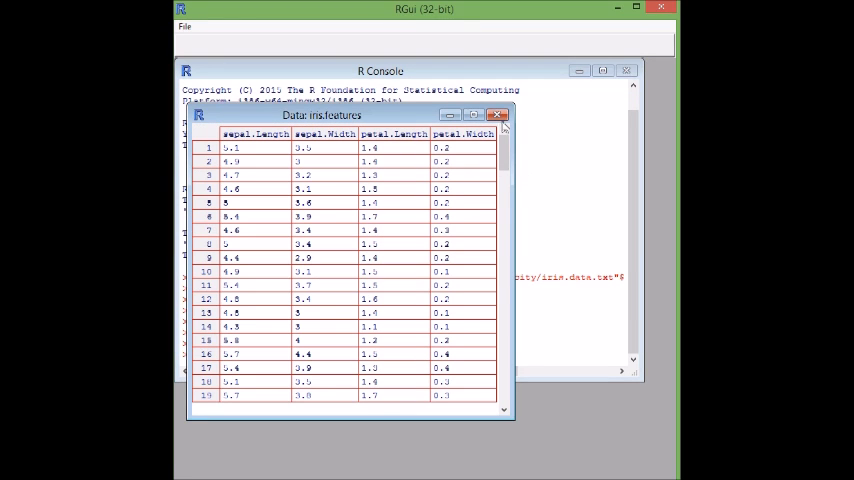
{"action": "left_click", "coordinate": [502, 114]}
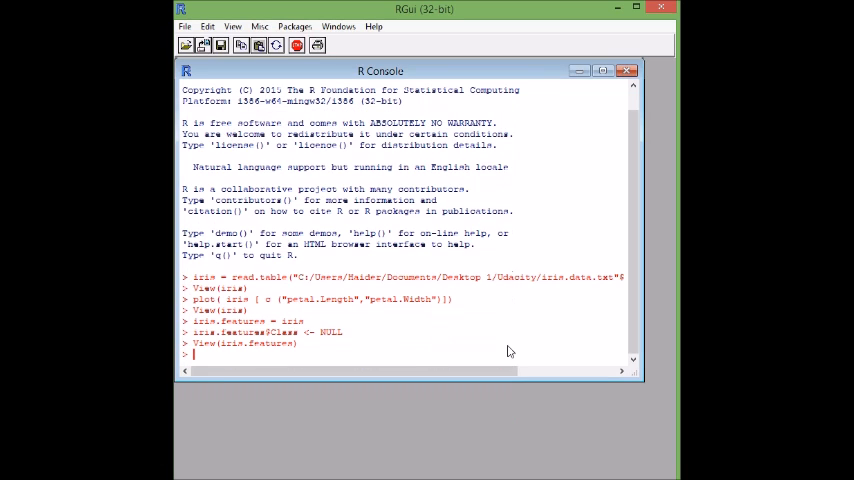
{"action": "mouse_move", "coordinate": [425, 354]}
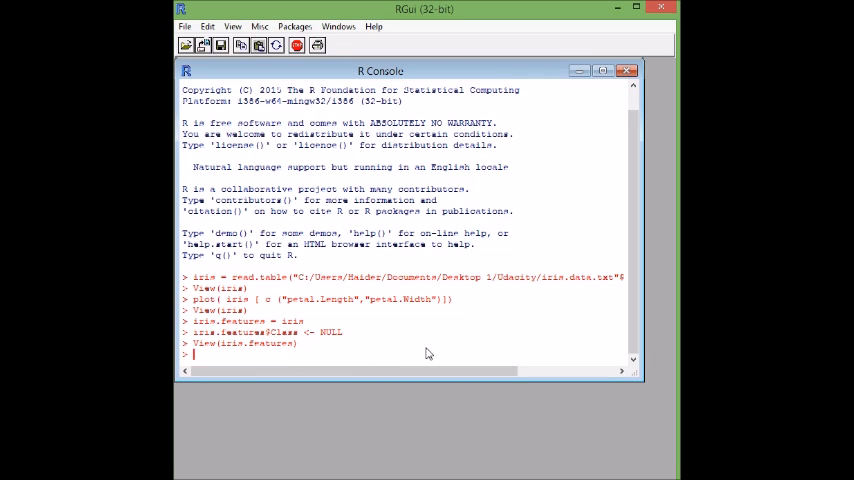
- Write a kmeans call on iris.features requesting 3 clusters
{"action": "type", "text": "kmea"}
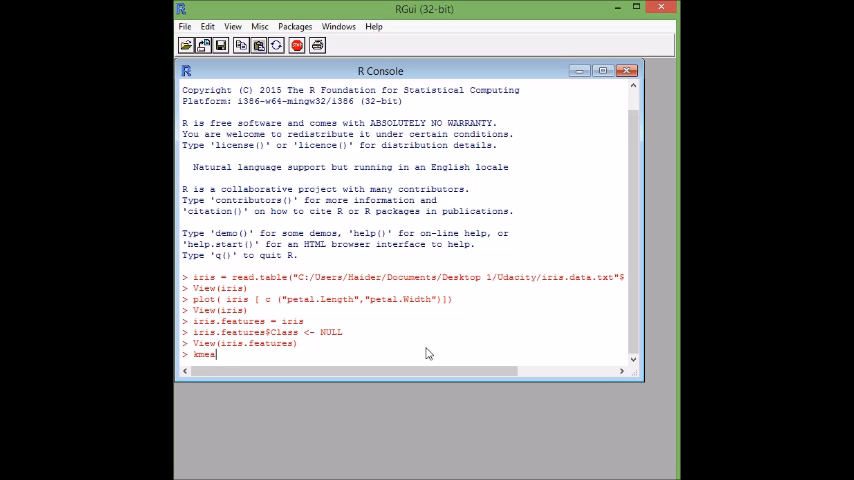
{"action": "type", "text": "ns"}
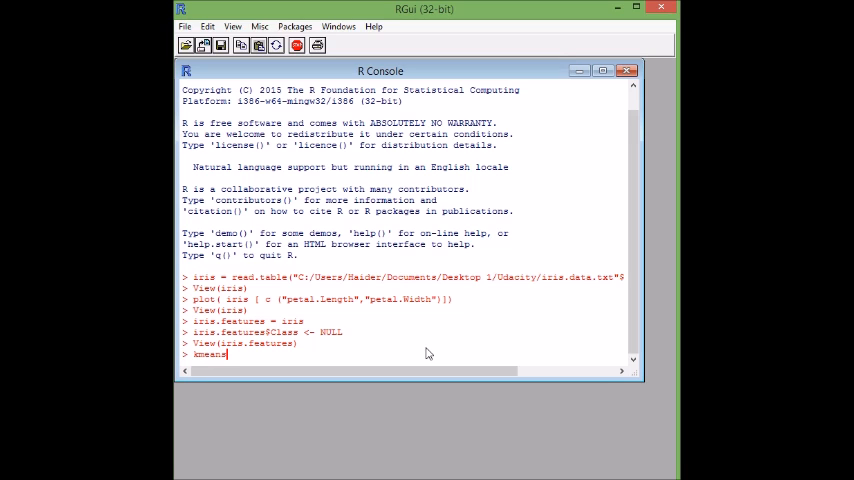
{"action": "type", "text": "("}
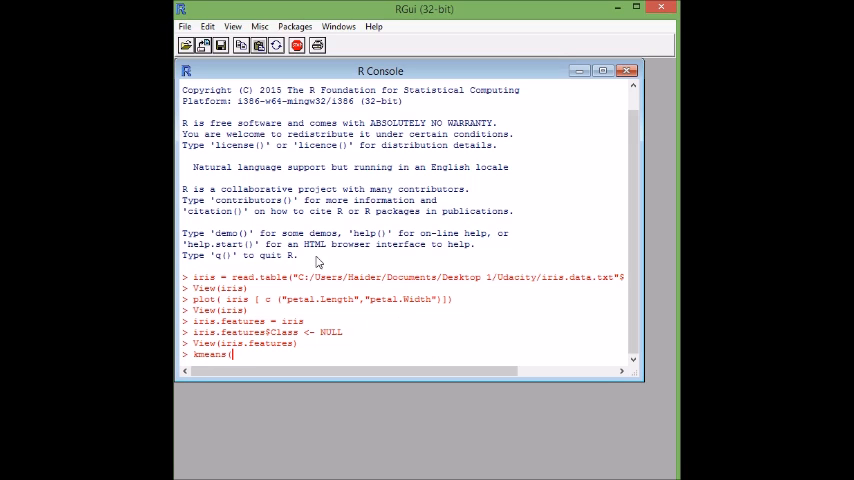
{"action": "type", "text": "i"}
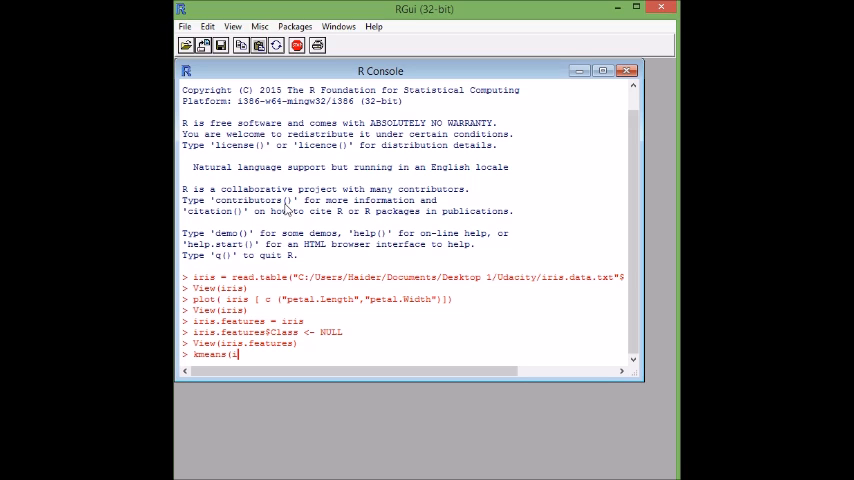
{"action": "type", "text": "ris"}
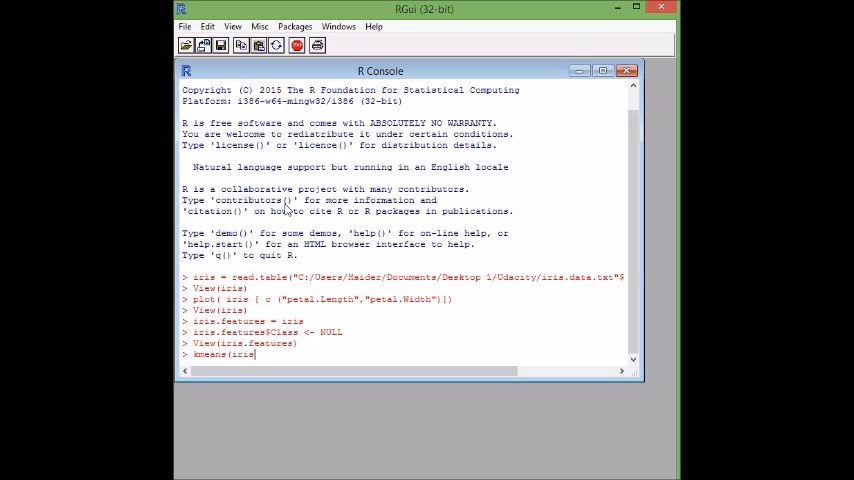
{"action": "mouse_move", "coordinate": [235, 359]}
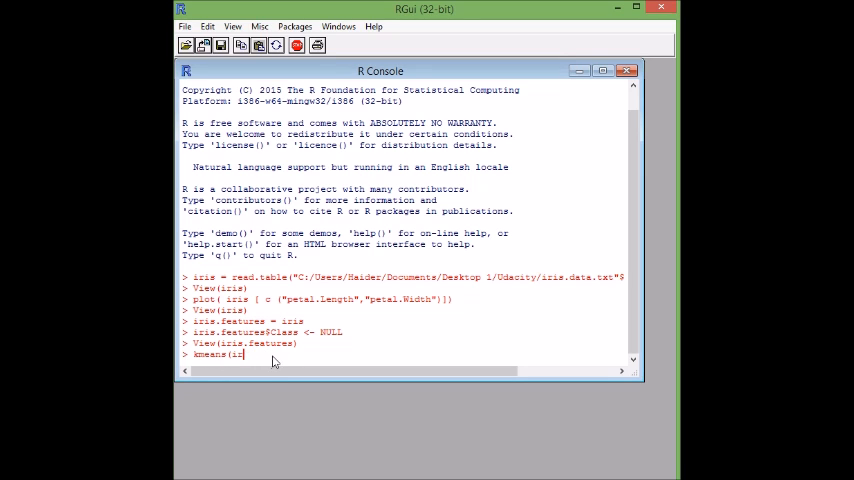
{"action": "type", "text": "A, B"}
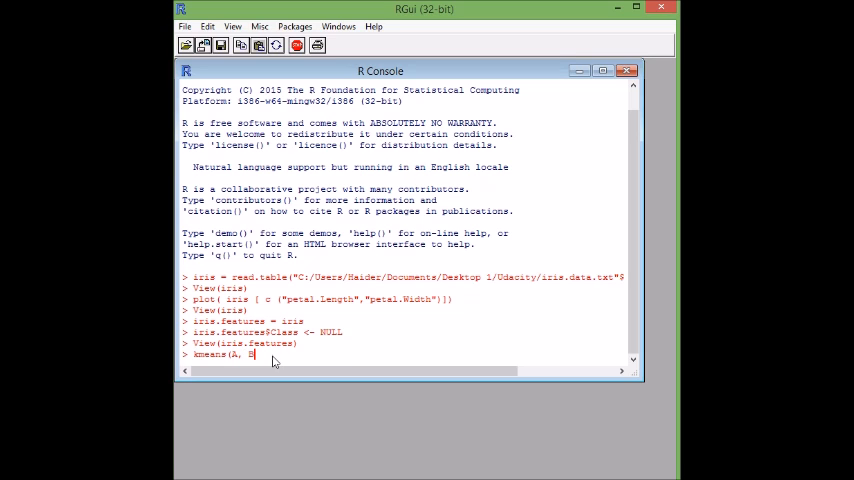
{"action": "type", "text": ")"}
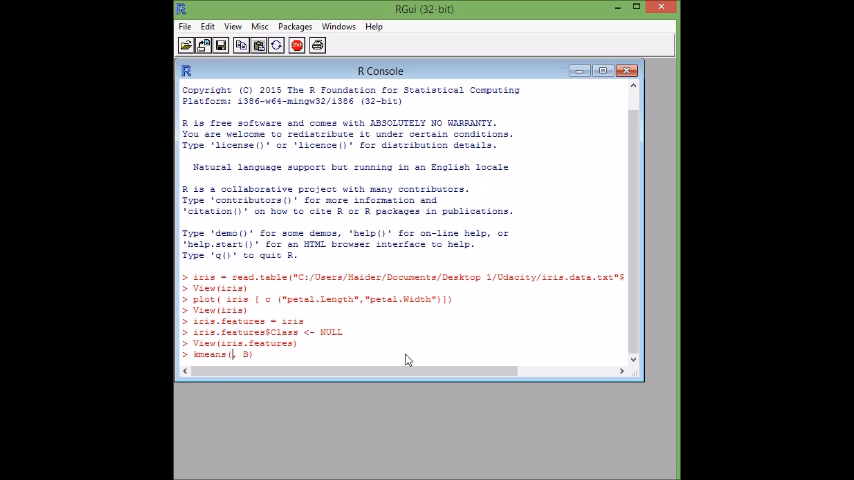
{"action": "type", "text": "iris.features"}
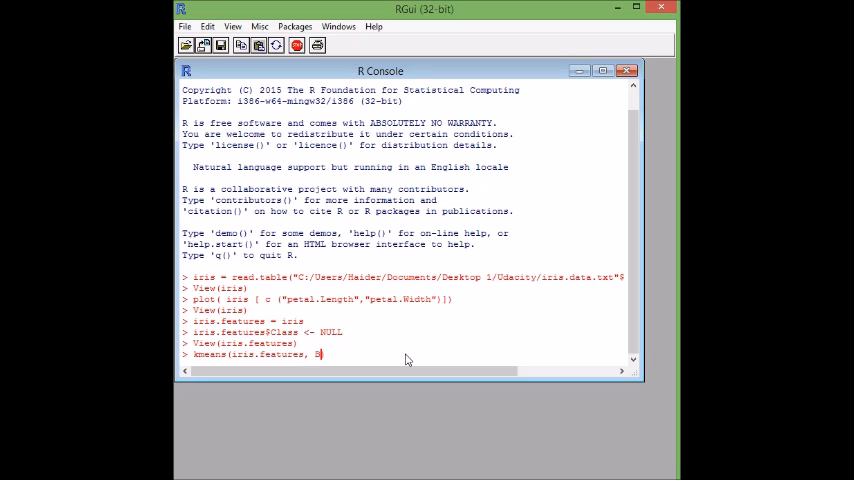
{"action": "key", "text": "Backspace"}
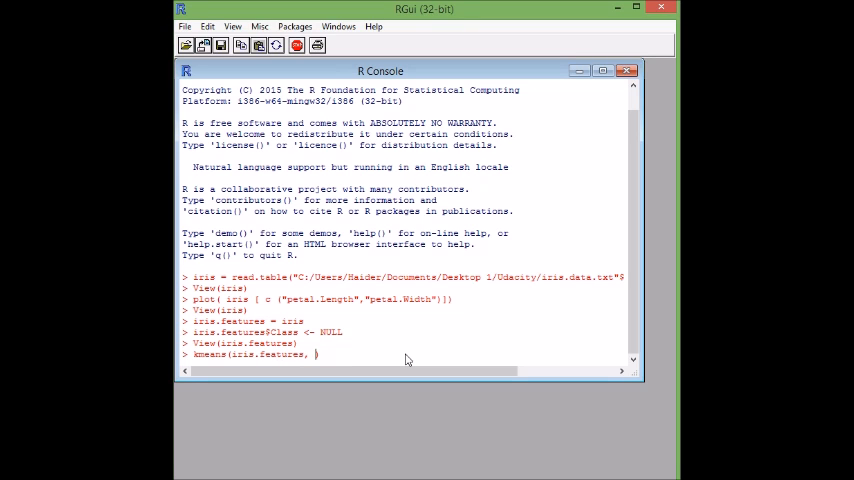
{"action": "type", "text": "3"}
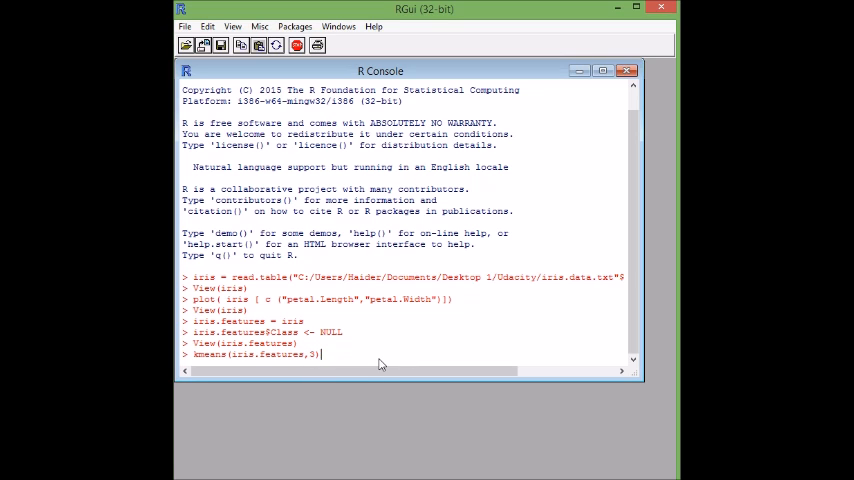
{"action": "mouse_move", "coordinate": [293, 371]}
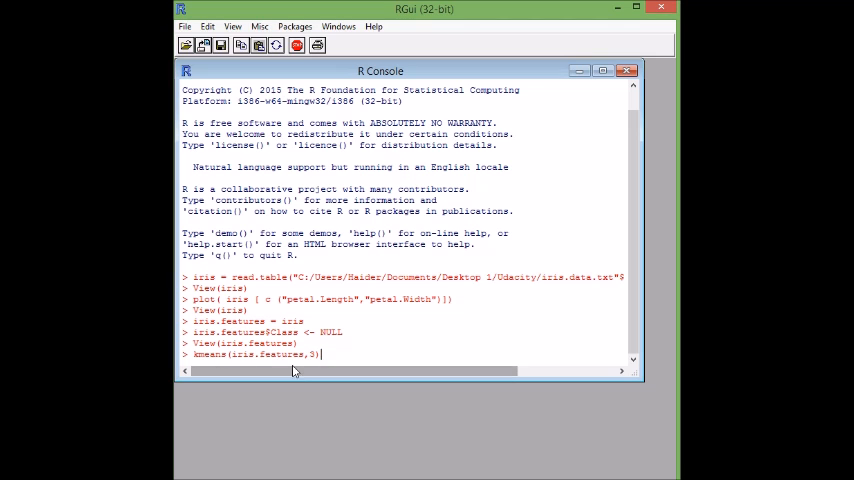
{"action": "mouse_move", "coordinate": [347, 364]}
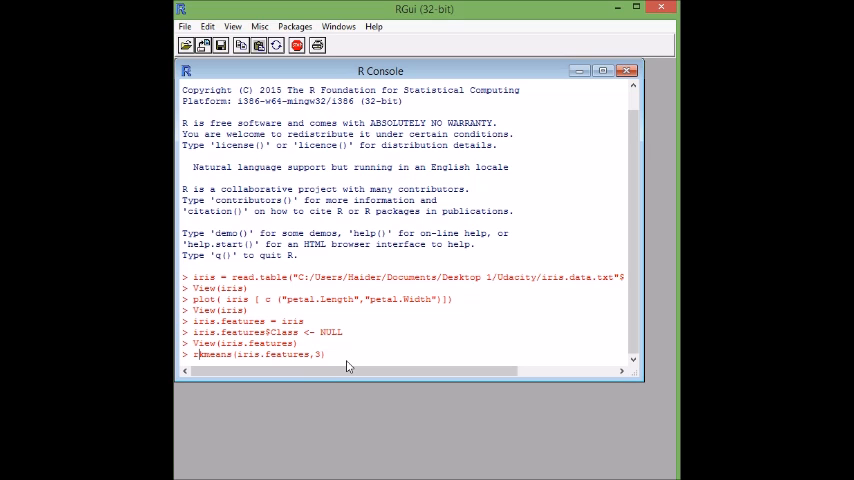
- Run it as results <- kmeans(iris.features,3) to store the clustering
{"action": "type", "text": "resul"}
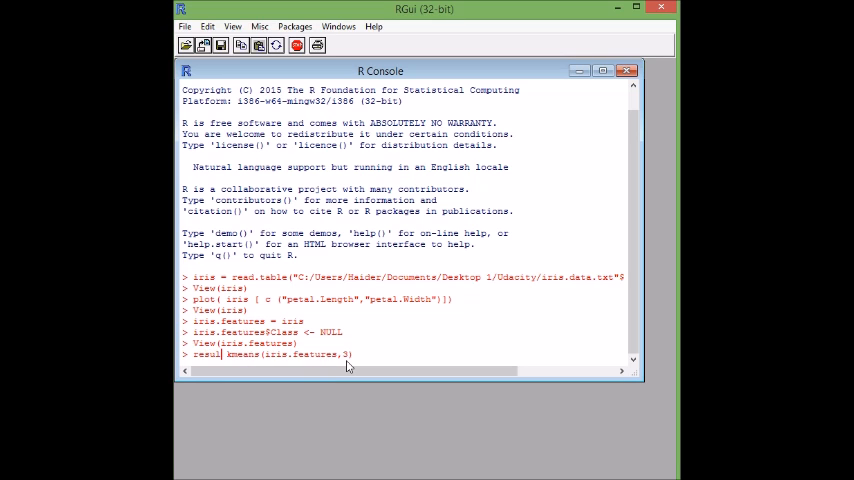
{"action": "type", "text": "ts"}
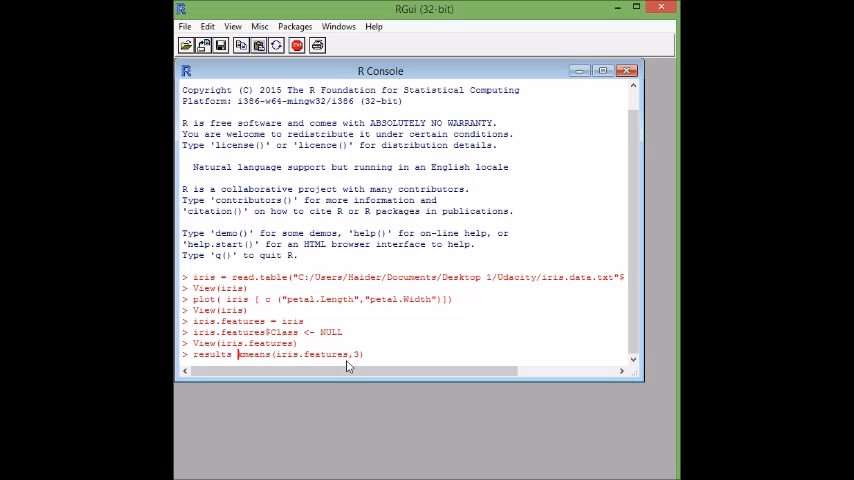
{"action": "type", "text": "<-"}
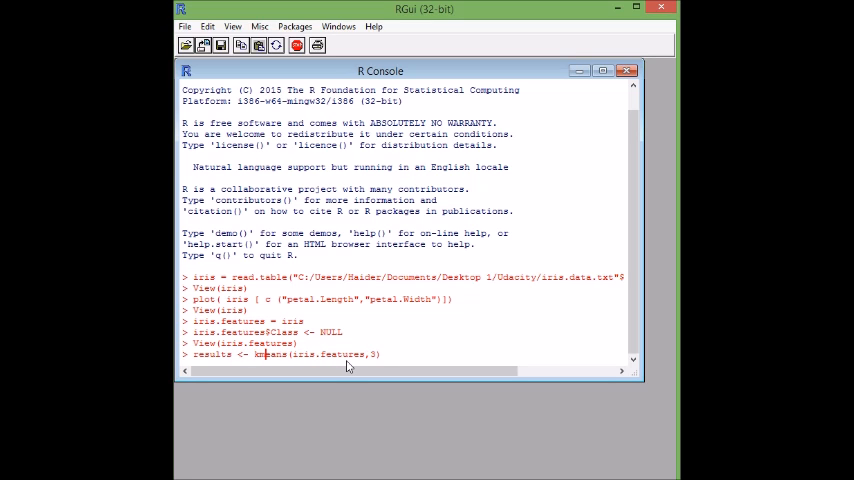
{"action": "key", "text": "Return"}
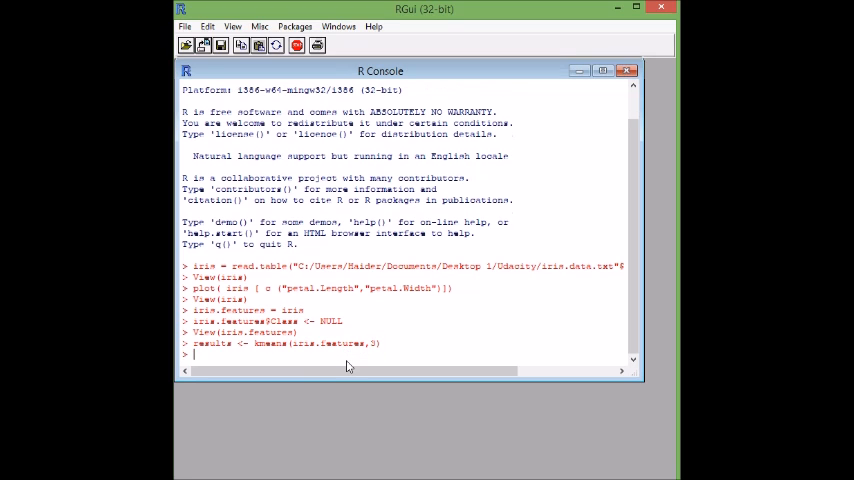
{"action": "type", "text": "resul"}
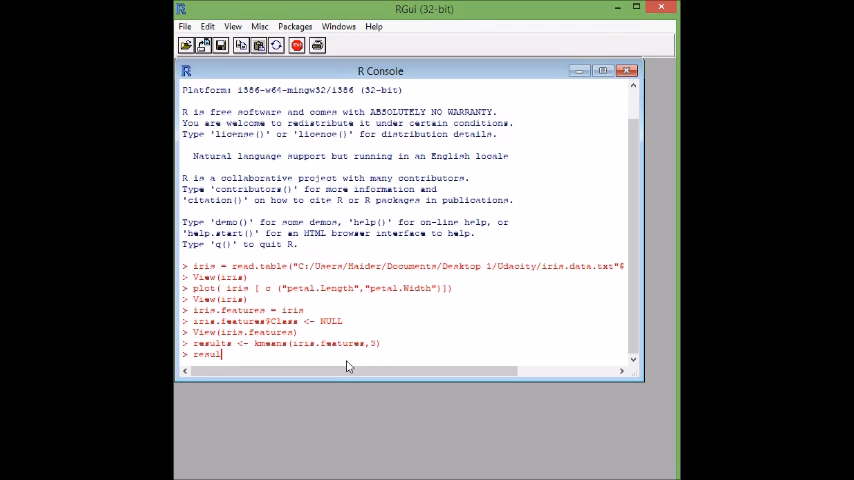
- Print results and review the cluster means and clustering vector
{"action": "key", "text": "Return"}
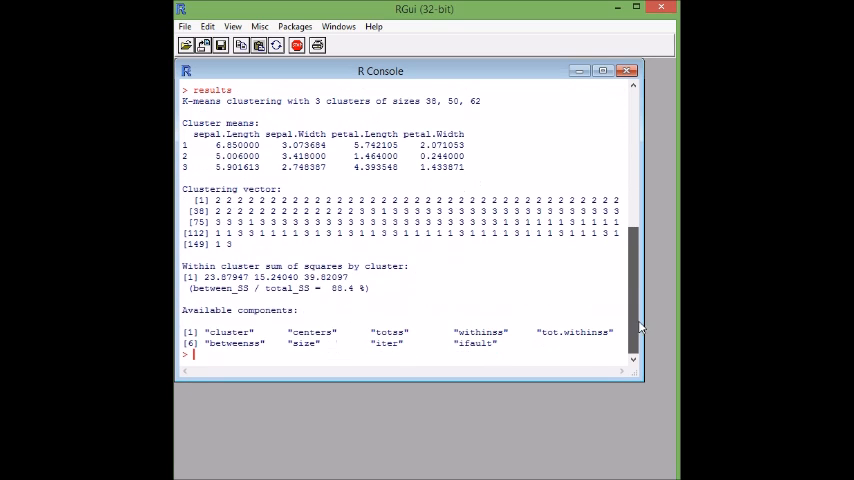
{"action": "scroll", "scroll_direction": "up", "scroll_amount": 3}
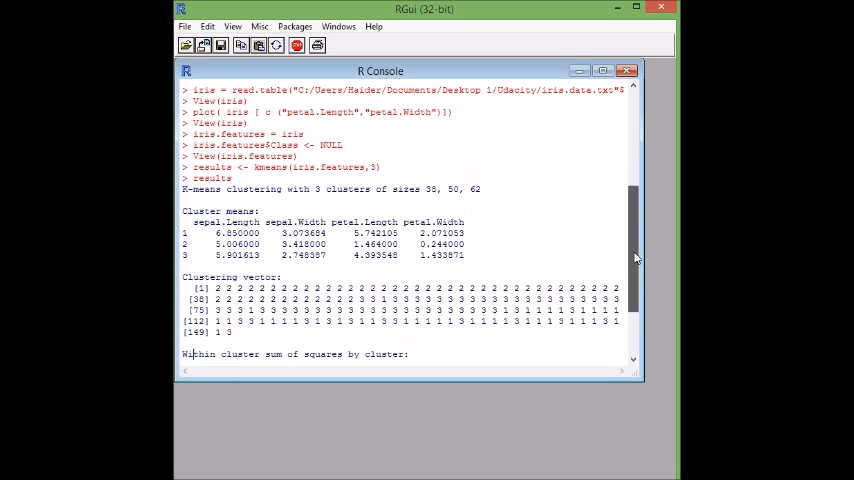
{"action": "scroll", "scroll_direction": "down", "scroll_amount": 3}
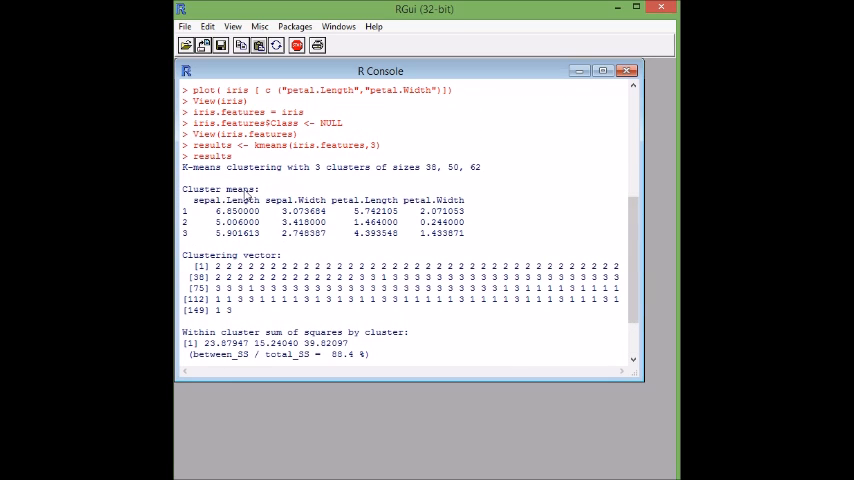
{"action": "double_click", "coordinate": [219, 189]}
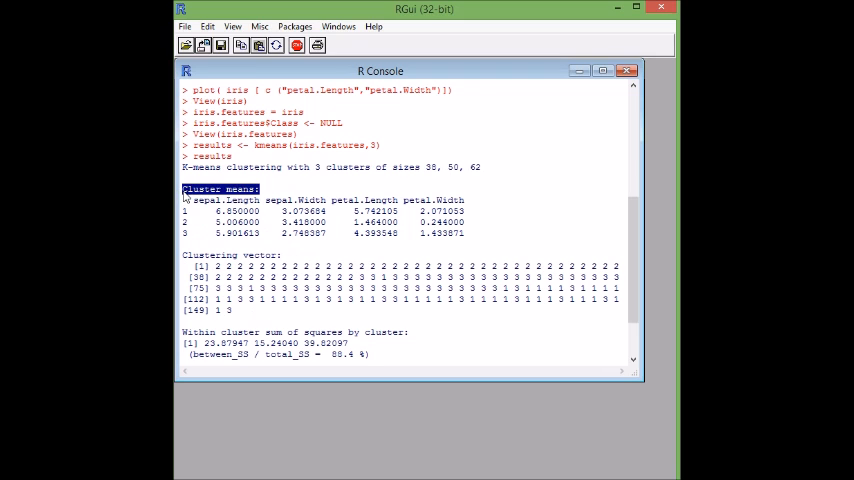
{"action": "scroll", "scroll_direction": "down", "scroll_amount": 3}
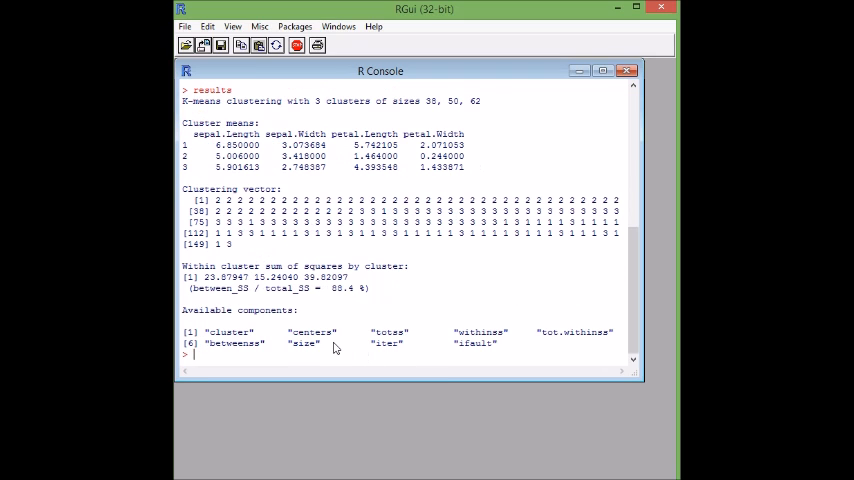
{"action": "mouse_move", "coordinate": [243, 147]}
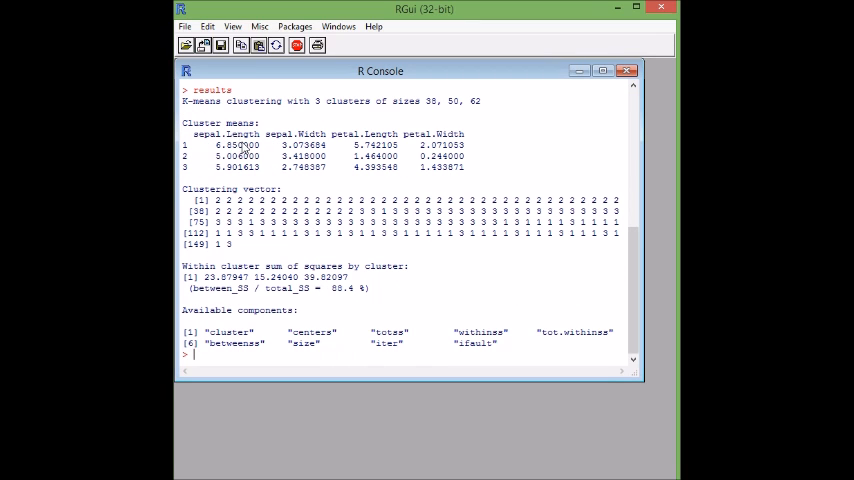
{"action": "mouse_move", "coordinate": [408, 150]}
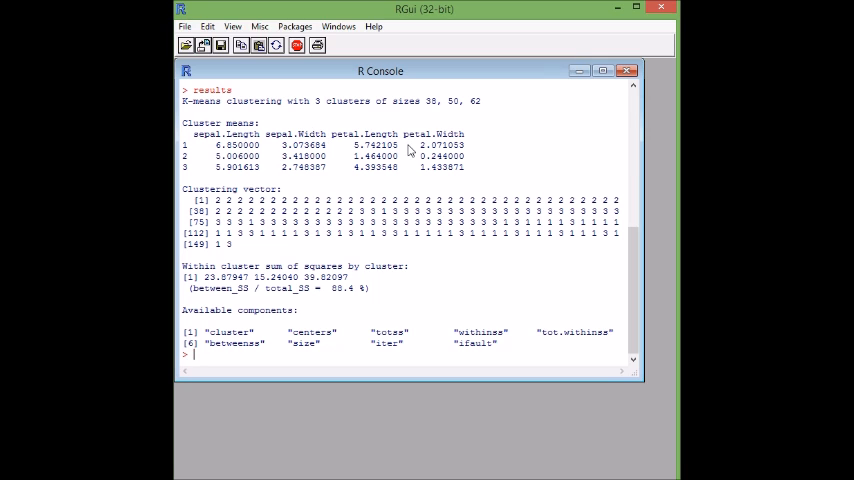
{"action": "mouse_move", "coordinate": [211, 179]}
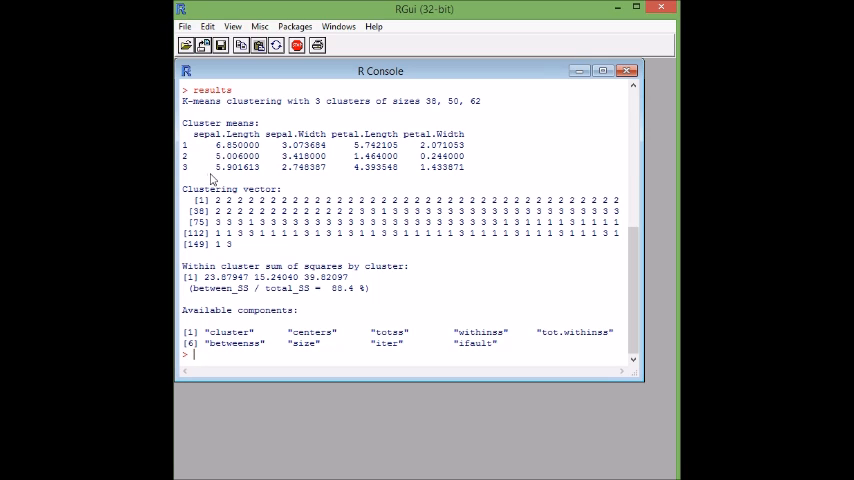
{"action": "mouse_move", "coordinate": [208, 139]}
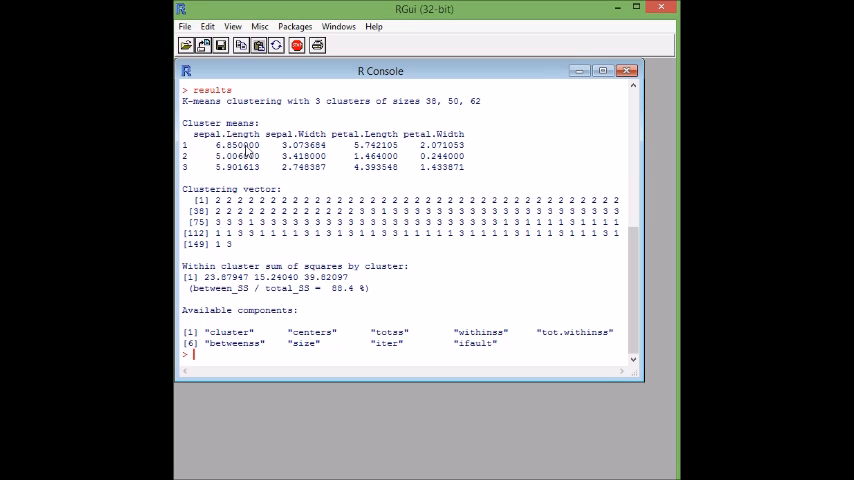
{"action": "mouse_move", "coordinate": [438, 190]}
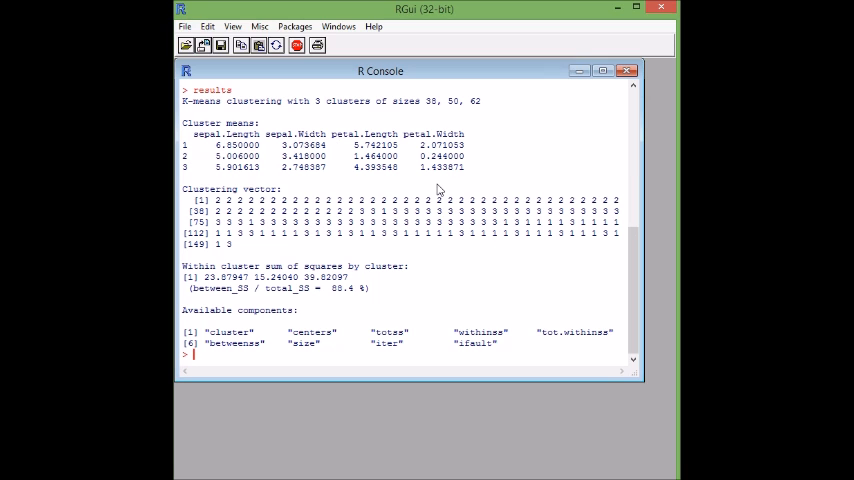
{"action": "mouse_move", "coordinate": [209, 204]}
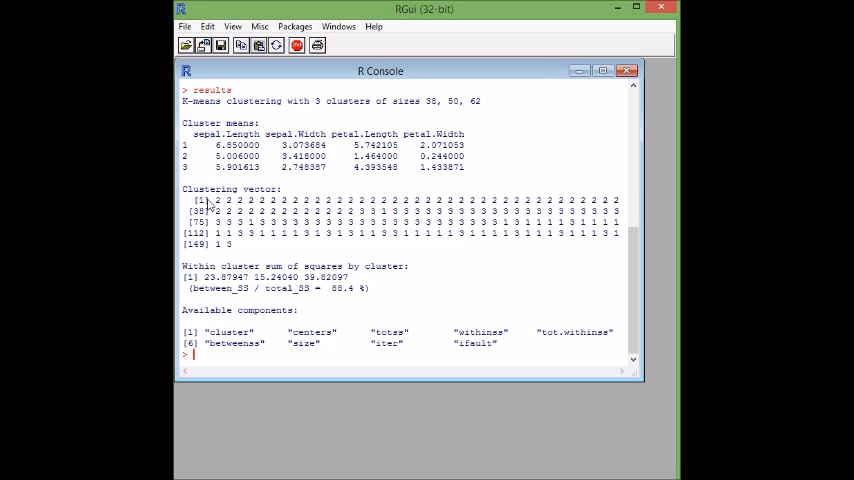
{"action": "mouse_move", "coordinate": [254, 200]}
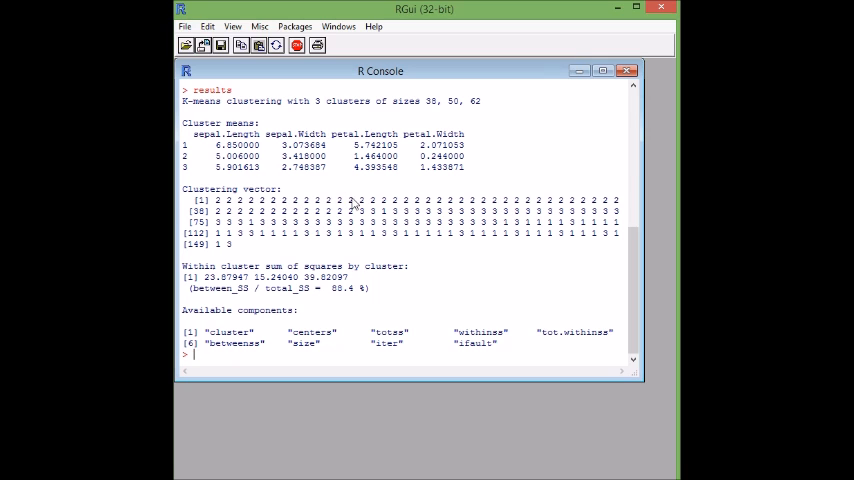
{"action": "mouse_move", "coordinate": [593, 211]}
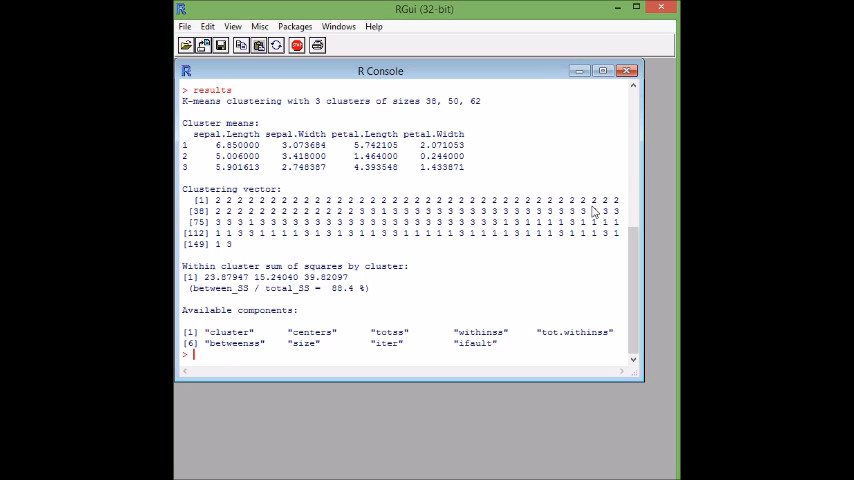
{"action": "mouse_move", "coordinate": [338, 225]}
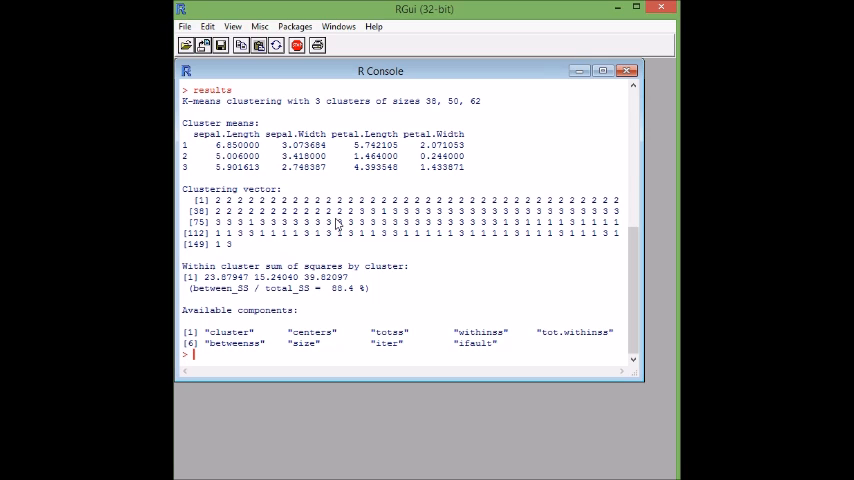
{"action": "mouse_move", "coordinate": [234, 249]}
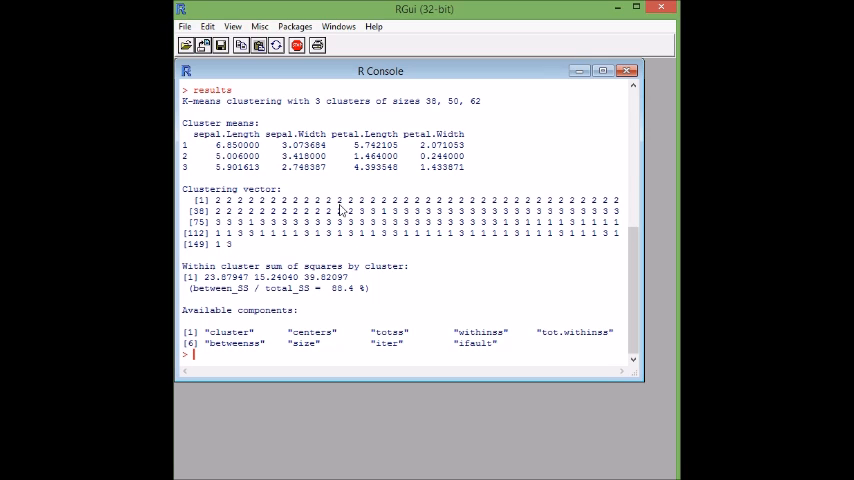
{"action": "mouse_move", "coordinate": [578, 205]}
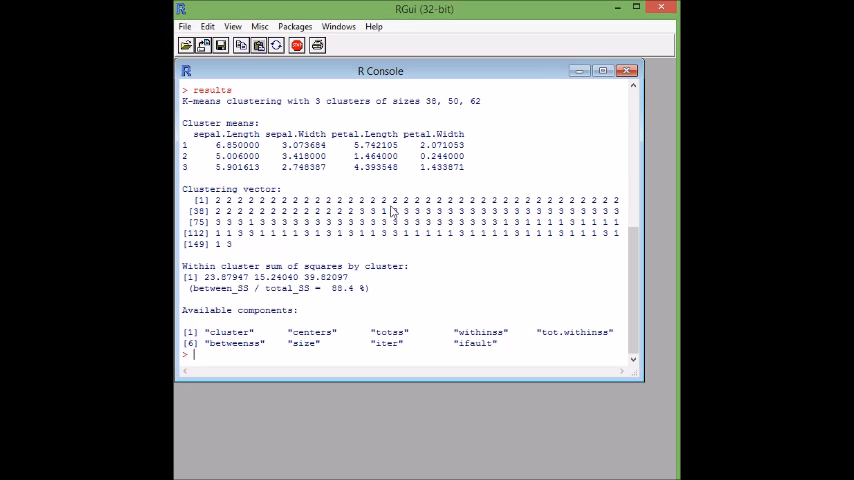
{"action": "mouse_move", "coordinate": [513, 238]}
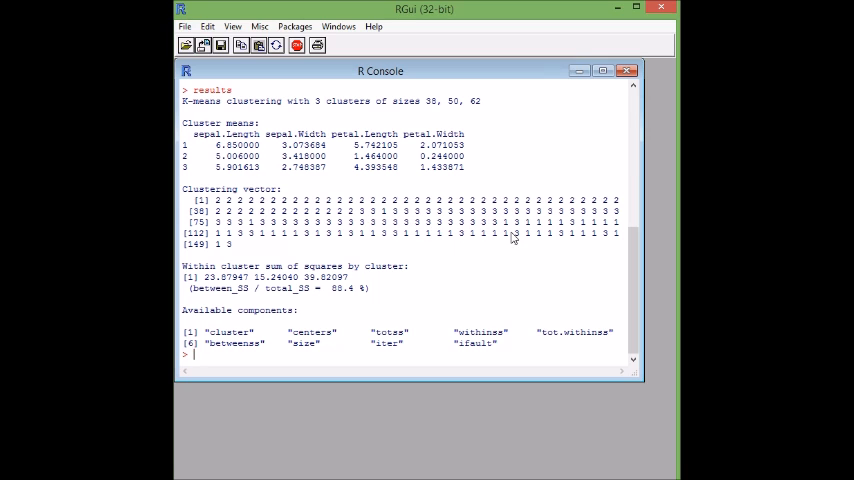
{"action": "mouse_move", "coordinate": [227, 250]}
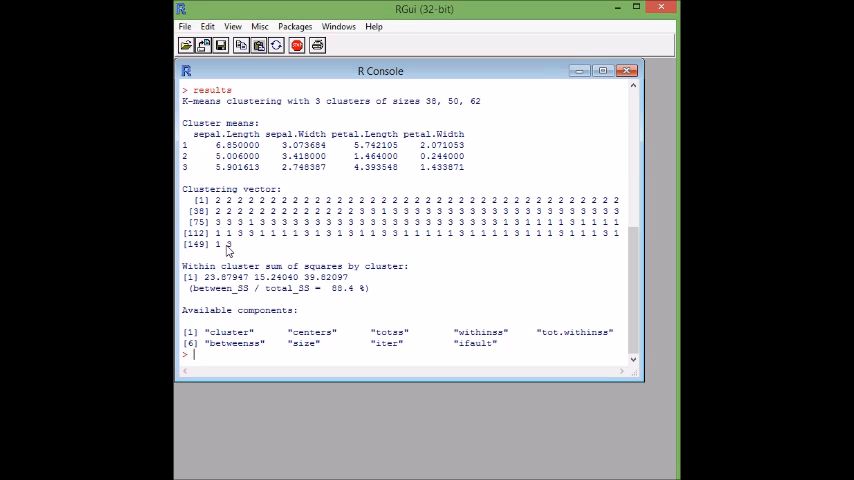
{"action": "mouse_move", "coordinate": [296, 282]}
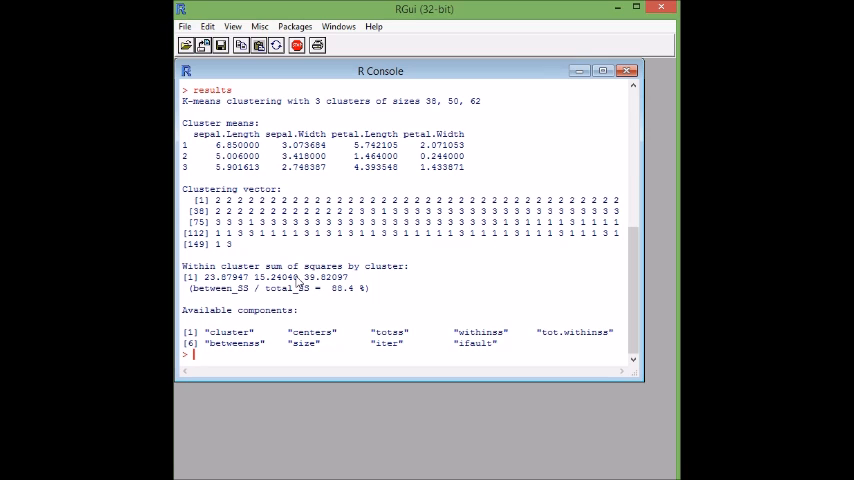
{"action": "mouse_move", "coordinate": [302, 293]}
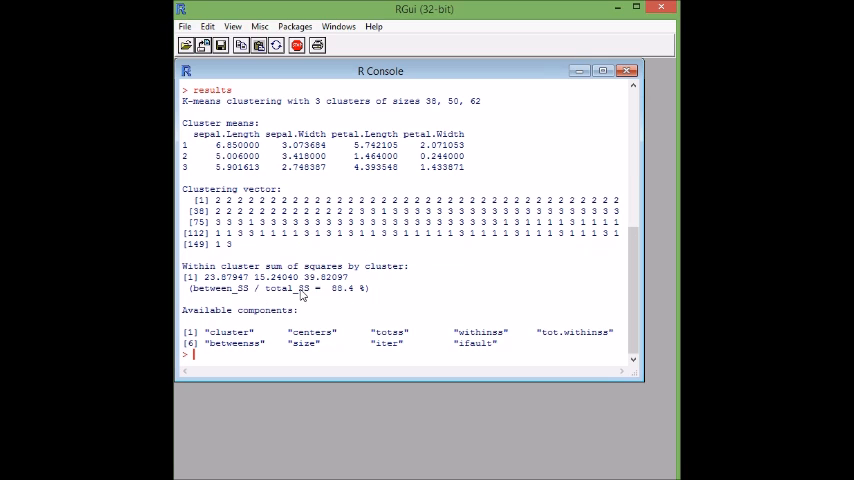
{"action": "mouse_move", "coordinate": [277, 280]}
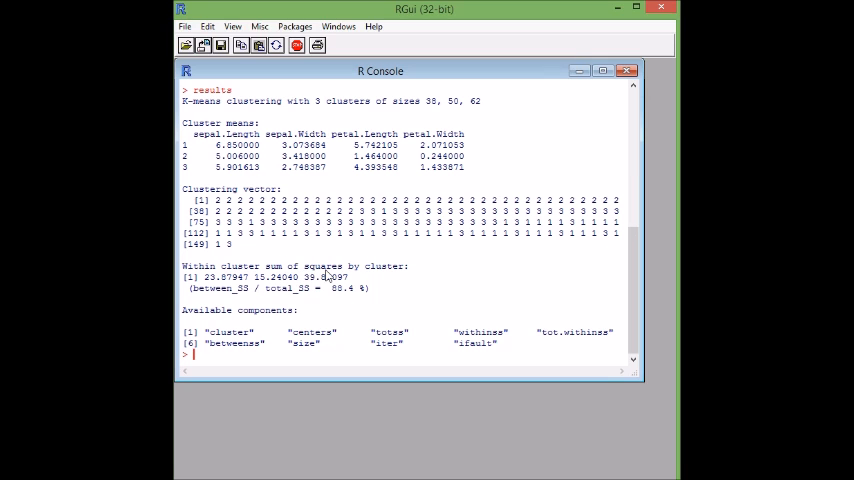
{"action": "mouse_move", "coordinate": [237, 347]}
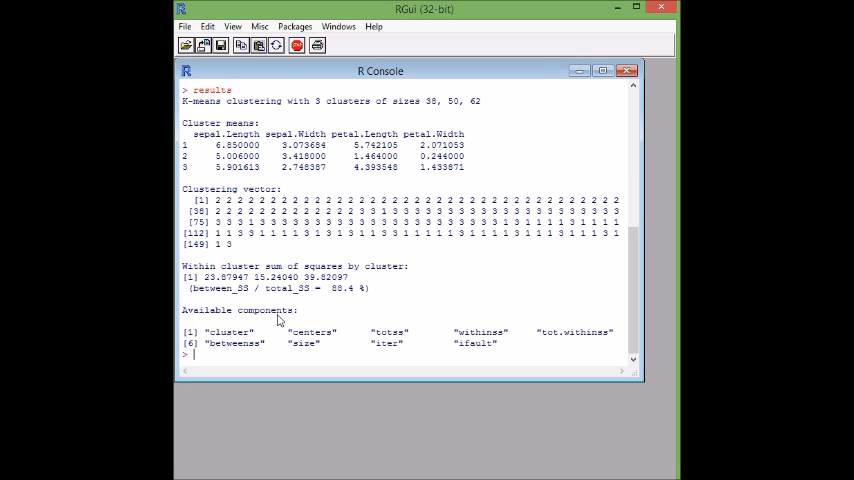
{"action": "mouse_move", "coordinate": [318, 342]}
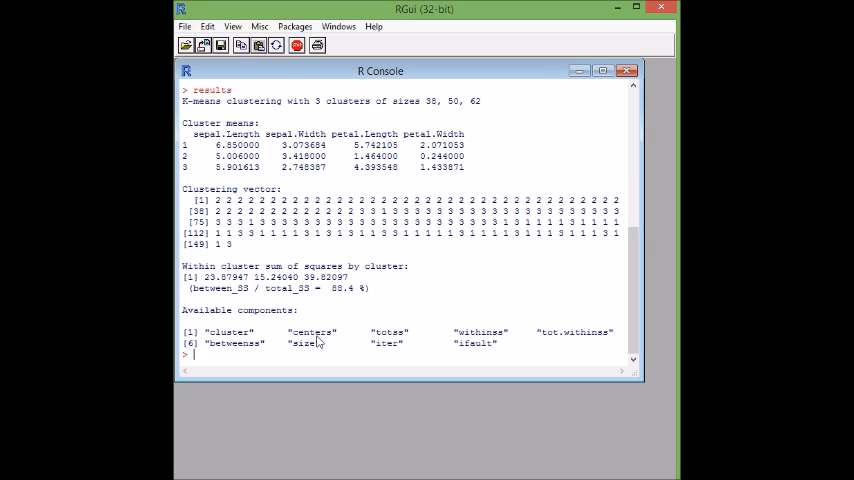
{"action": "mouse_move", "coordinate": [310, 351]}
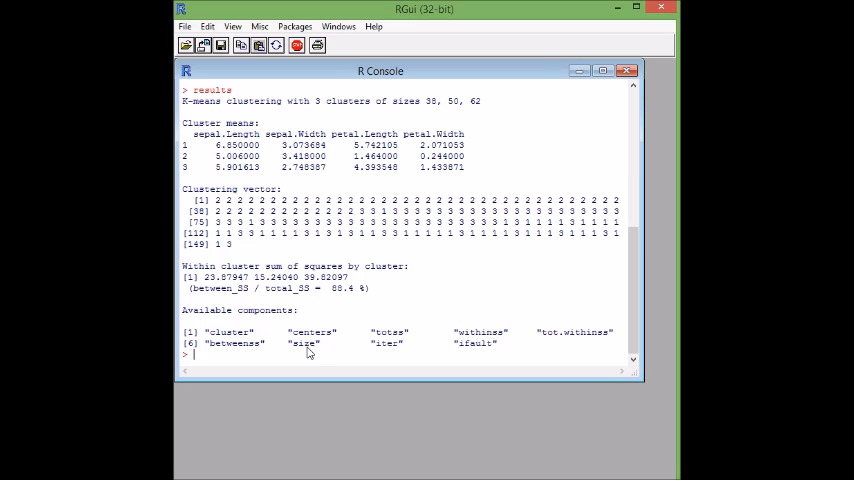
{"action": "mouse_move", "coordinate": [299, 362]}
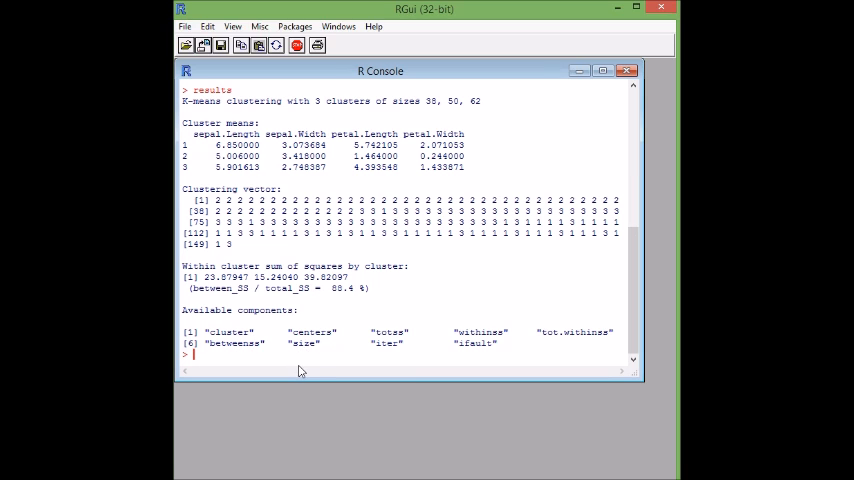
{"action": "mouse_move", "coordinate": [306, 375]}
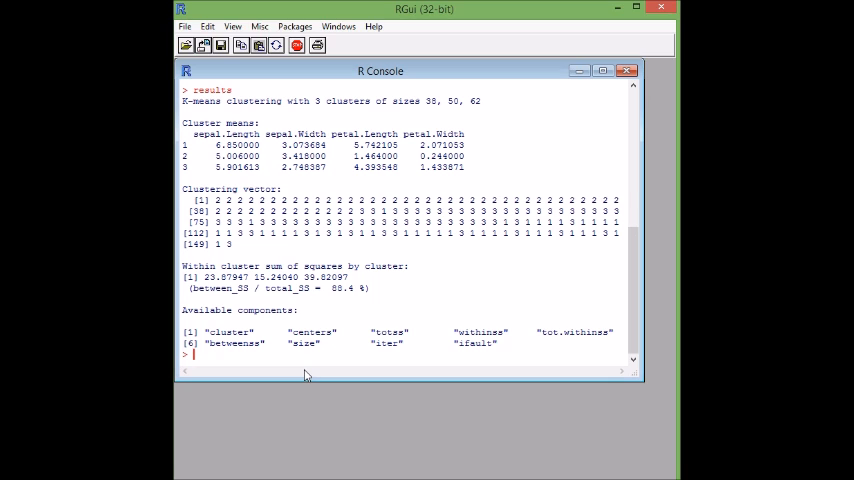
- Run results$size to get cluster sizes 38, 50 and 62
{"action": "type", "text": "resu"}
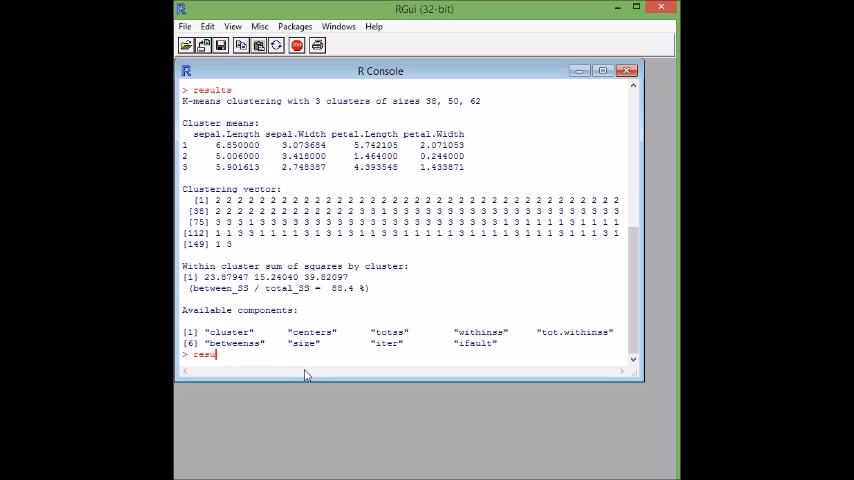
{"action": "type", "text": "lts$"}
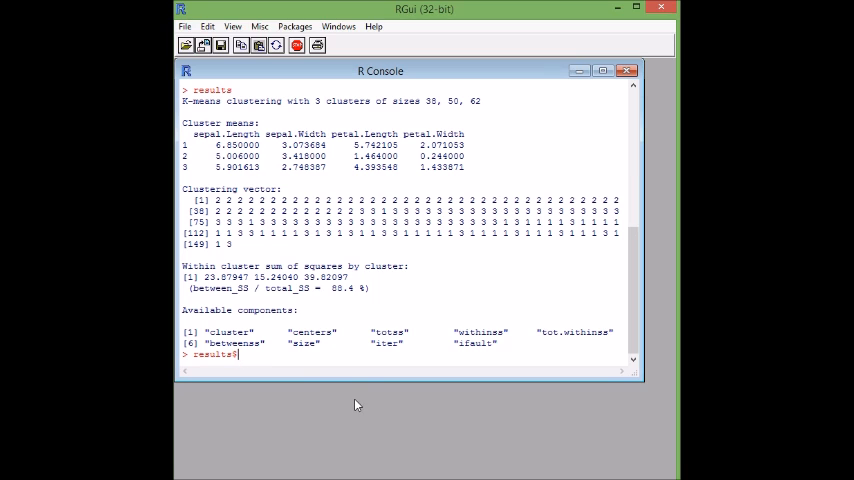
{"action": "type", "text": "size"}
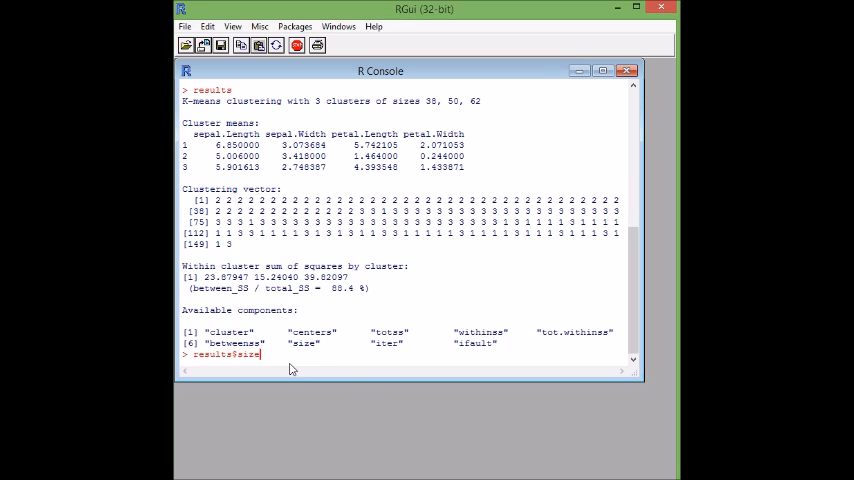
{"action": "key", "text": "Return"}
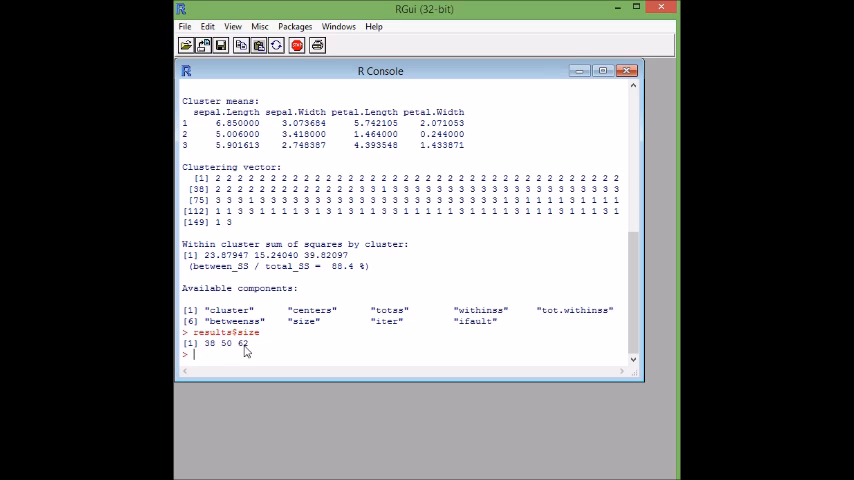
{"action": "mouse_move", "coordinate": [258, 364]}
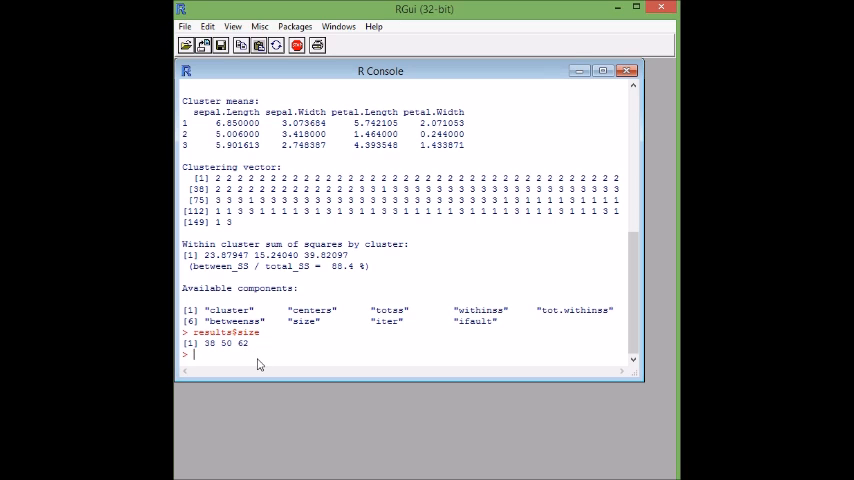
{"action": "mouse_move", "coordinate": [257, 362]}
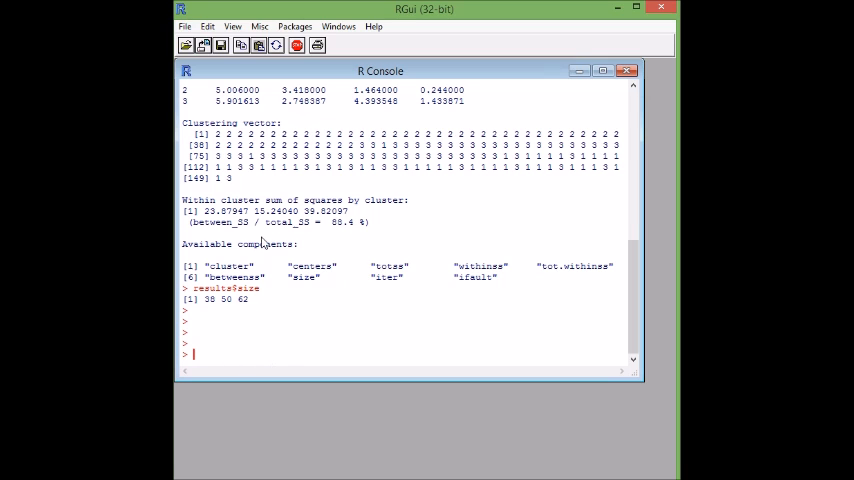
{"action": "mouse_move", "coordinate": [280, 272]}
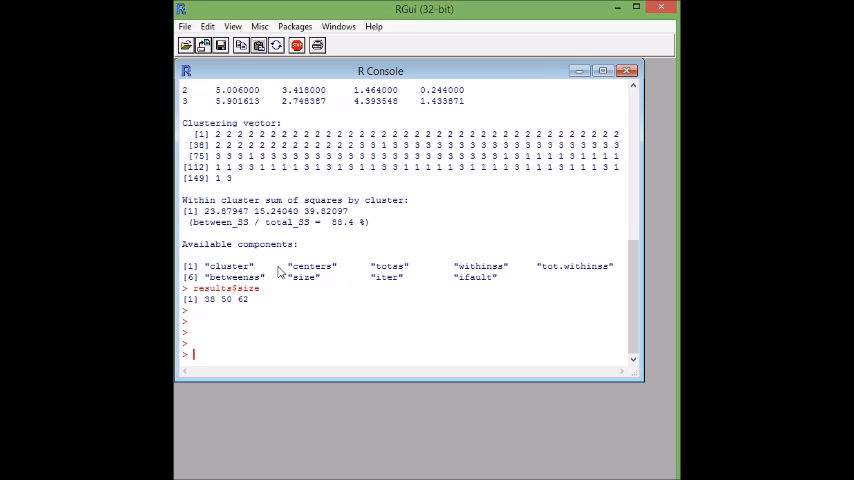
{"action": "mouse_move", "coordinate": [263, 370]}
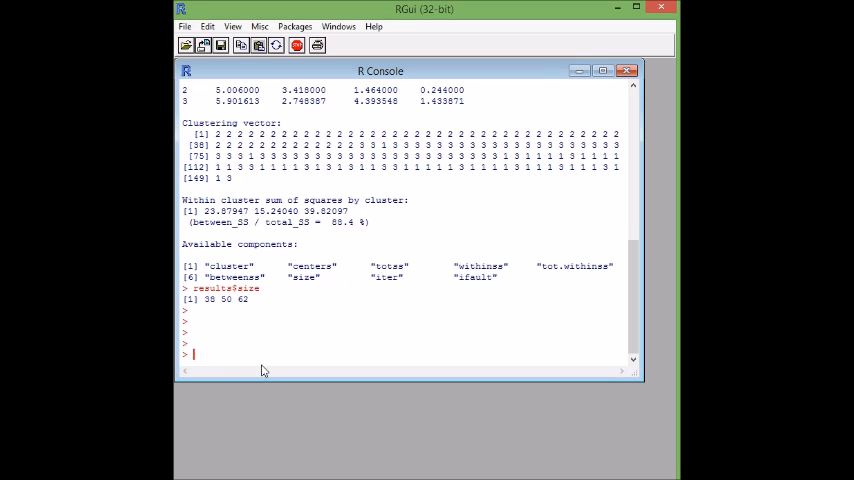
{"action": "mouse_move", "coordinate": [260, 366]}
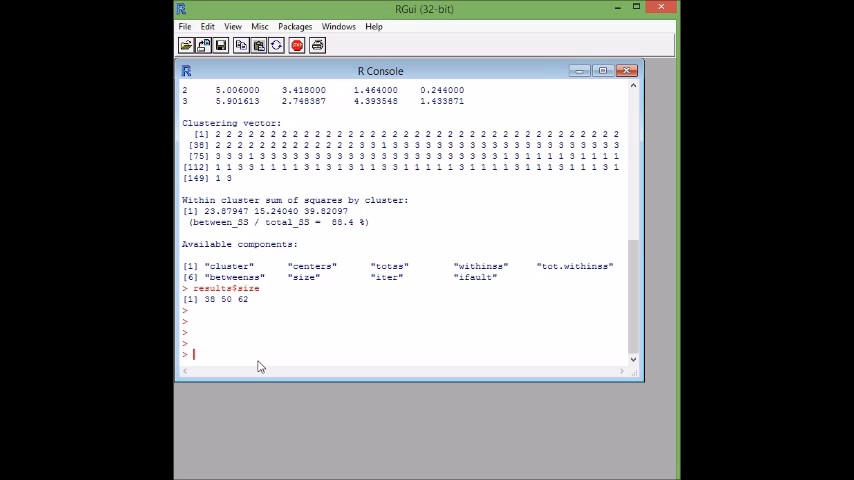
- Run plot(iris[c("petal.Length","petal.Width")], col = results$cluter), opening an empty graphics window
{"action": "type", "text": "plot"}
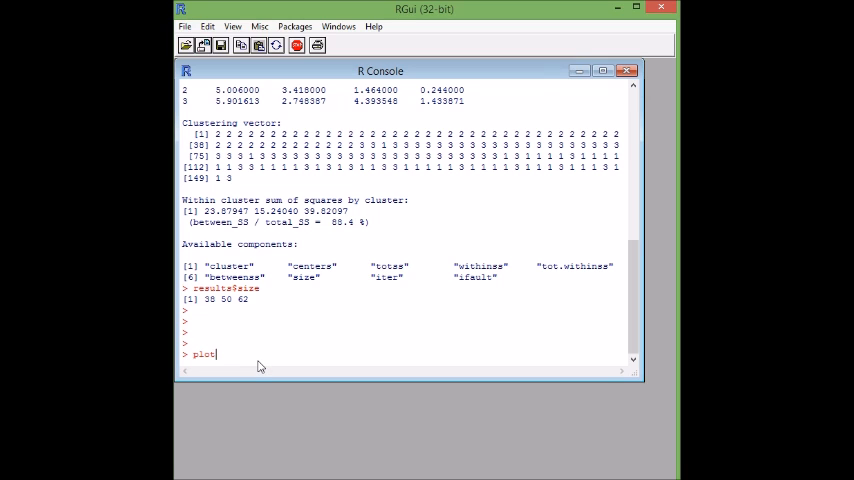
{"action": "type", "text": "("}
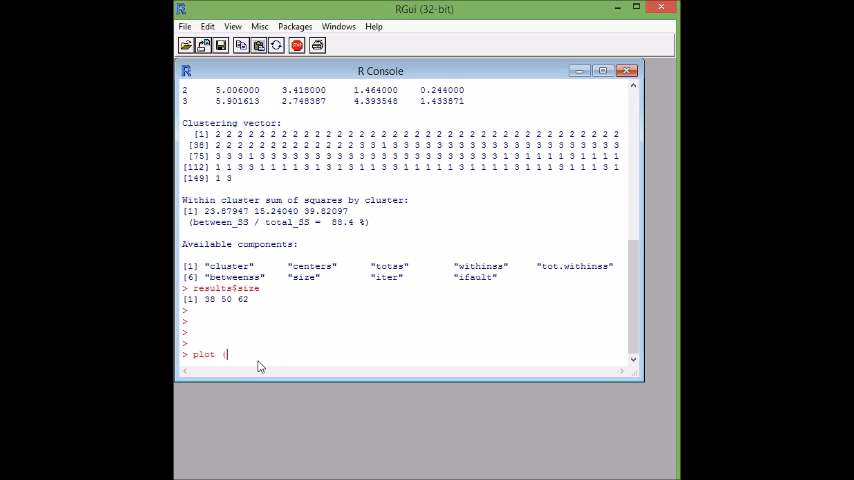
{"action": "type", "text": "(iris"}
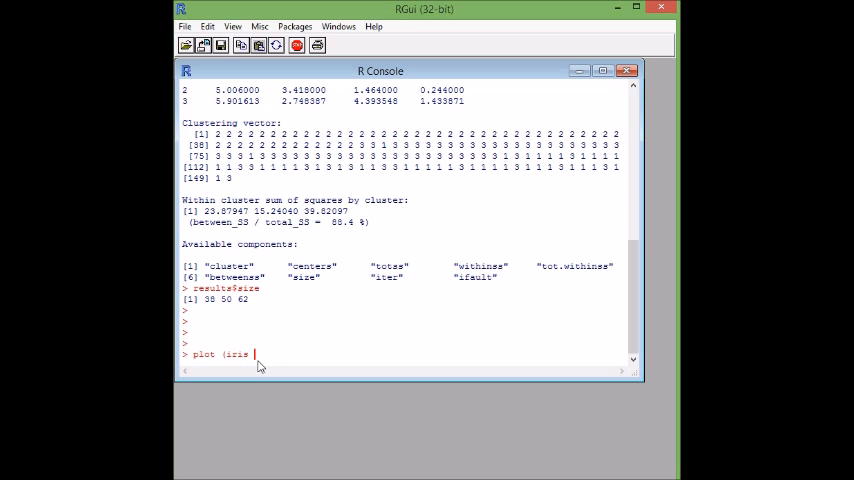
{"action": "type", "text": "["}
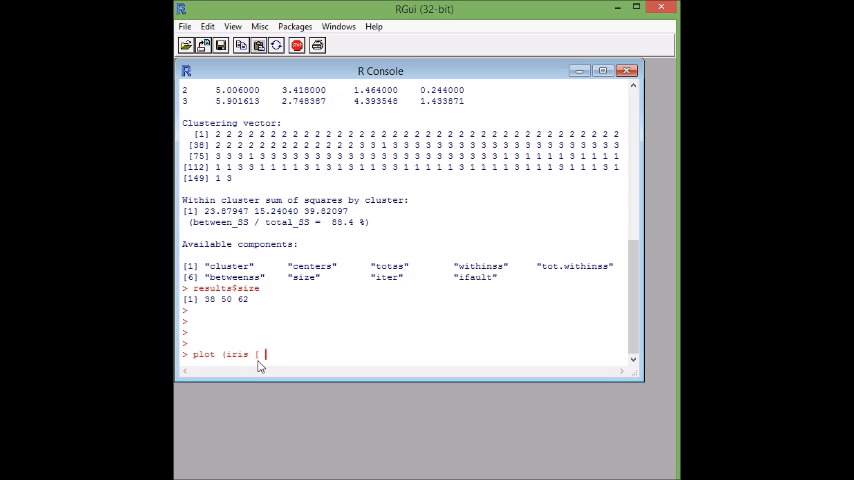
{"action": "type", "text": "c("}
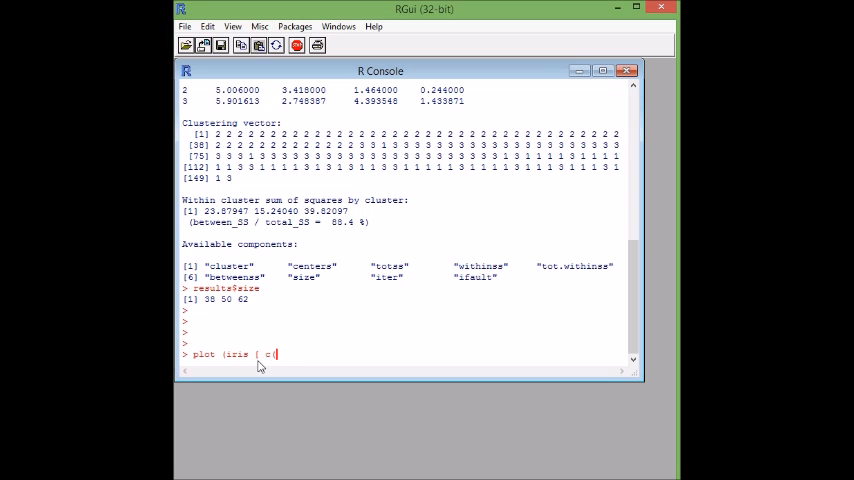
{"action": "type", "text": "results <- kmeans(iris.features,3)"}
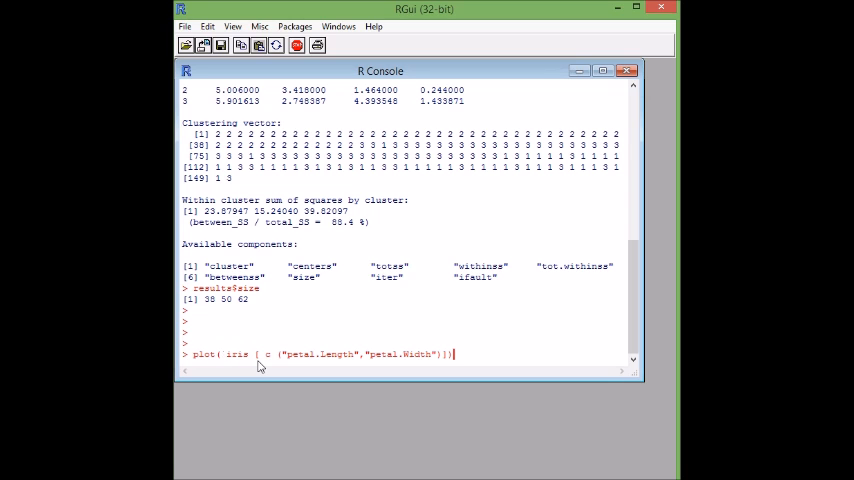
{"action": "mouse_move", "coordinate": [261, 357]}
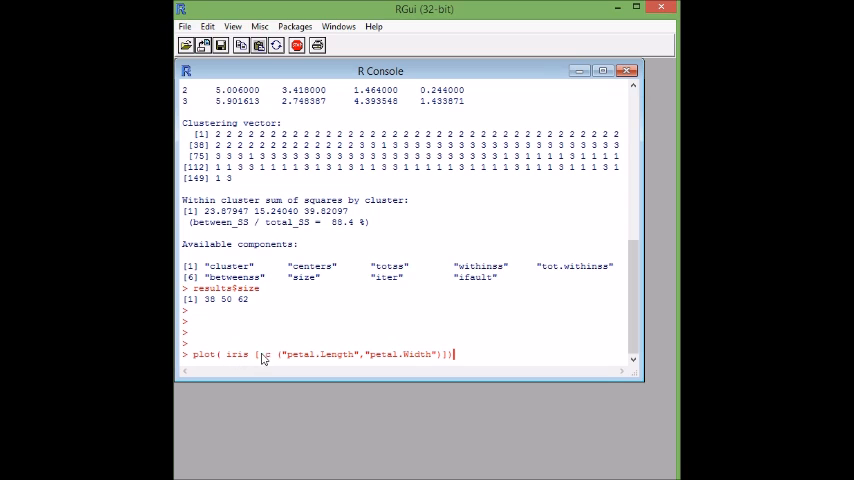
{"action": "mouse_move", "coordinate": [434, 360]}
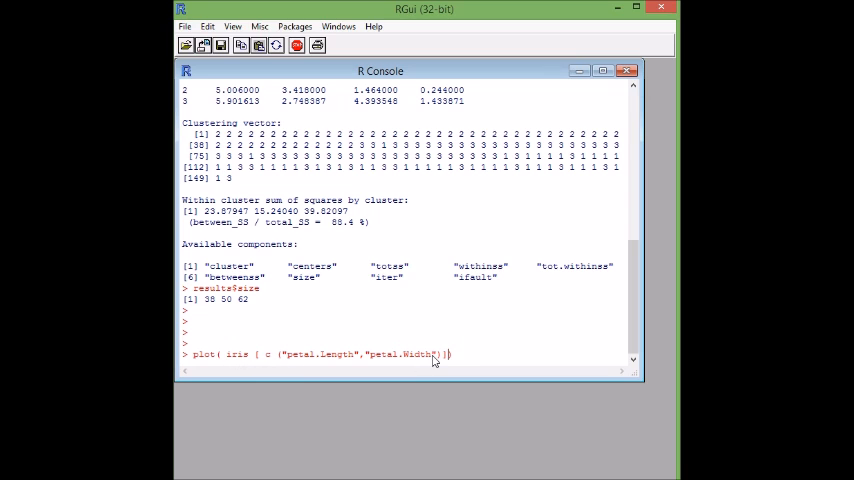
{"action": "type", "text": ","}
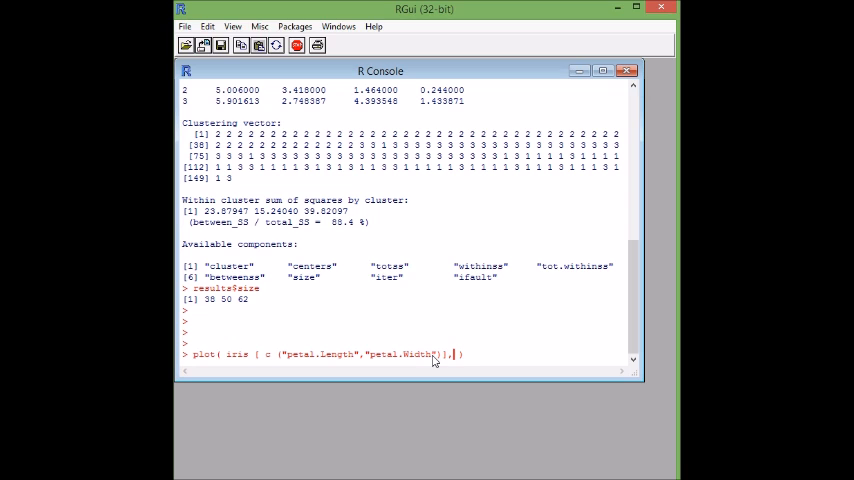
{"action": "type", "text": "c"}
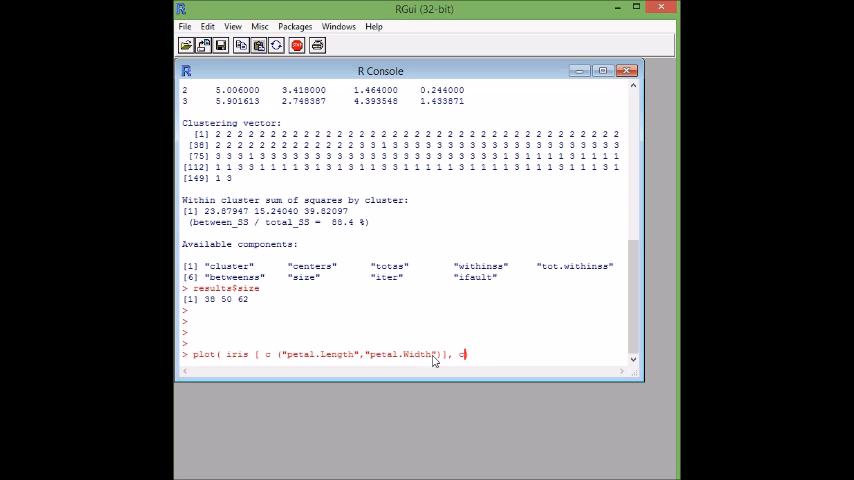
{"action": "type", "text": "lo"}
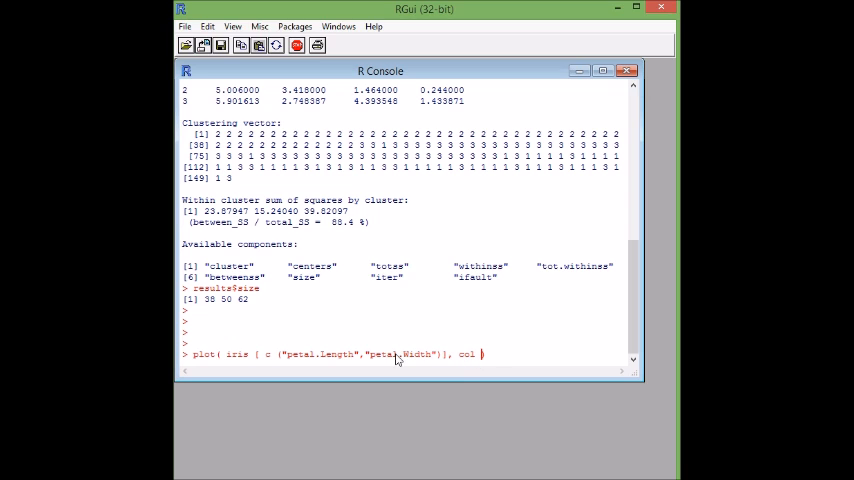
{"action": "type", "text": "= results"}
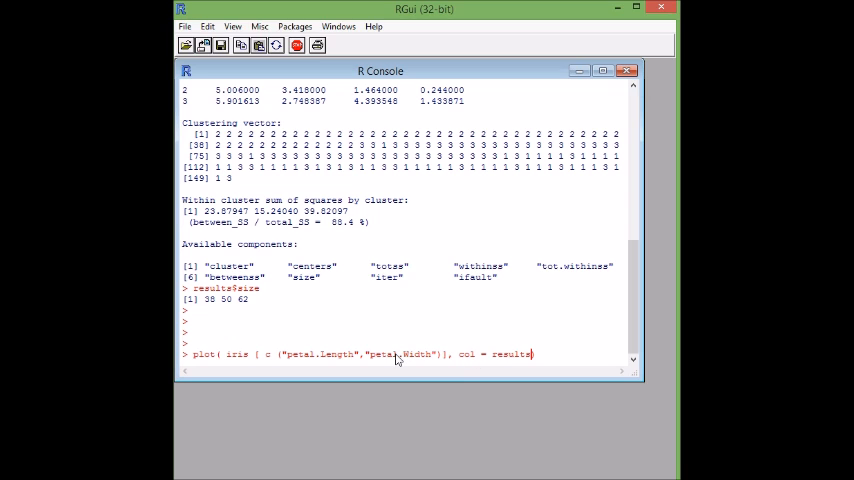
{"action": "type", "text": "$"}
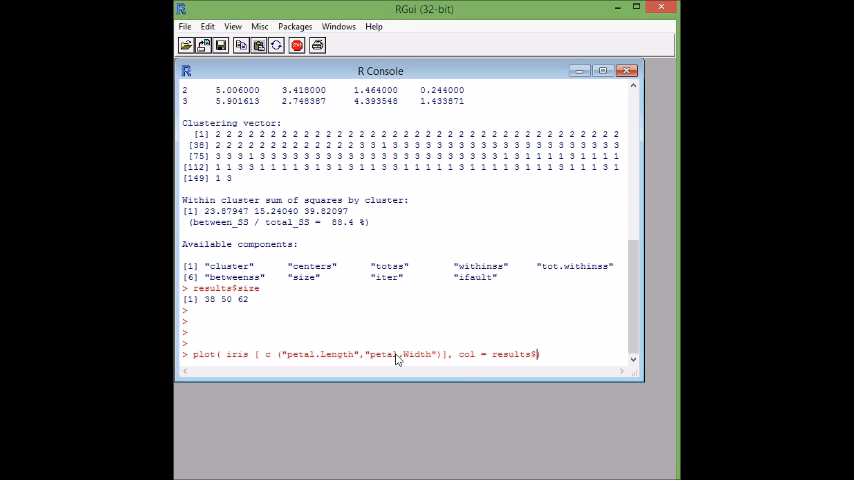
{"action": "type", "text": "cluter)"}
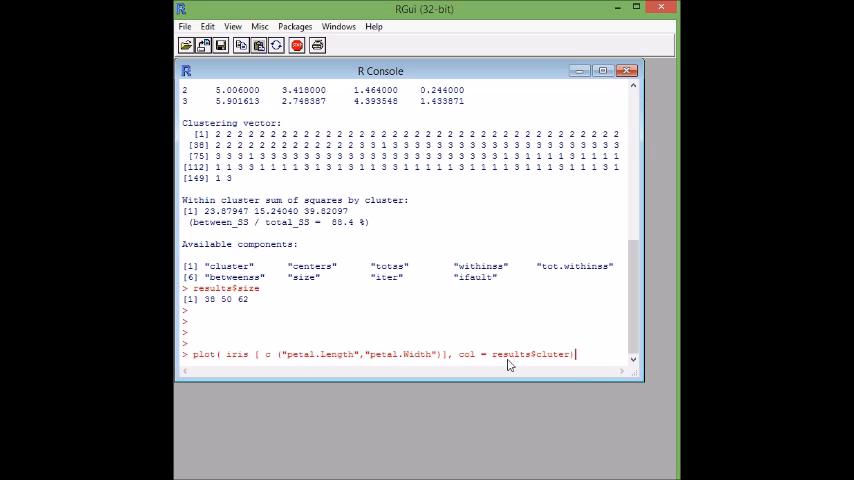
{"action": "key", "text": "Return"}
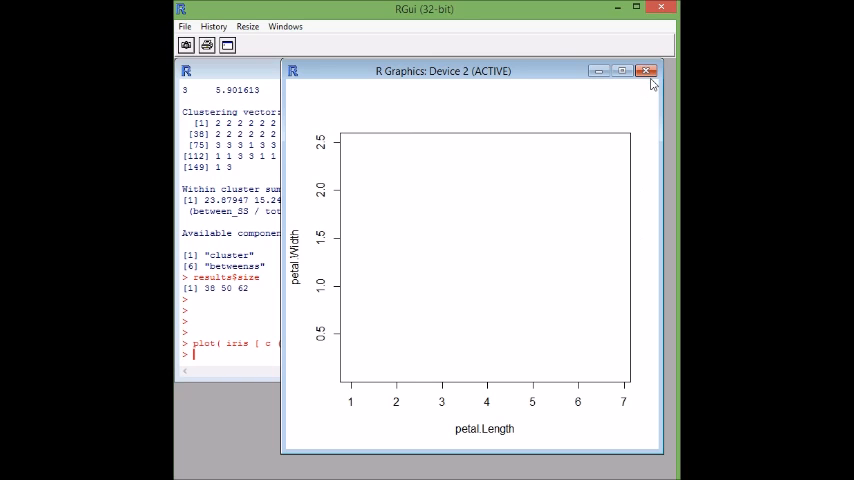
- Close the empty graphics window produced by the misspelled results$cluter plot
{"action": "left_click", "coordinate": [644, 70]}
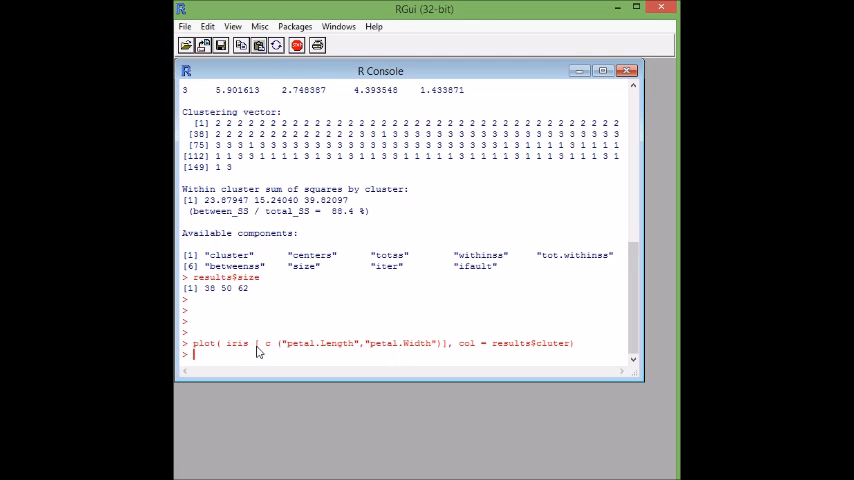
{"action": "mouse_move", "coordinate": [315, 355]}
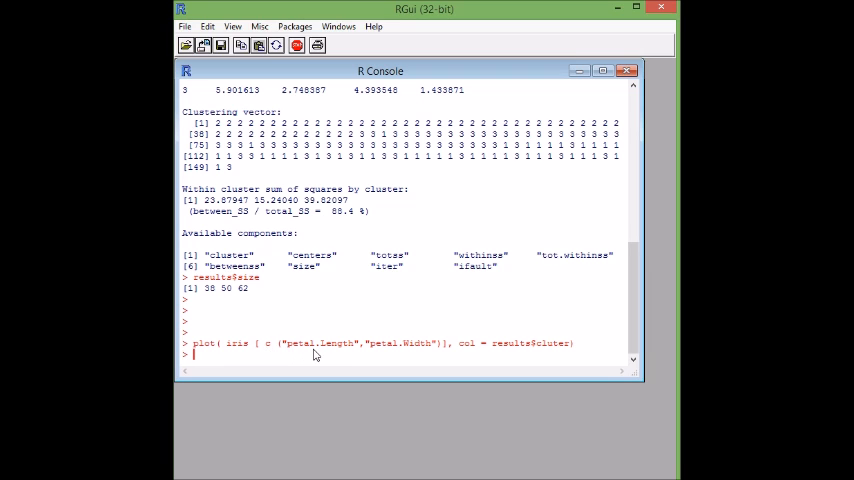
{"action": "mouse_move", "coordinate": [414, 354]}
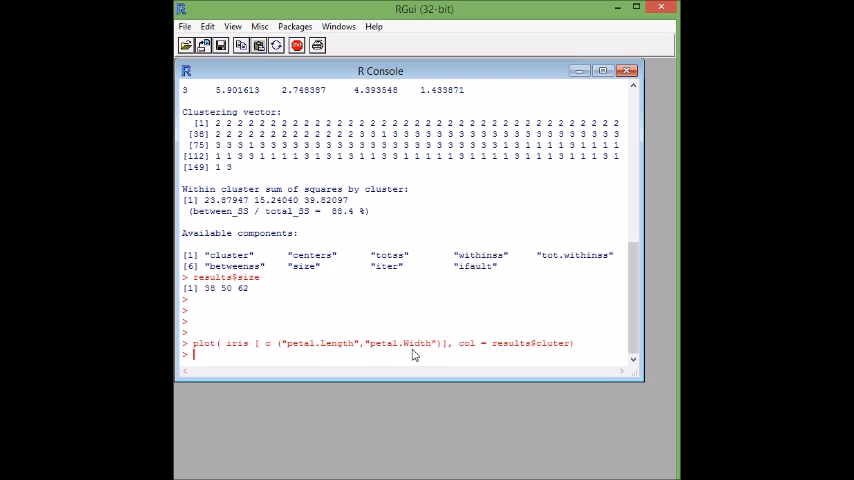
{"action": "mouse_move", "coordinate": [488, 357]}
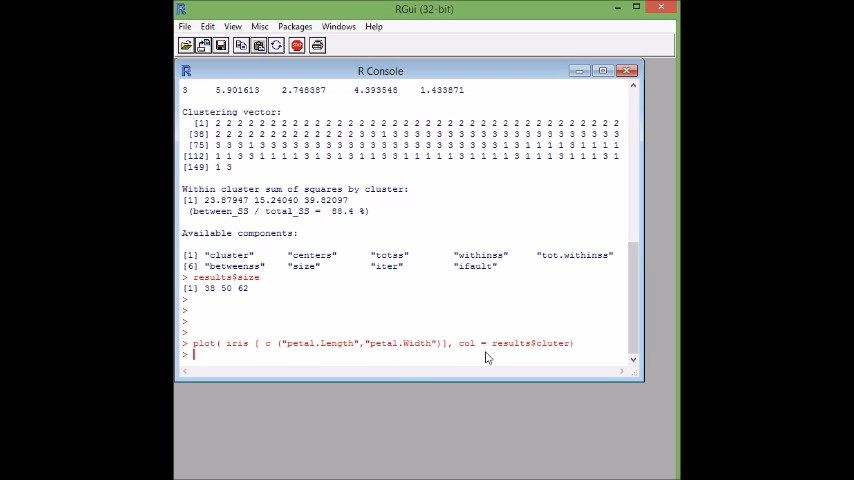
{"action": "mouse_move", "coordinate": [518, 356]}
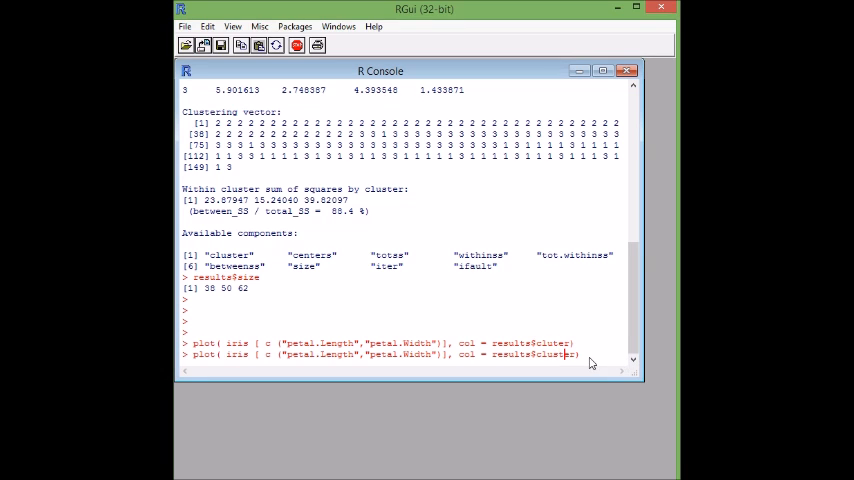
- Run the corrected plot command using col = results$cluster
{"action": "key", "text": "Return"}
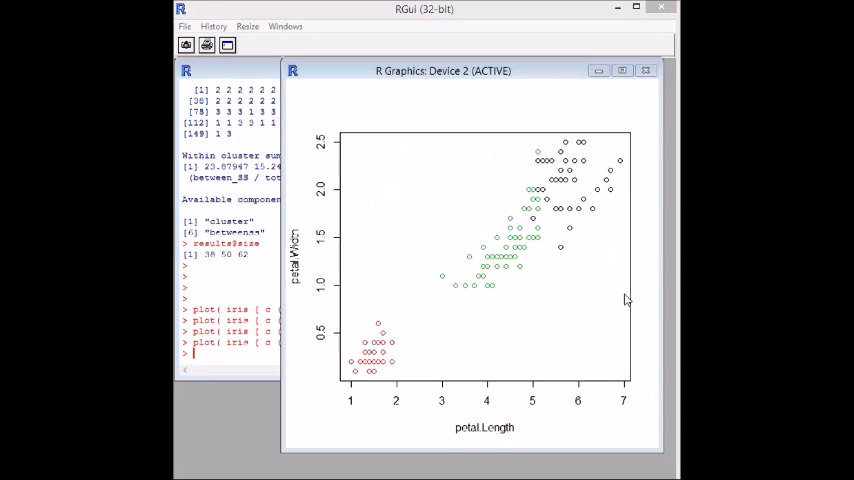
{"action": "mouse_move", "coordinate": [380, 380]}
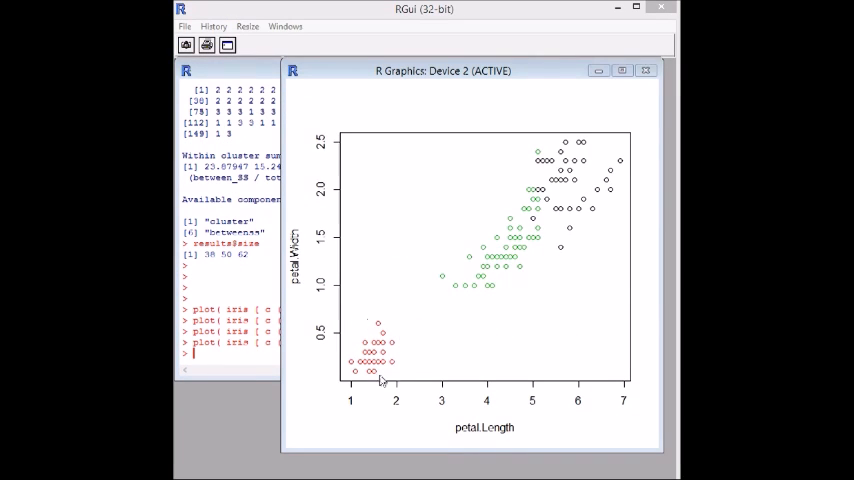
{"action": "mouse_move", "coordinate": [473, 280]}
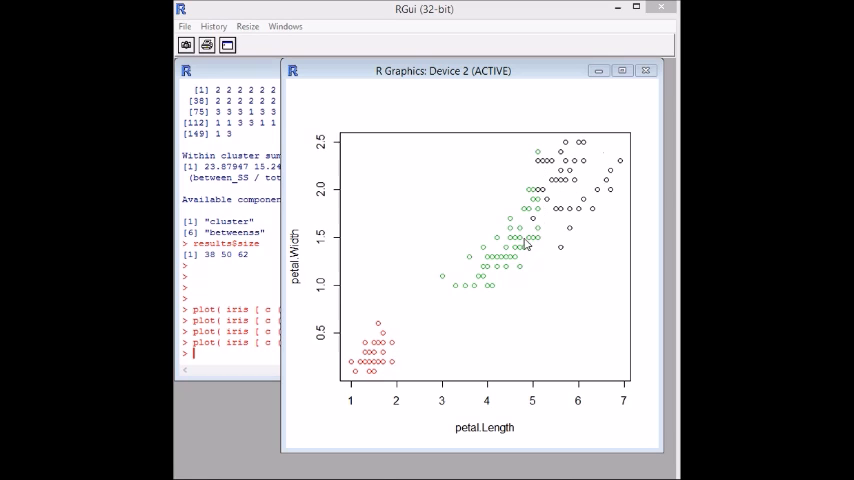
{"action": "mouse_move", "coordinate": [590, 180]}
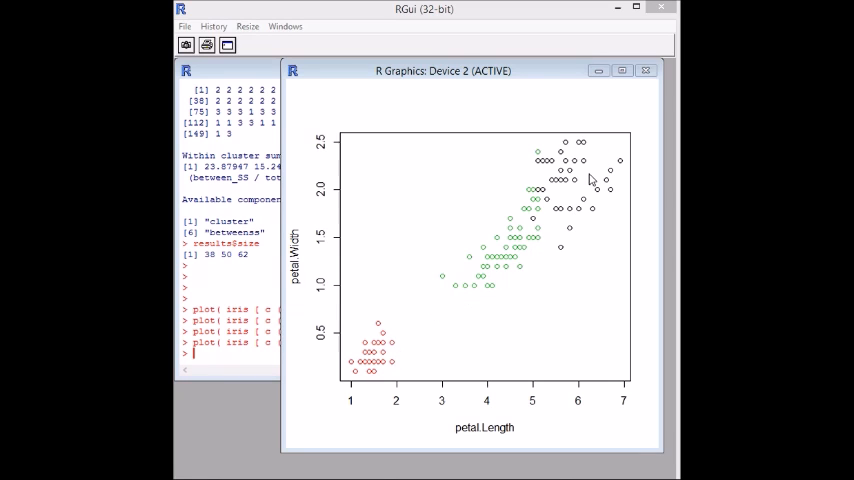
{"action": "mouse_move", "coordinate": [584, 218]}
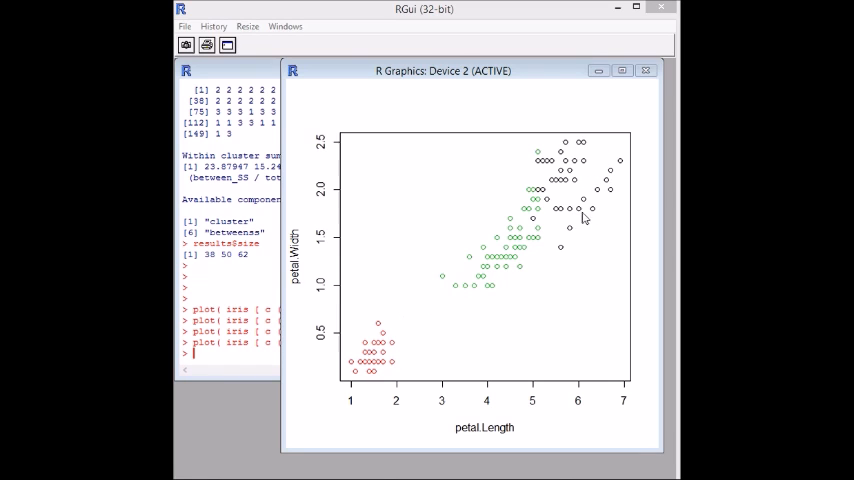
{"action": "mouse_move", "coordinate": [453, 249]}
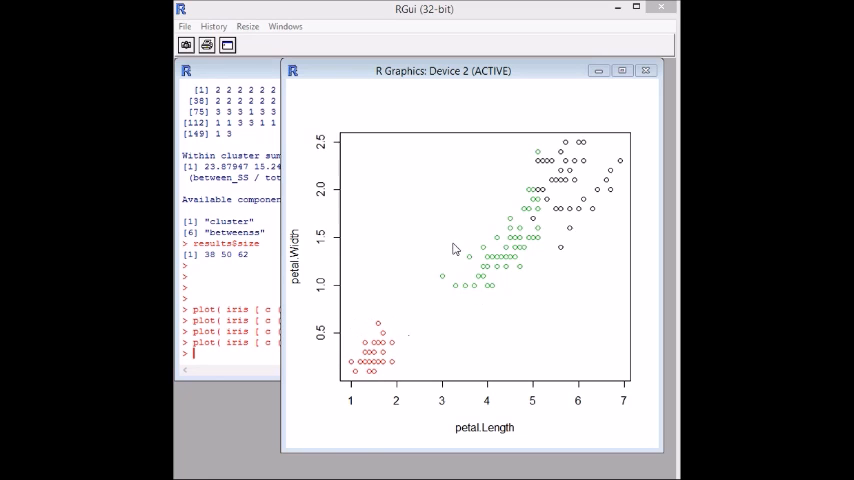
{"action": "mouse_move", "coordinate": [568, 186]}
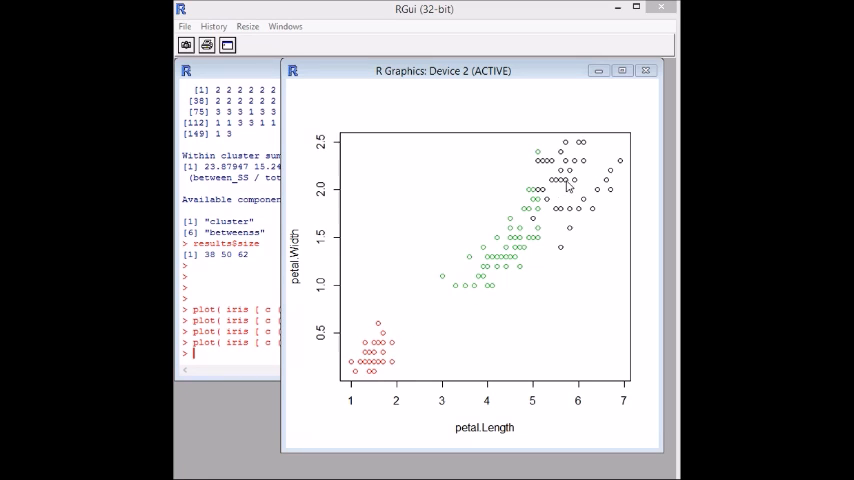
{"action": "mouse_move", "coordinate": [530, 197]}
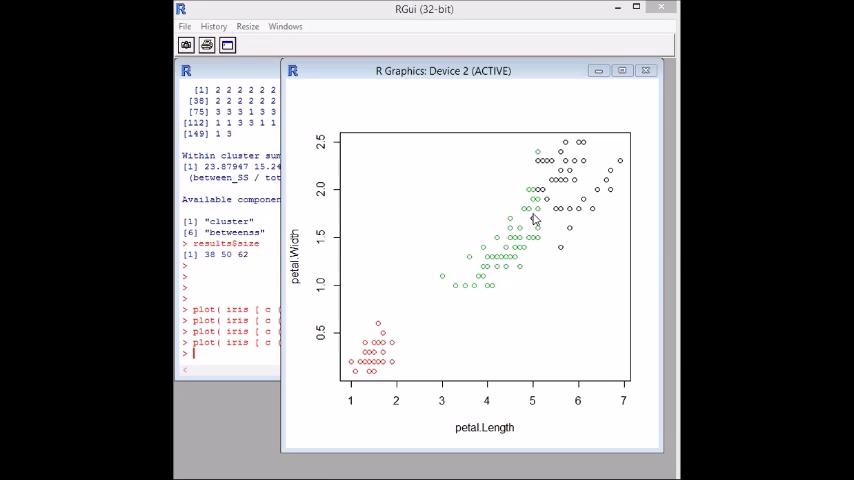
{"action": "mouse_move", "coordinate": [576, 148]}
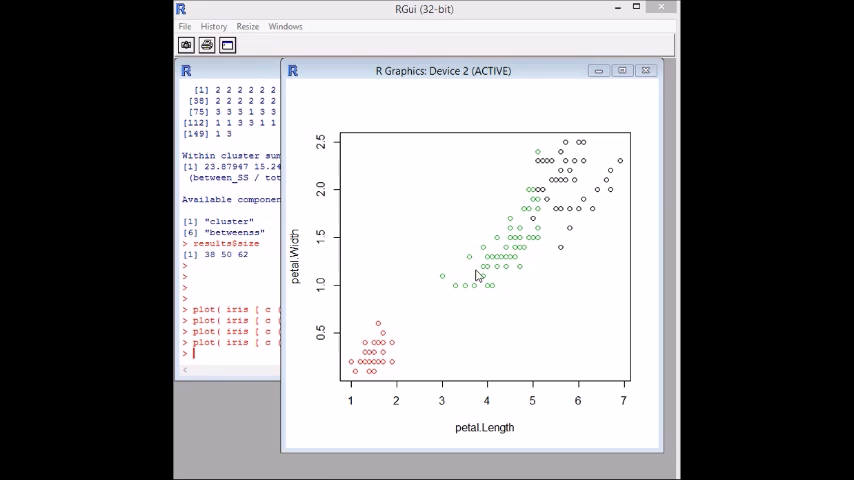
{"action": "mouse_move", "coordinate": [583, 197]}
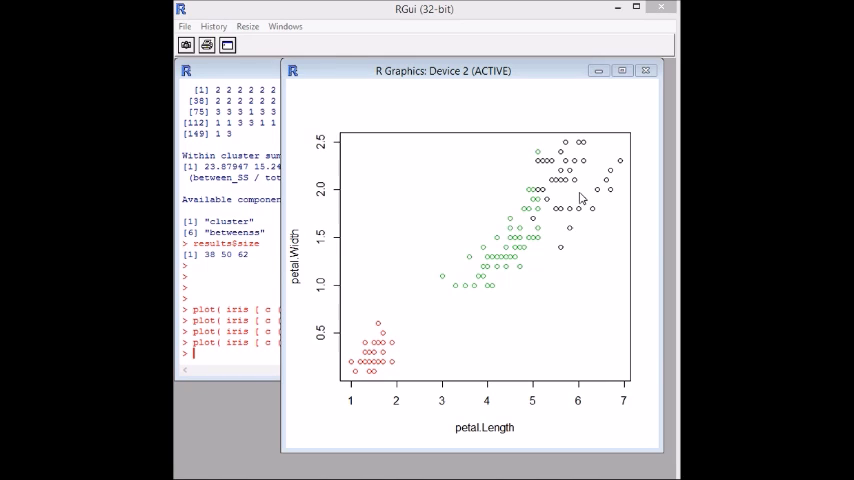
{"action": "mouse_move", "coordinate": [388, 350]}
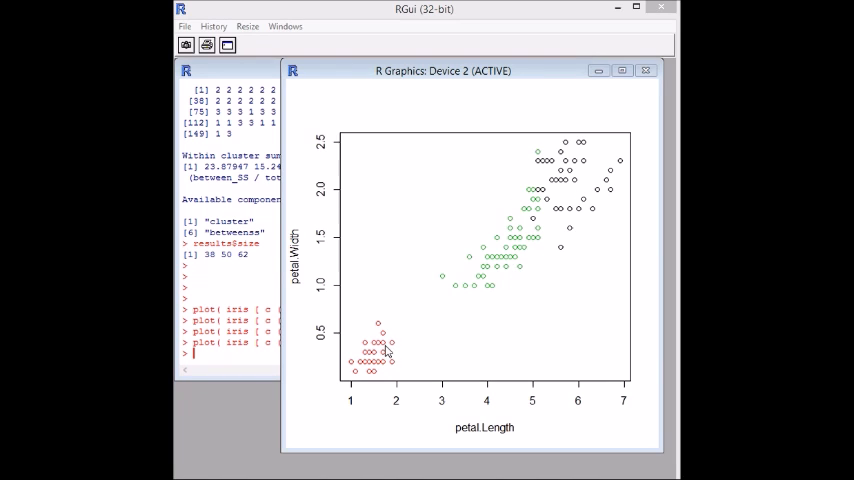
{"action": "mouse_move", "coordinate": [563, 221]}
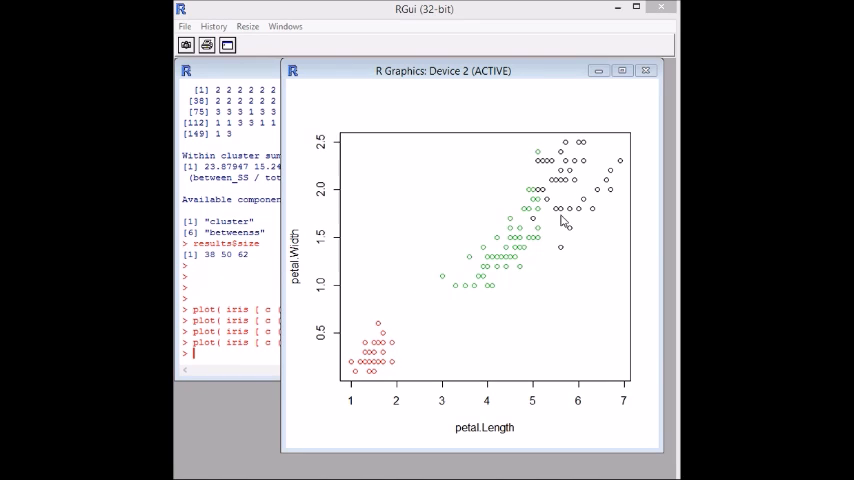
{"action": "mouse_move", "coordinate": [519, 265]}
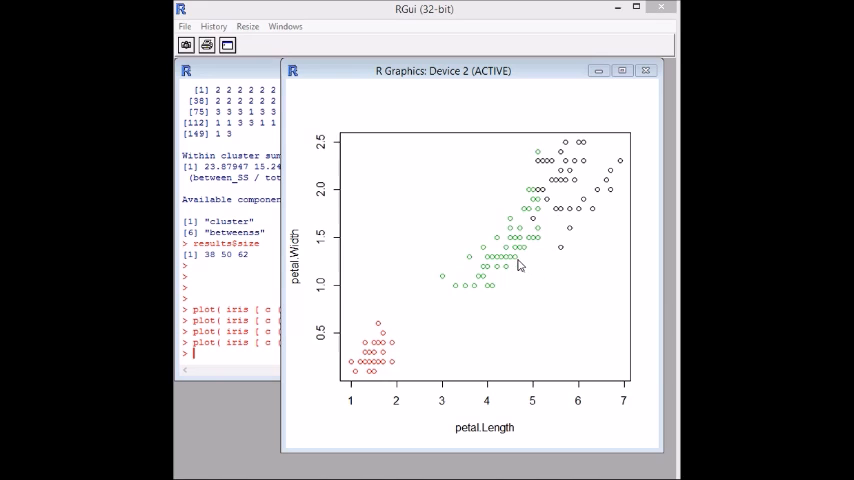
{"action": "mouse_move", "coordinate": [520, 250]}
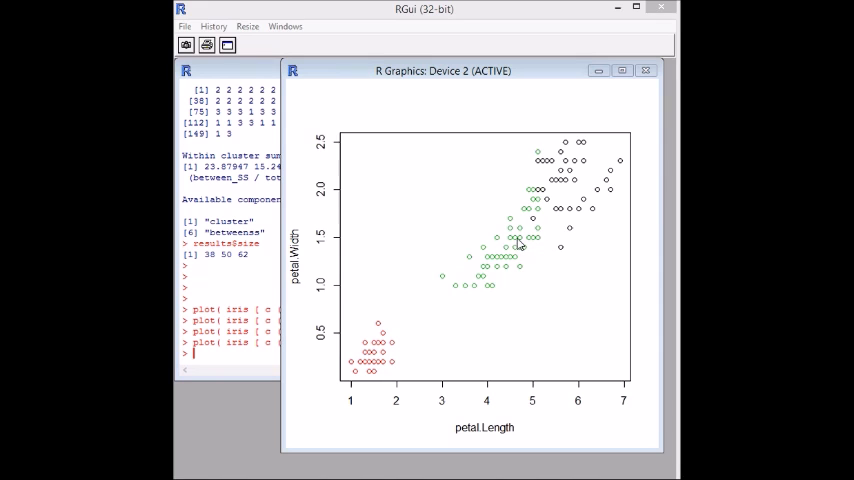
{"action": "mouse_move", "coordinate": [510, 222]}
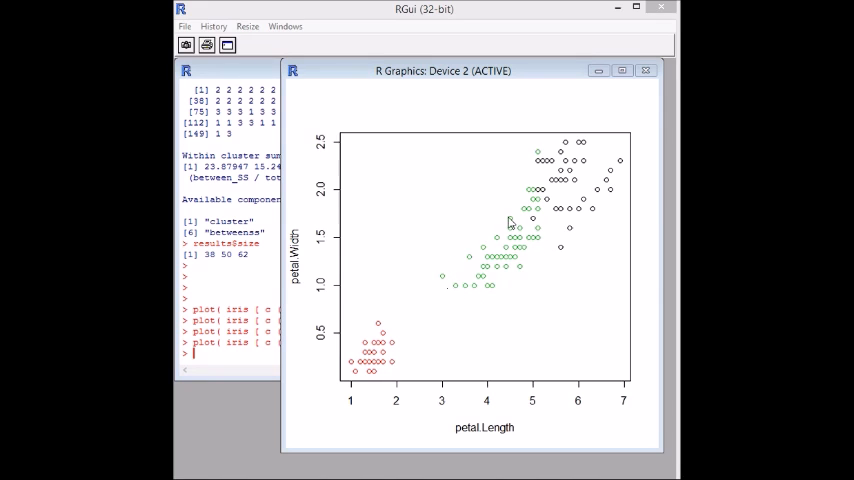
{"action": "mouse_move", "coordinate": [585, 130]}
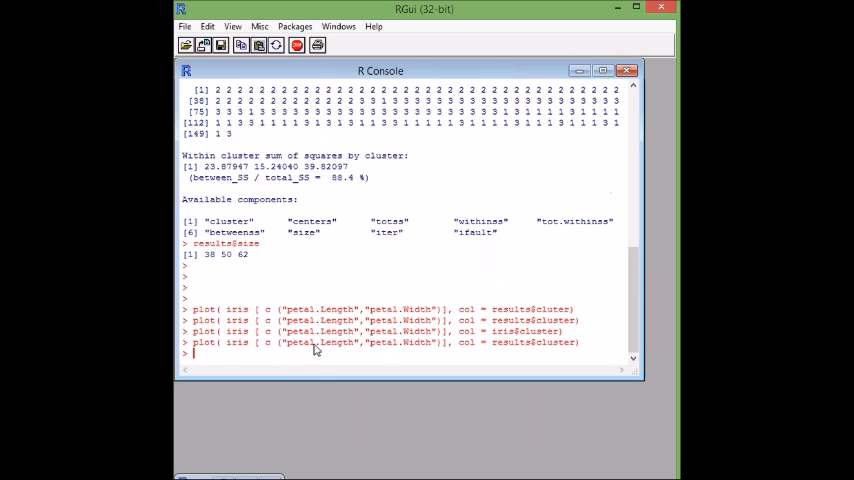
{"action": "mouse_move", "coordinate": [315, 364]}
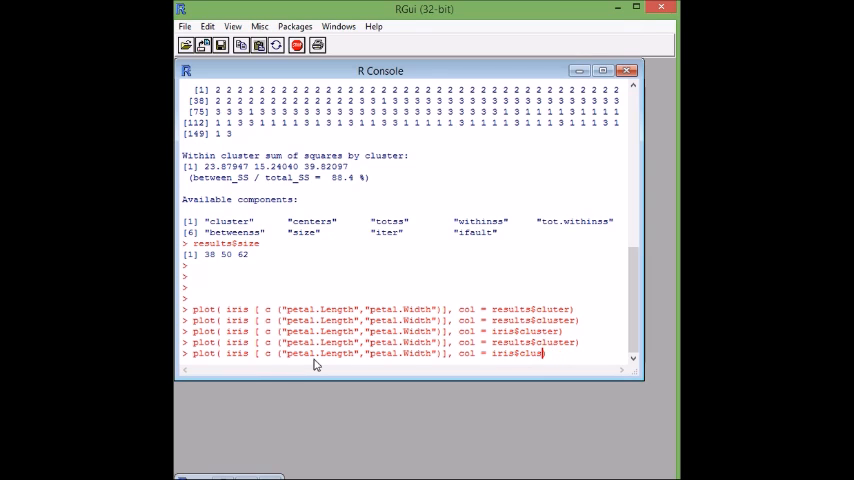
- Rerun the petal plot with col = iris$Class and bring up the minimised plot window
{"action": "key", "text": "BackSpace"}
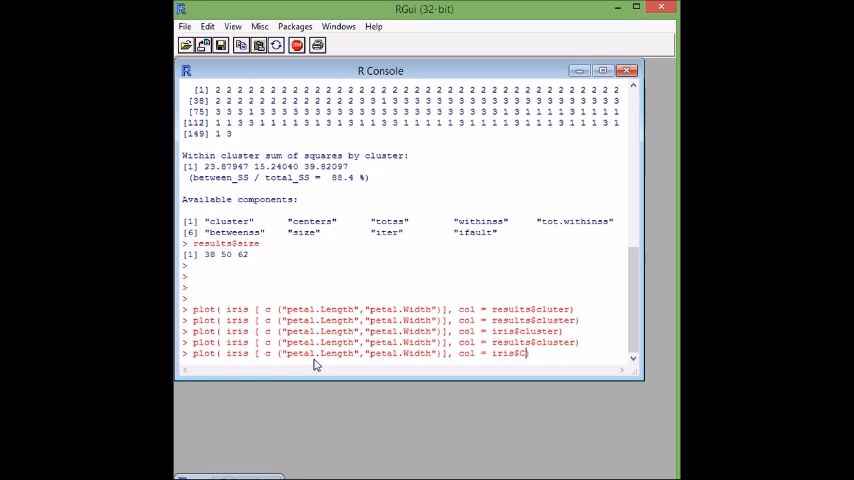
{"action": "type", "text": "lass)"}
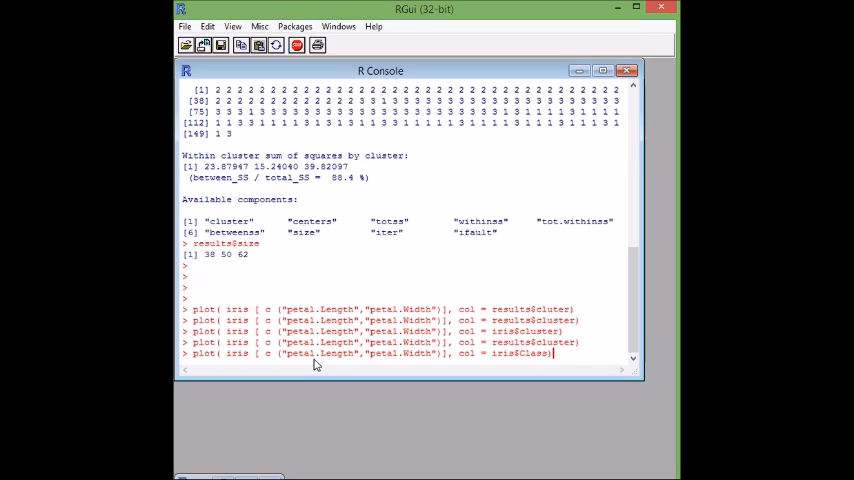
{"action": "key", "text": "Return"}
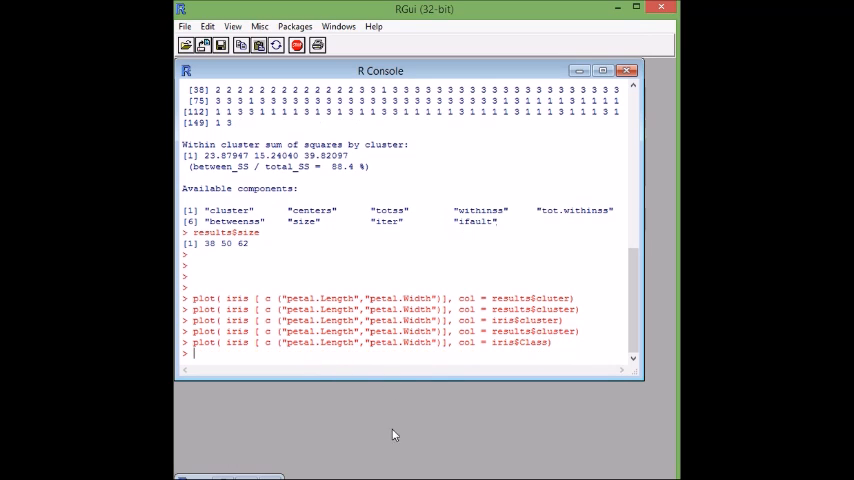
{"action": "mouse_move", "coordinate": [268, 447]}
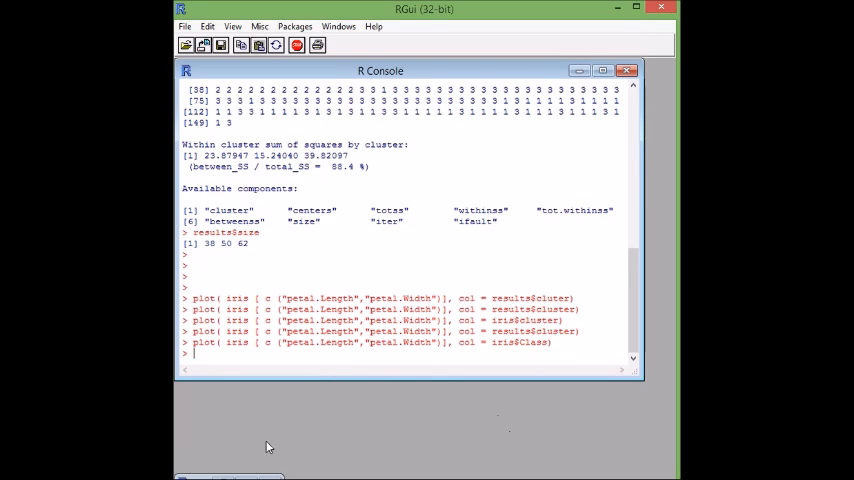
{"action": "left_click", "coordinate": [186, 70]}
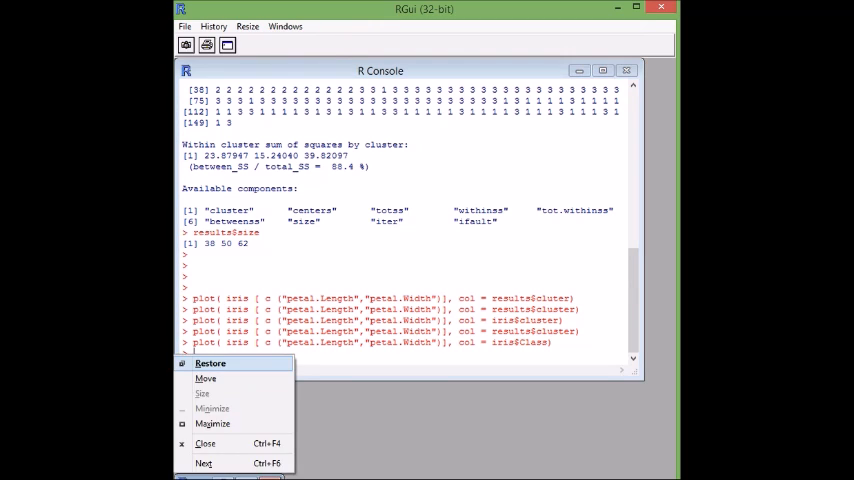
- Maximize the graphics window showing the Class-coloured petal scatter plot
{"action": "left_click", "coordinate": [211, 363]}
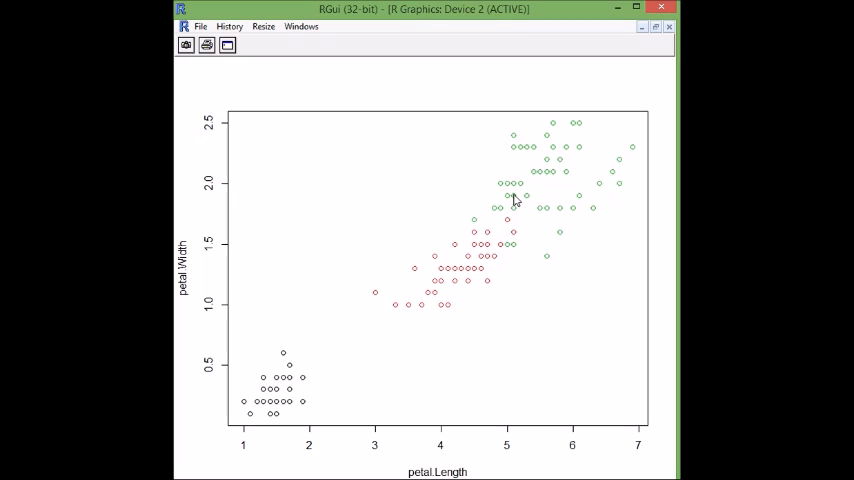
{"action": "mouse_move", "coordinate": [439, 235]}
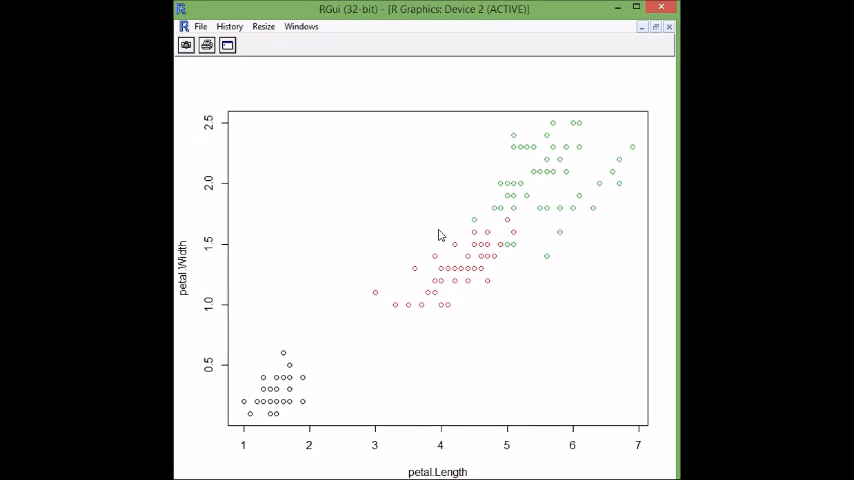
{"action": "mouse_move", "coordinate": [410, 305]}
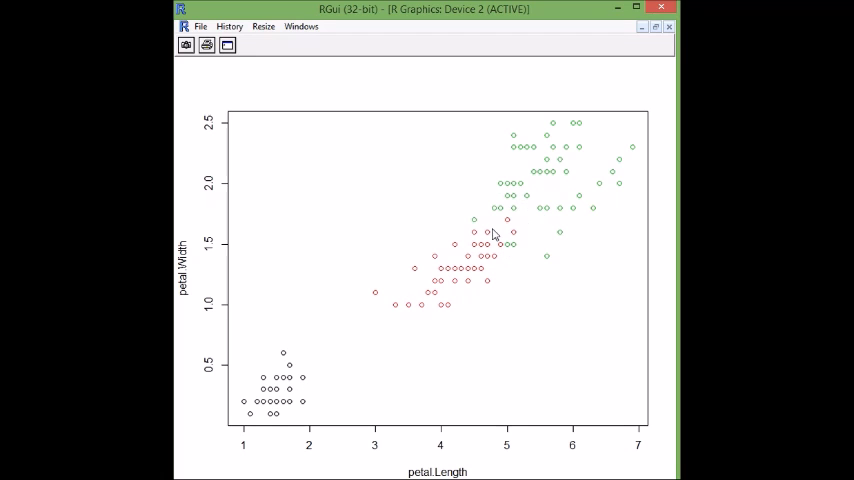
{"action": "mouse_move", "coordinate": [315, 377]}
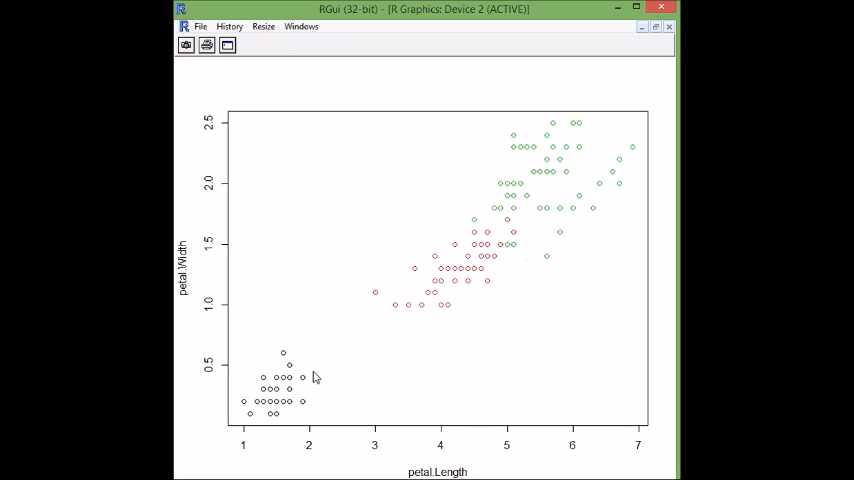
{"action": "mouse_move", "coordinate": [485, 262]}
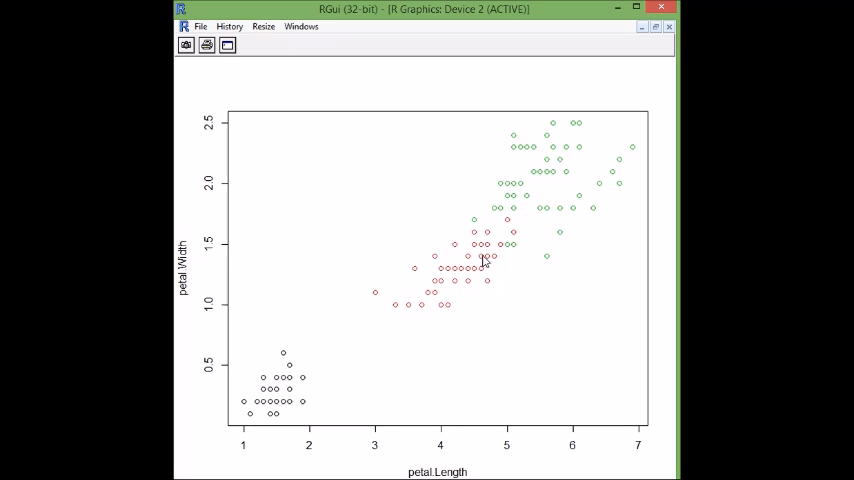
{"action": "mouse_move", "coordinate": [599, 317]}
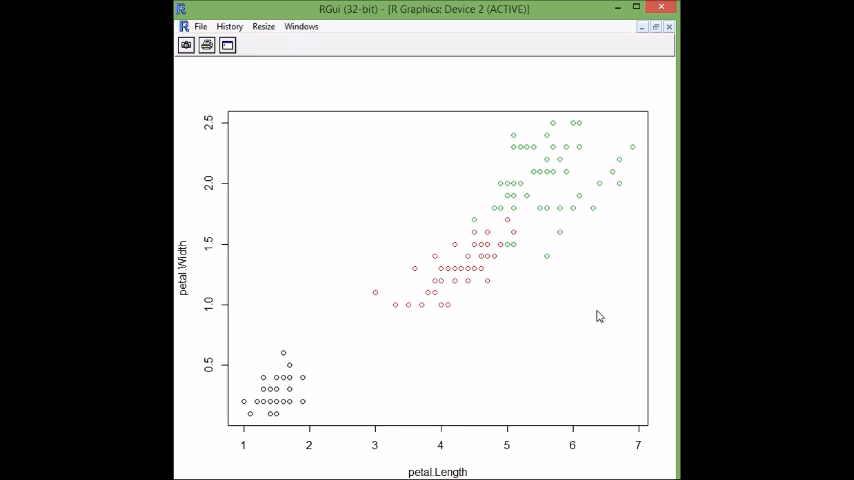